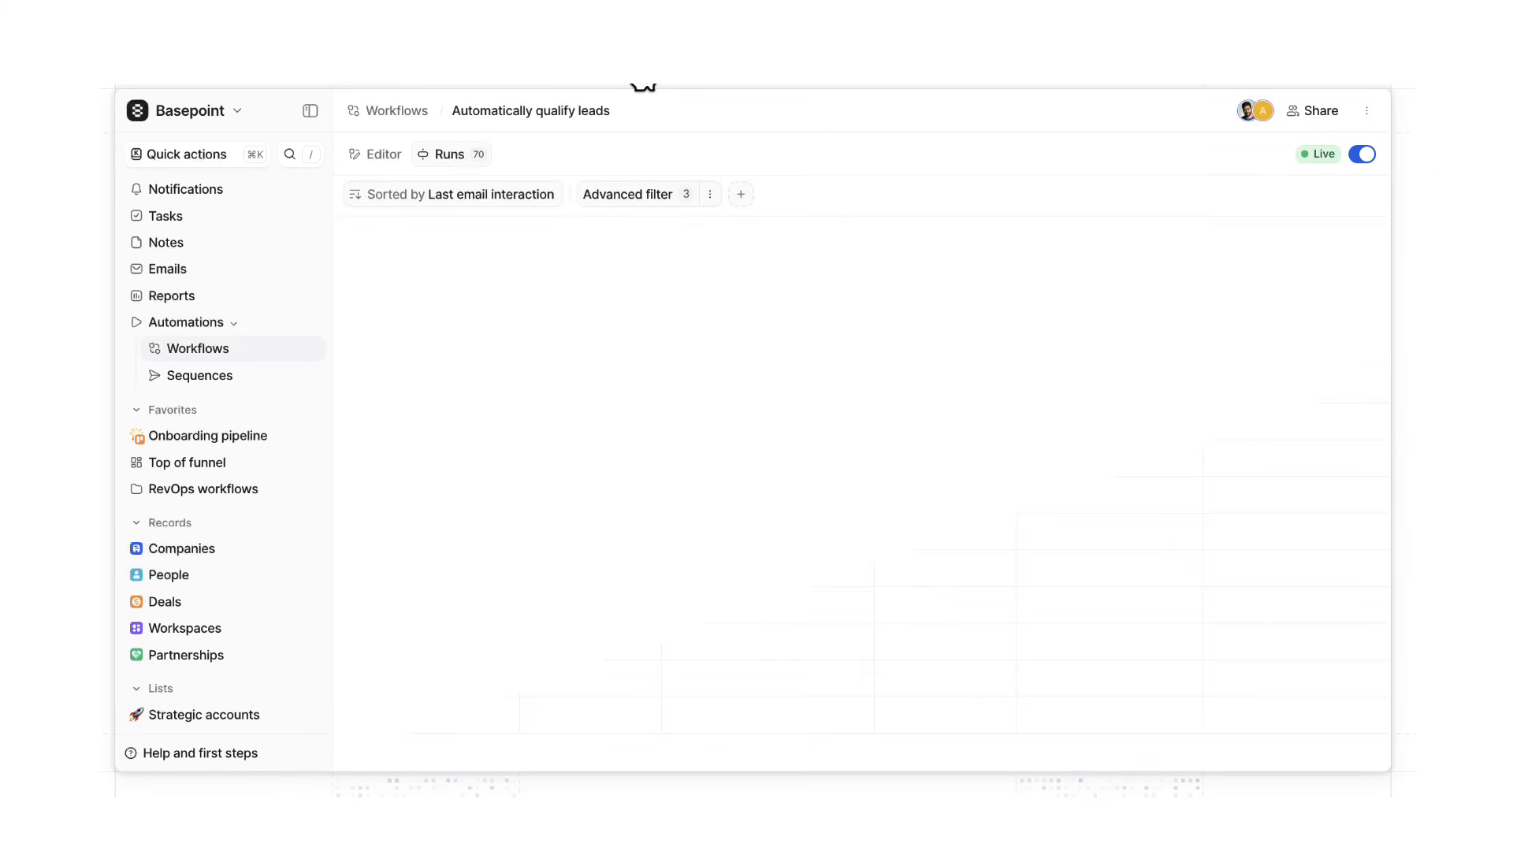
Add a 'Tracking marketing attribution' bullet to the Bravado onboarding call note's use cases
click(182, 548)
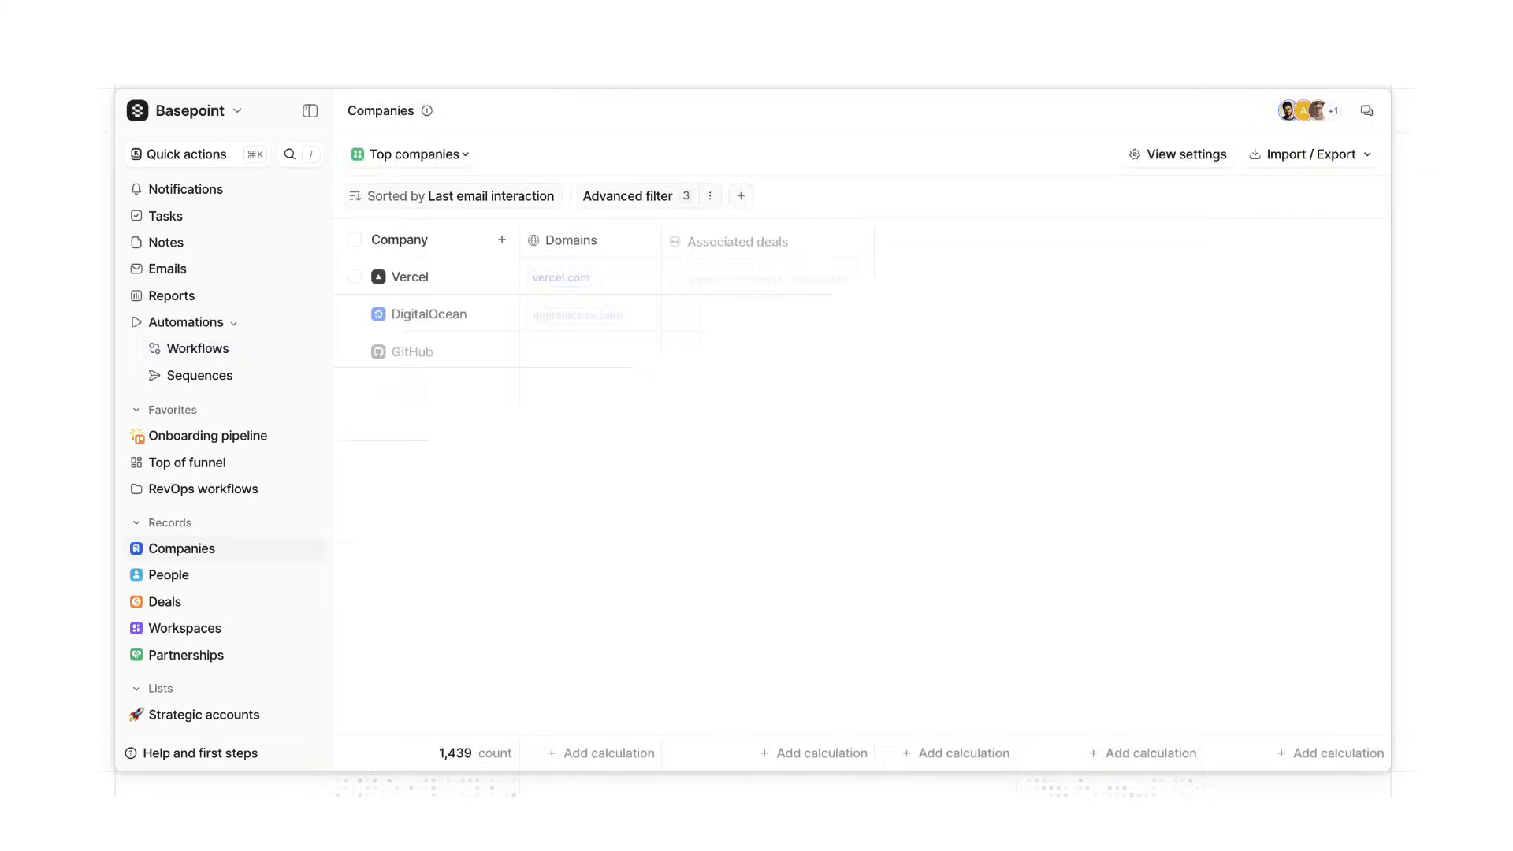
click(171, 296)
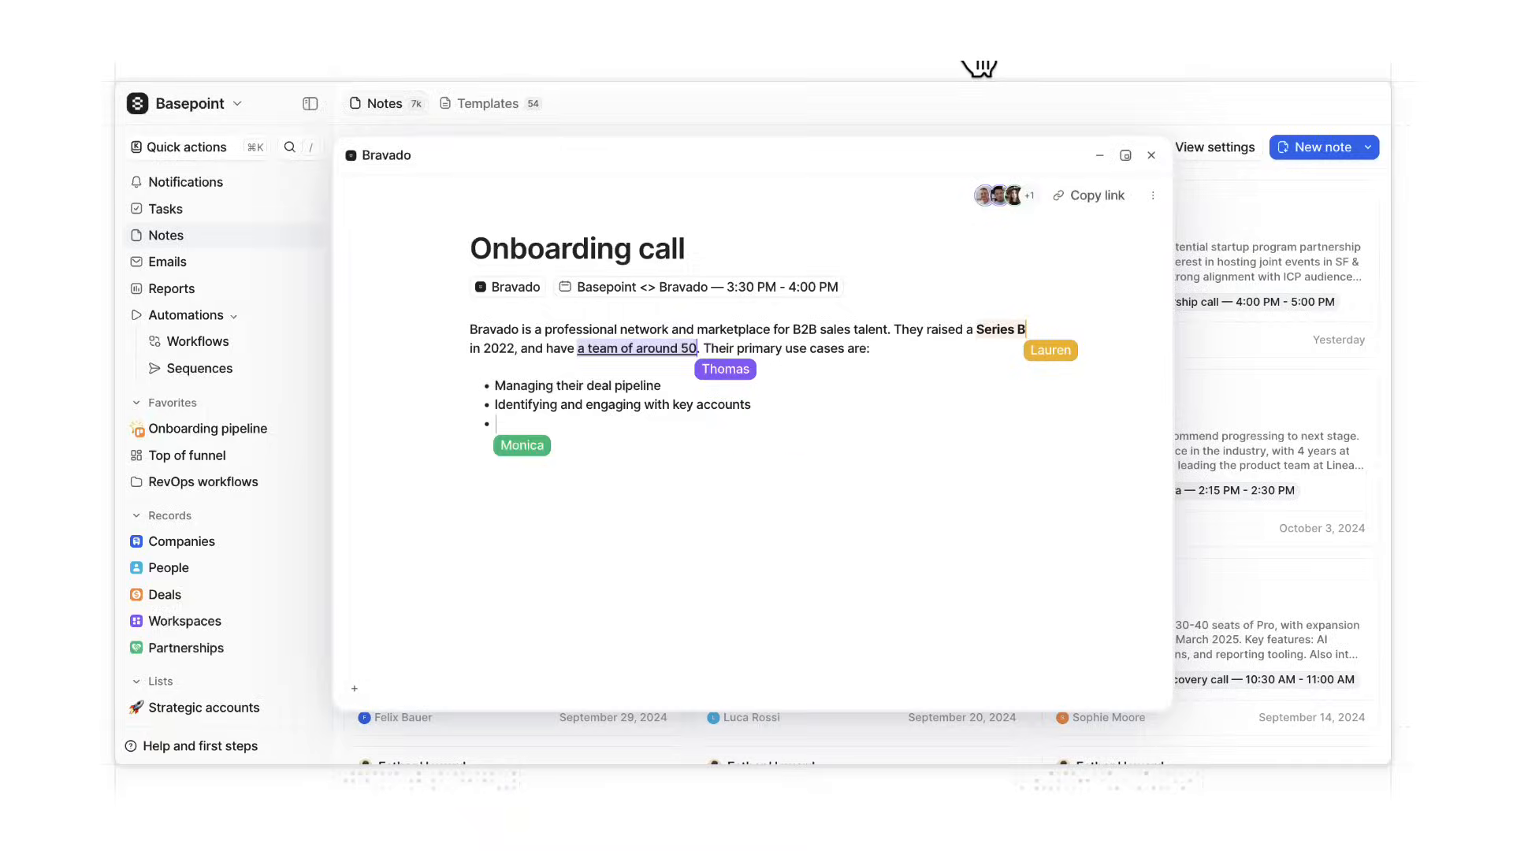
text(Tracking marketing attribution)
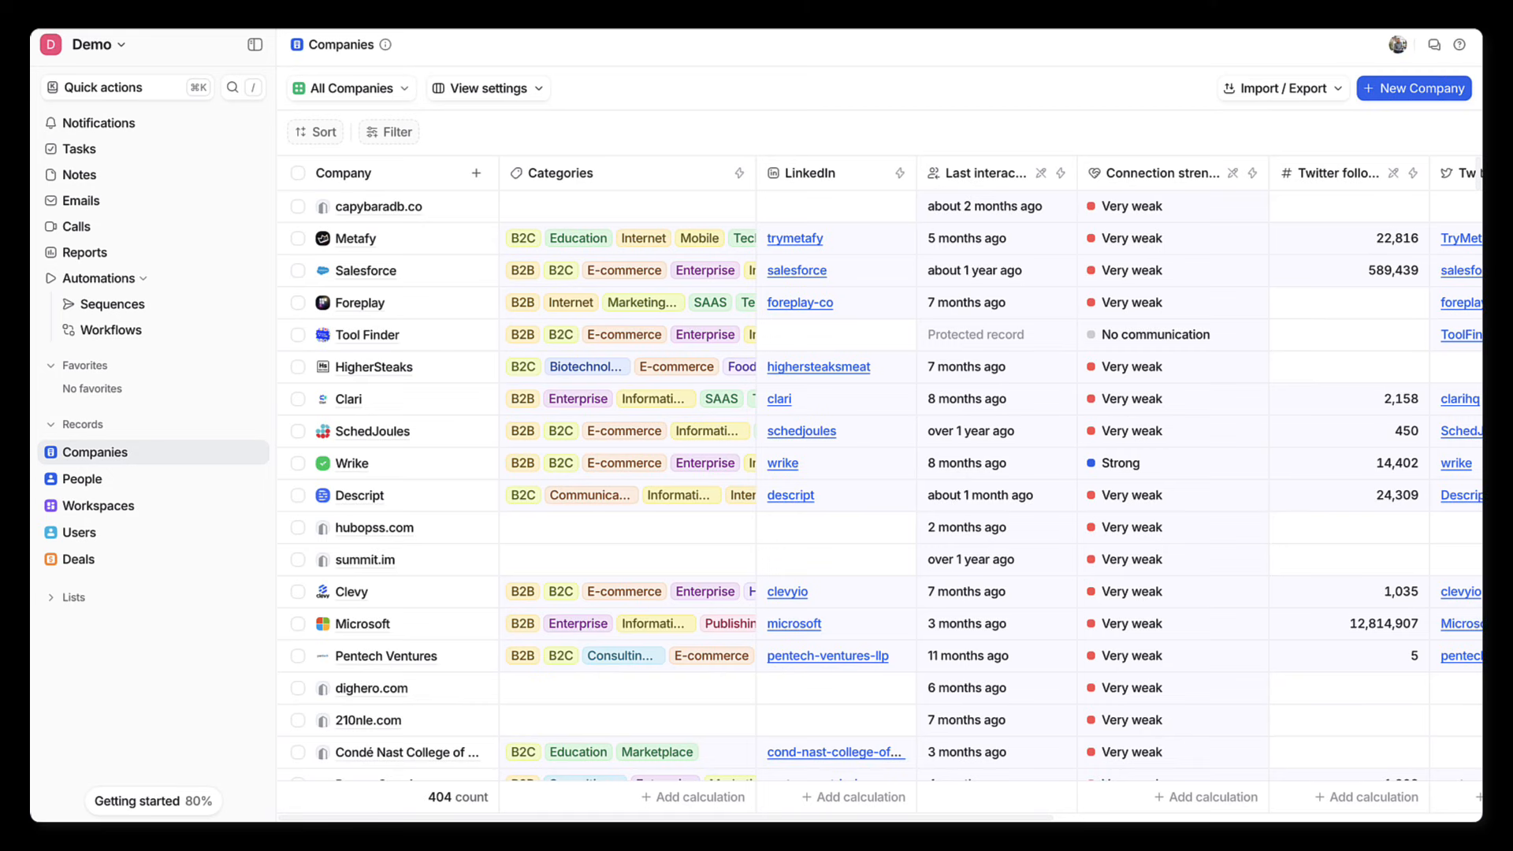
Scroll through the All Companies table and bring up the filter attribute list
scroll(down, 3)
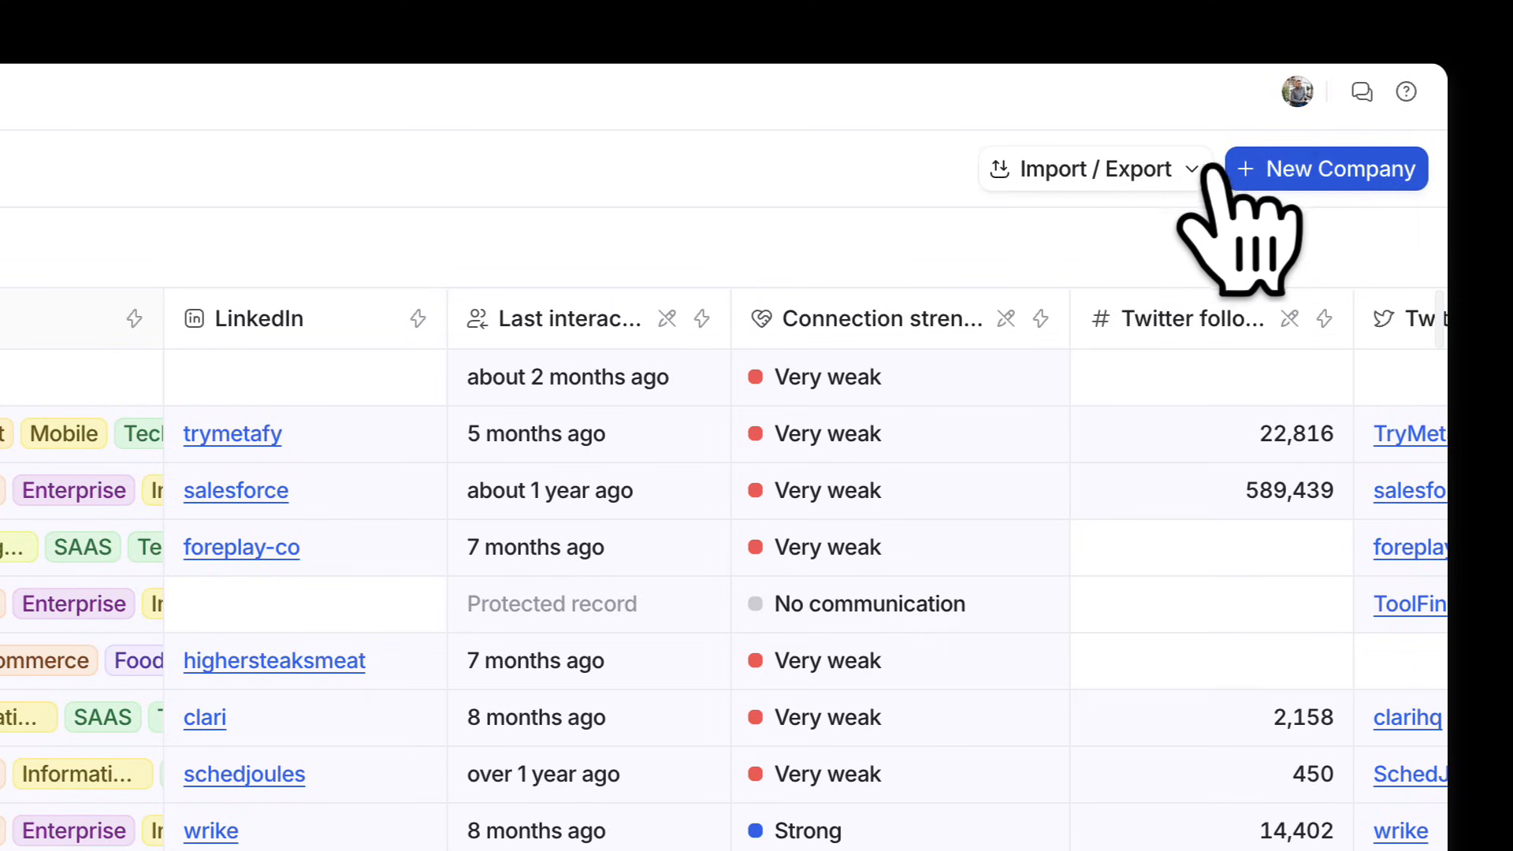
click(1091, 168)
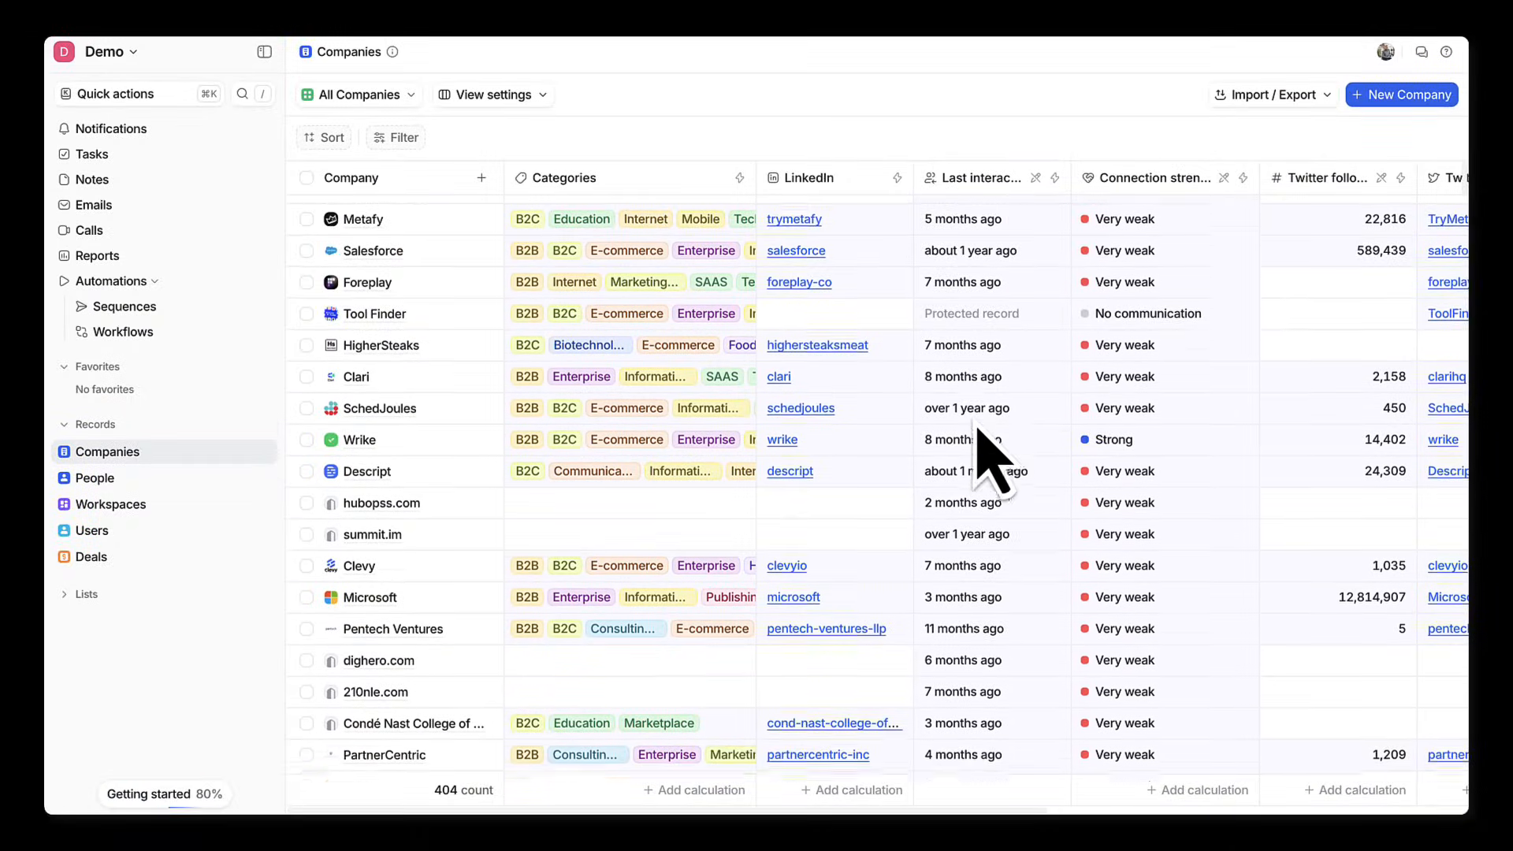
scroll(down, 3)
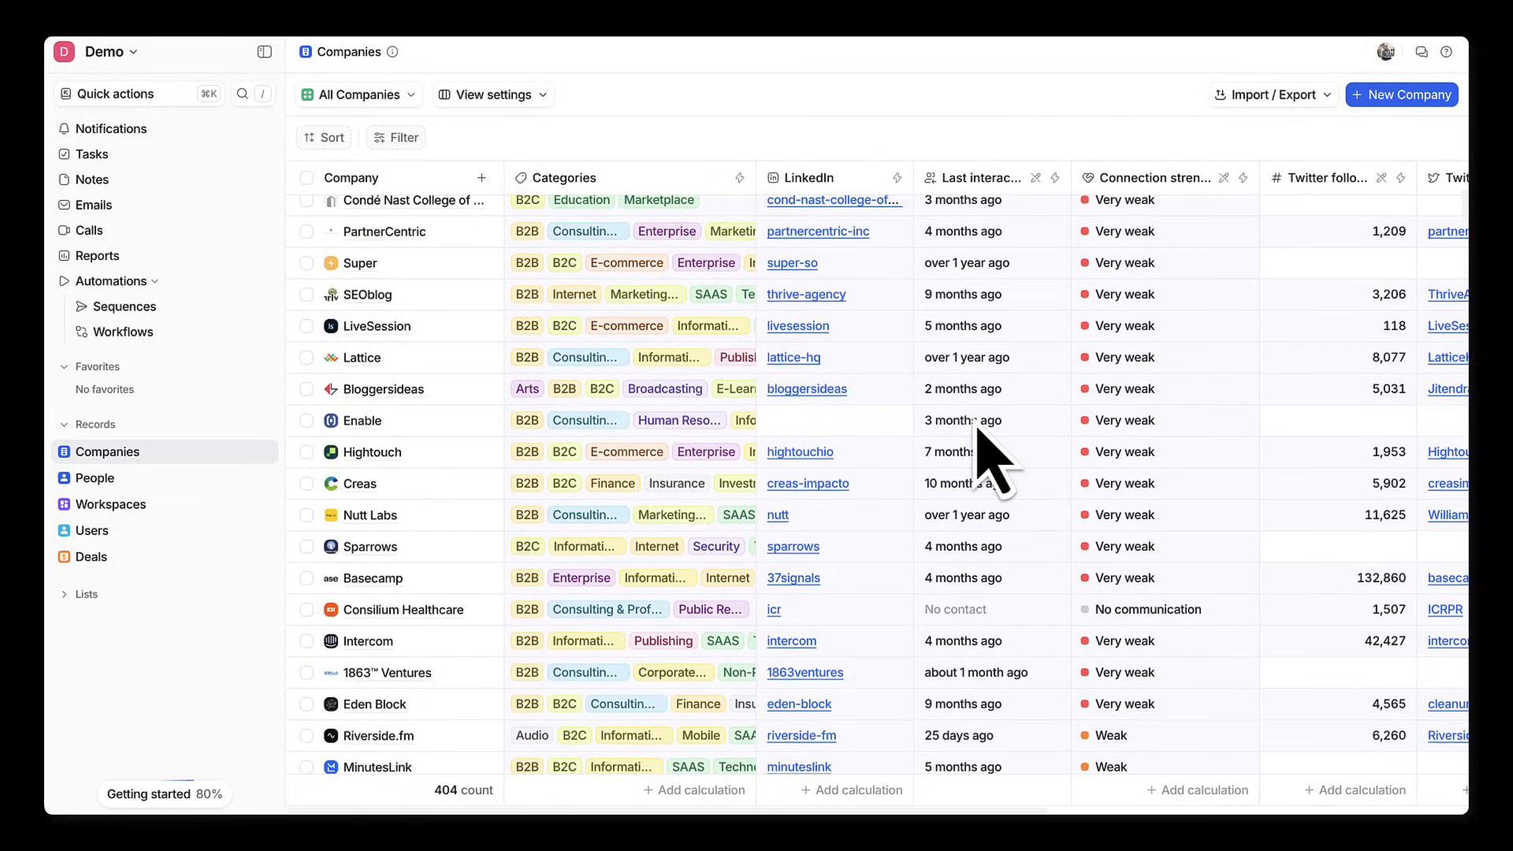
click(332, 137)
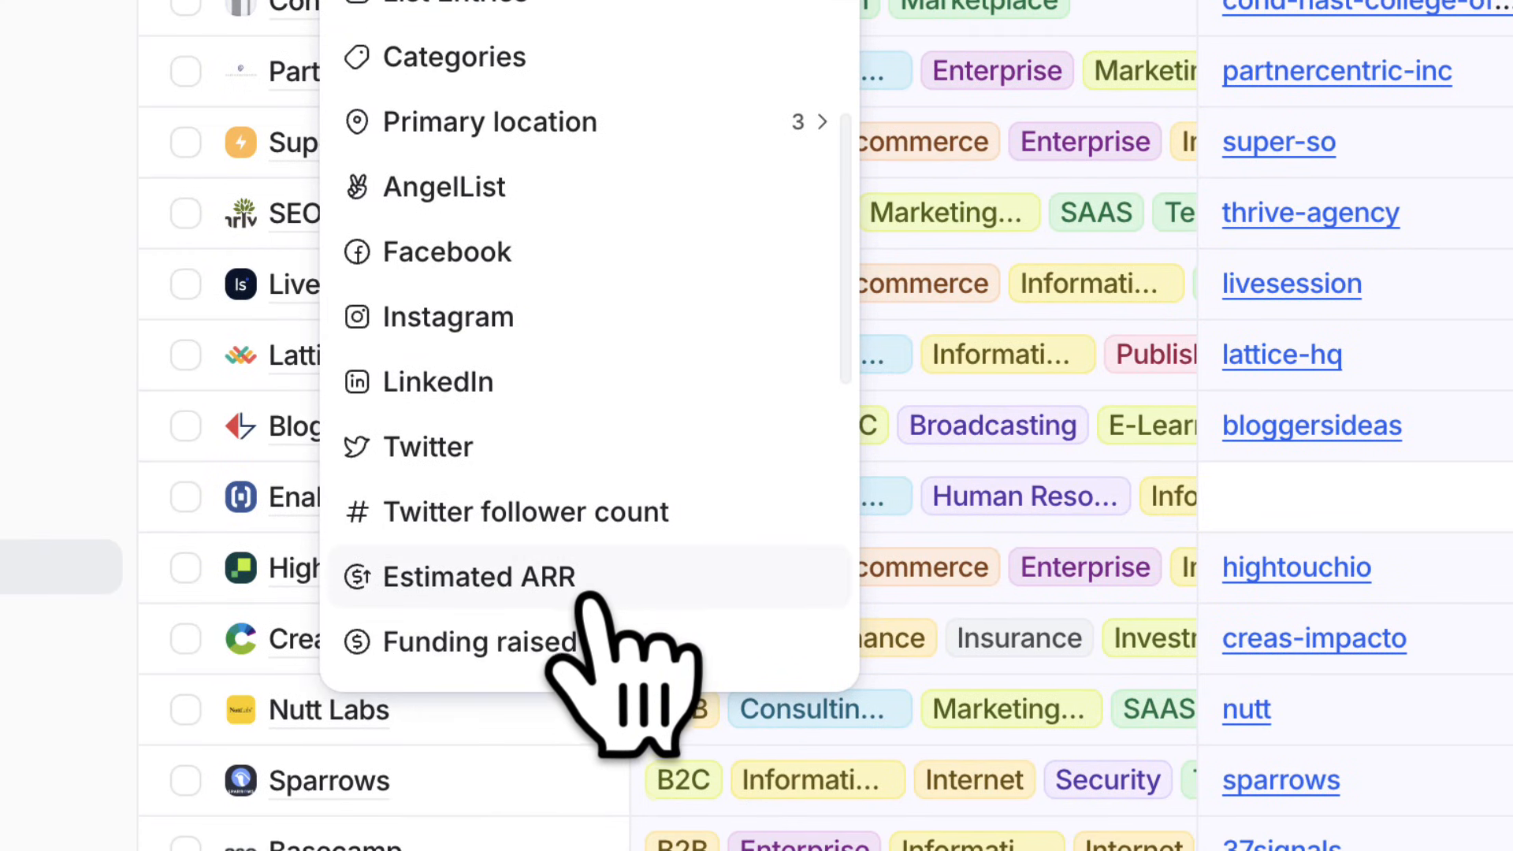
Filter companies by Estimated ARR greater than a chosen range threshold
click(480, 577)
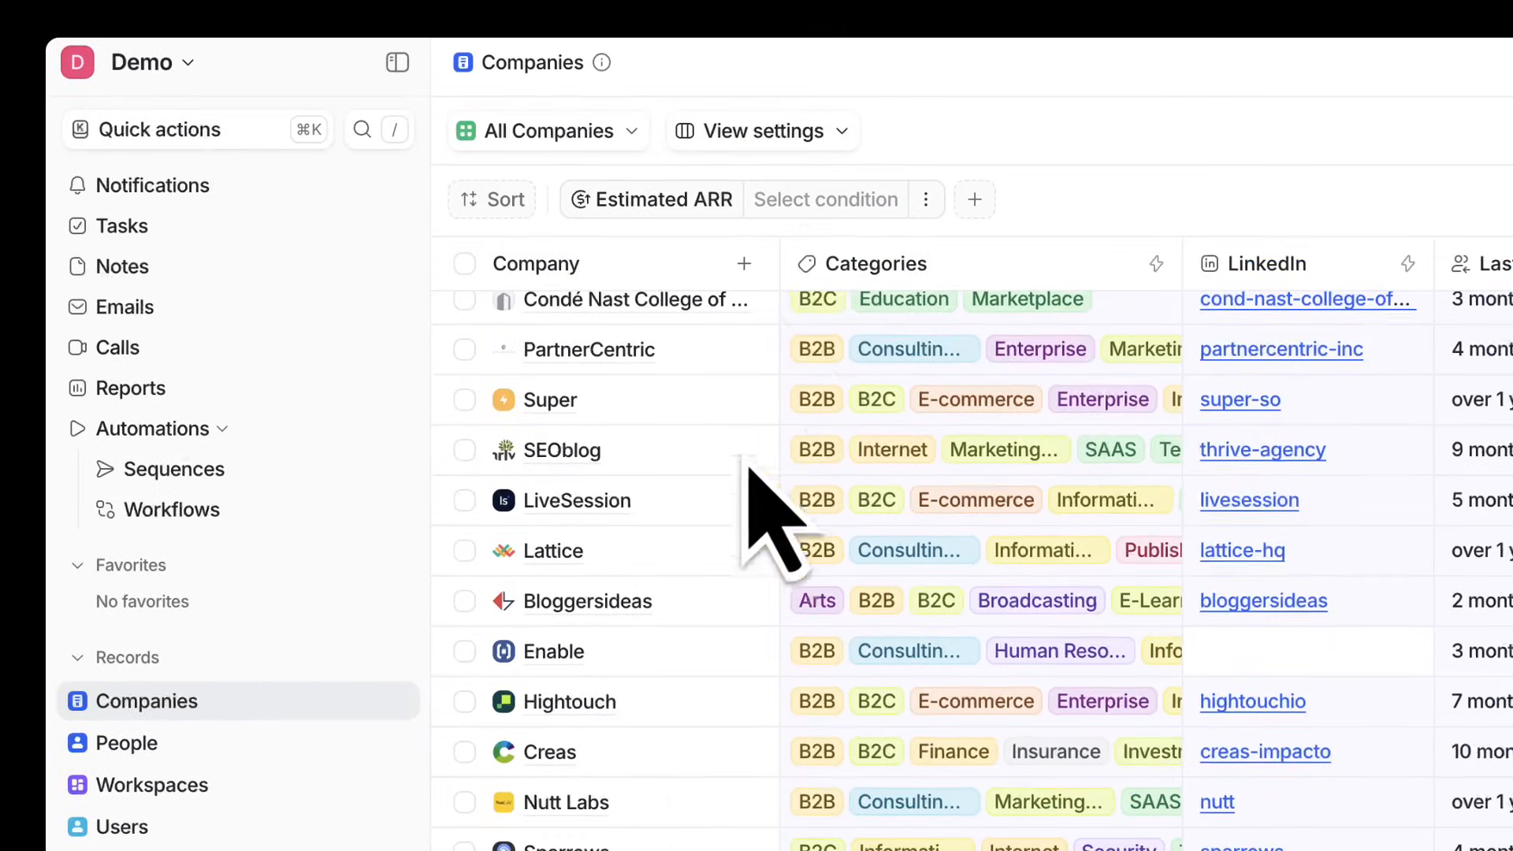
click(825, 199)
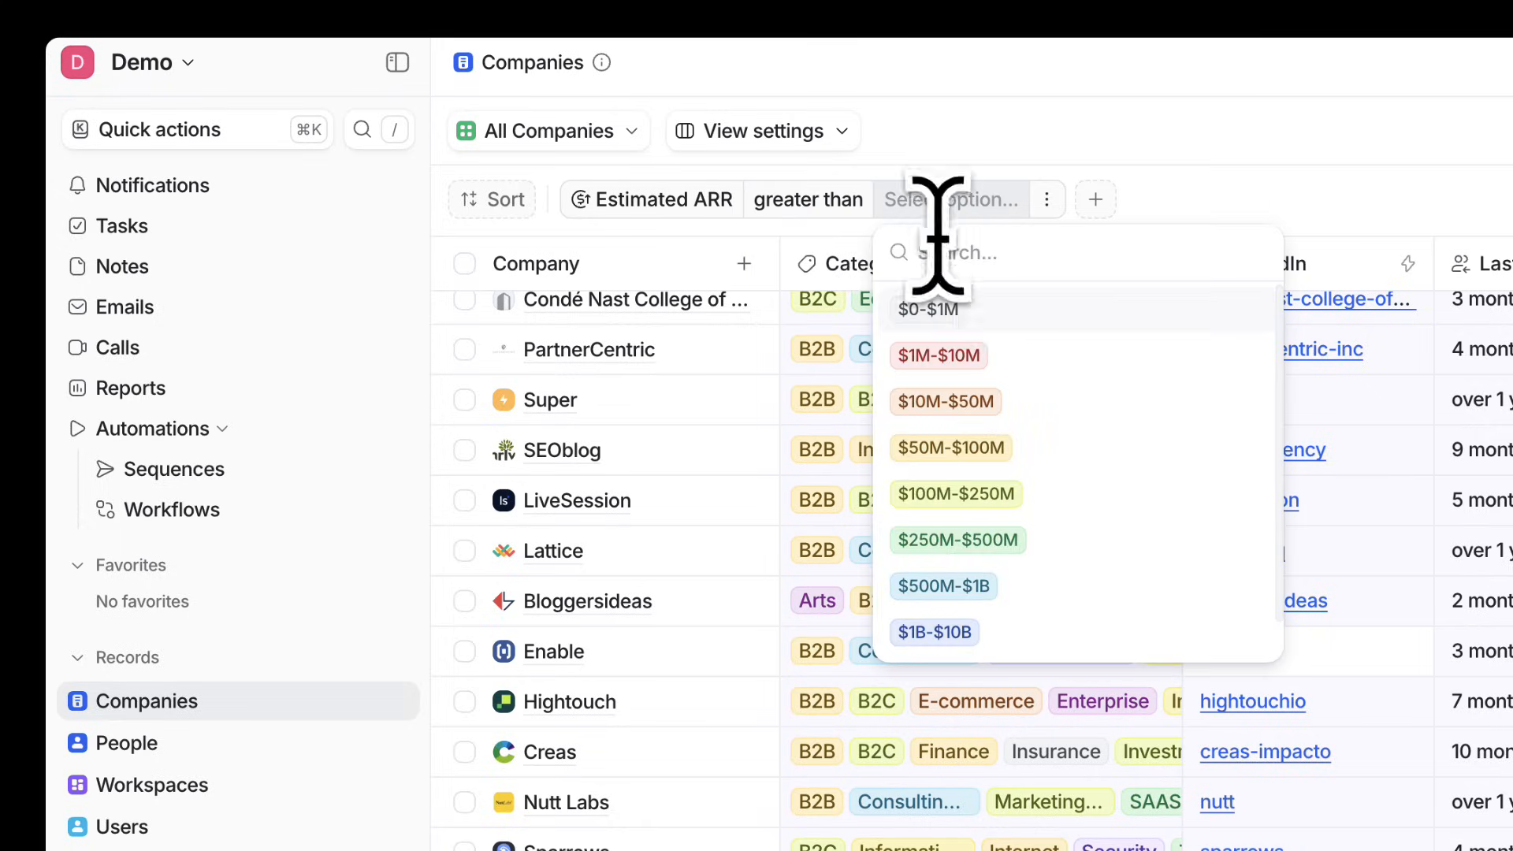
click(928, 309)
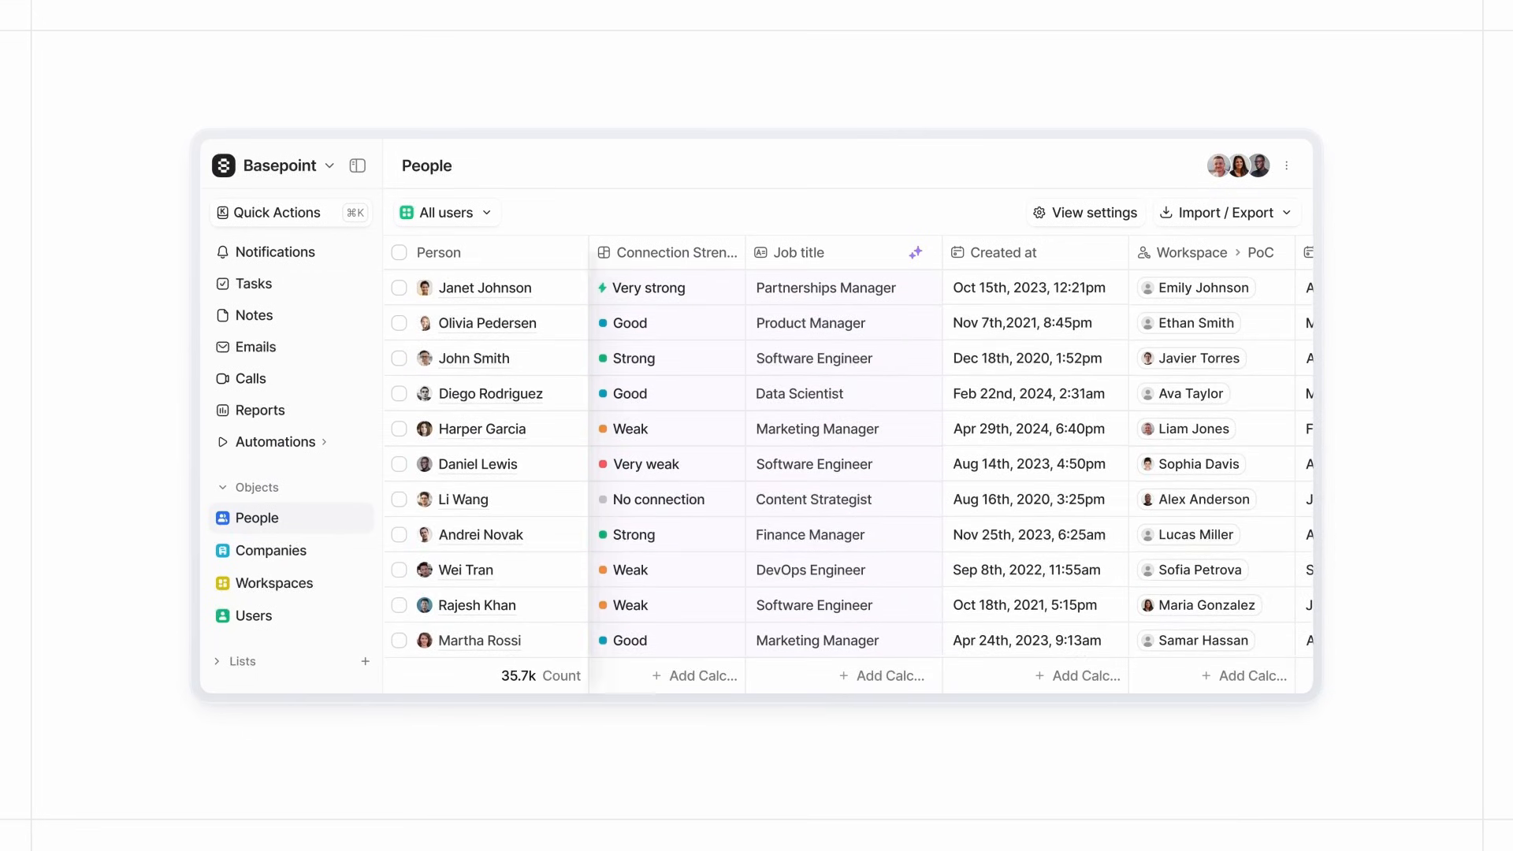
scroll(right, 3)
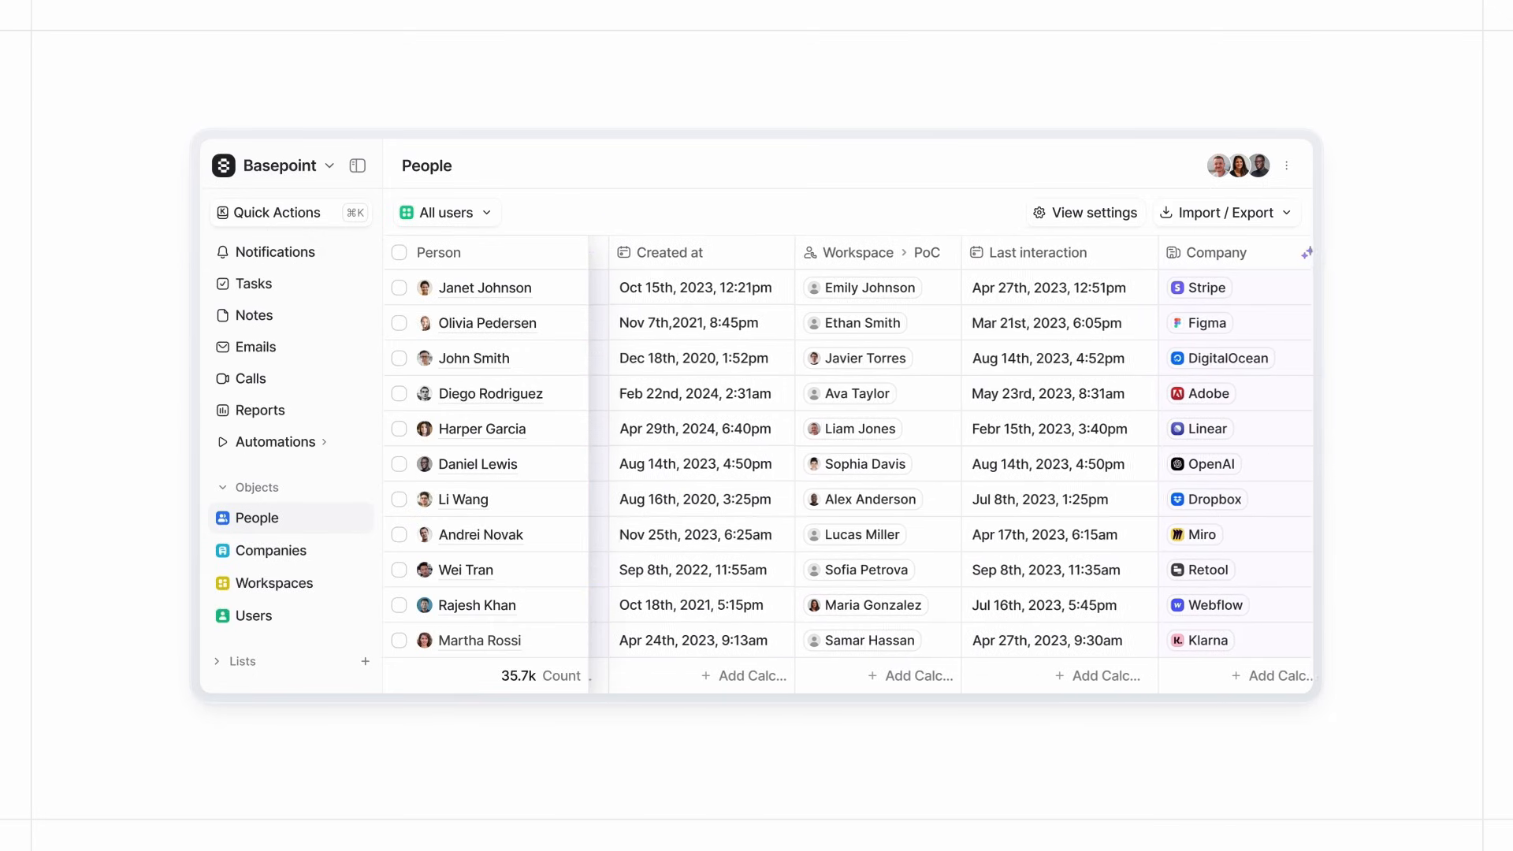
scroll(right, 3)
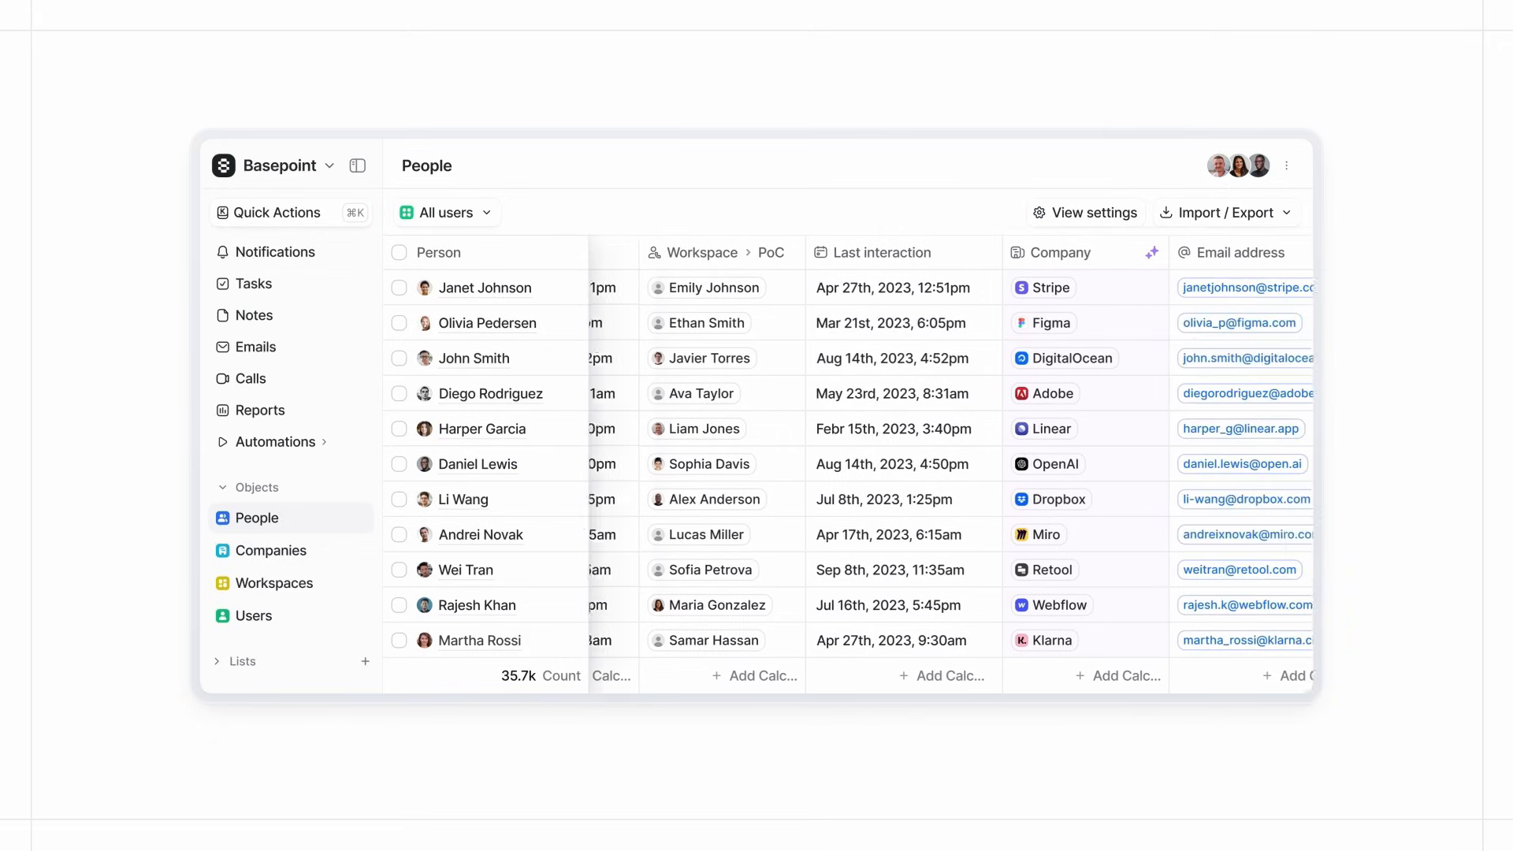
scroll(right, 3)
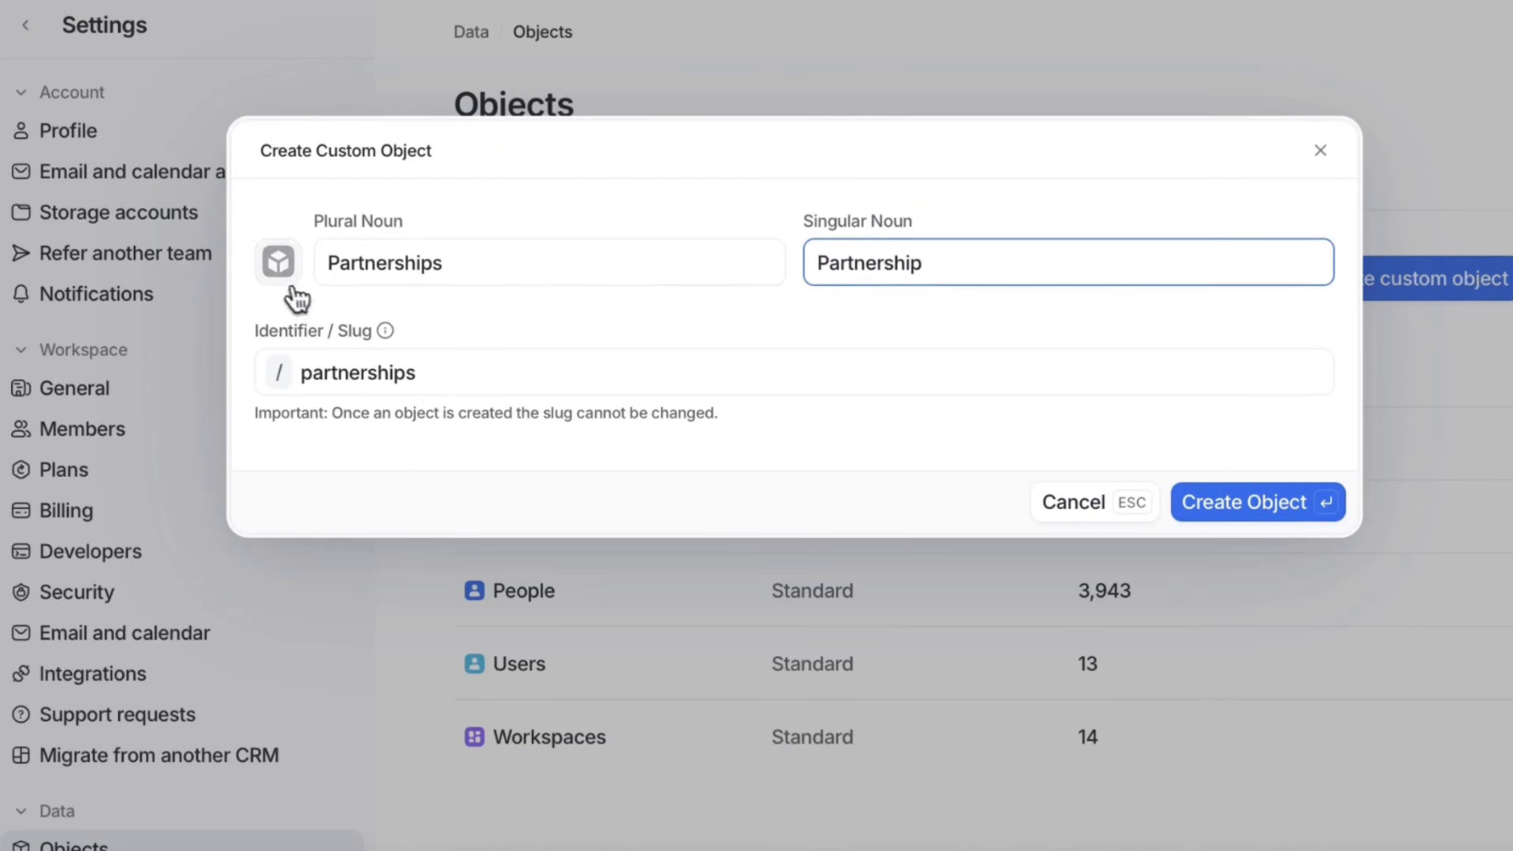
Create a handshake-icon custom object and start another one named 'Partnerships'
click(277, 262)
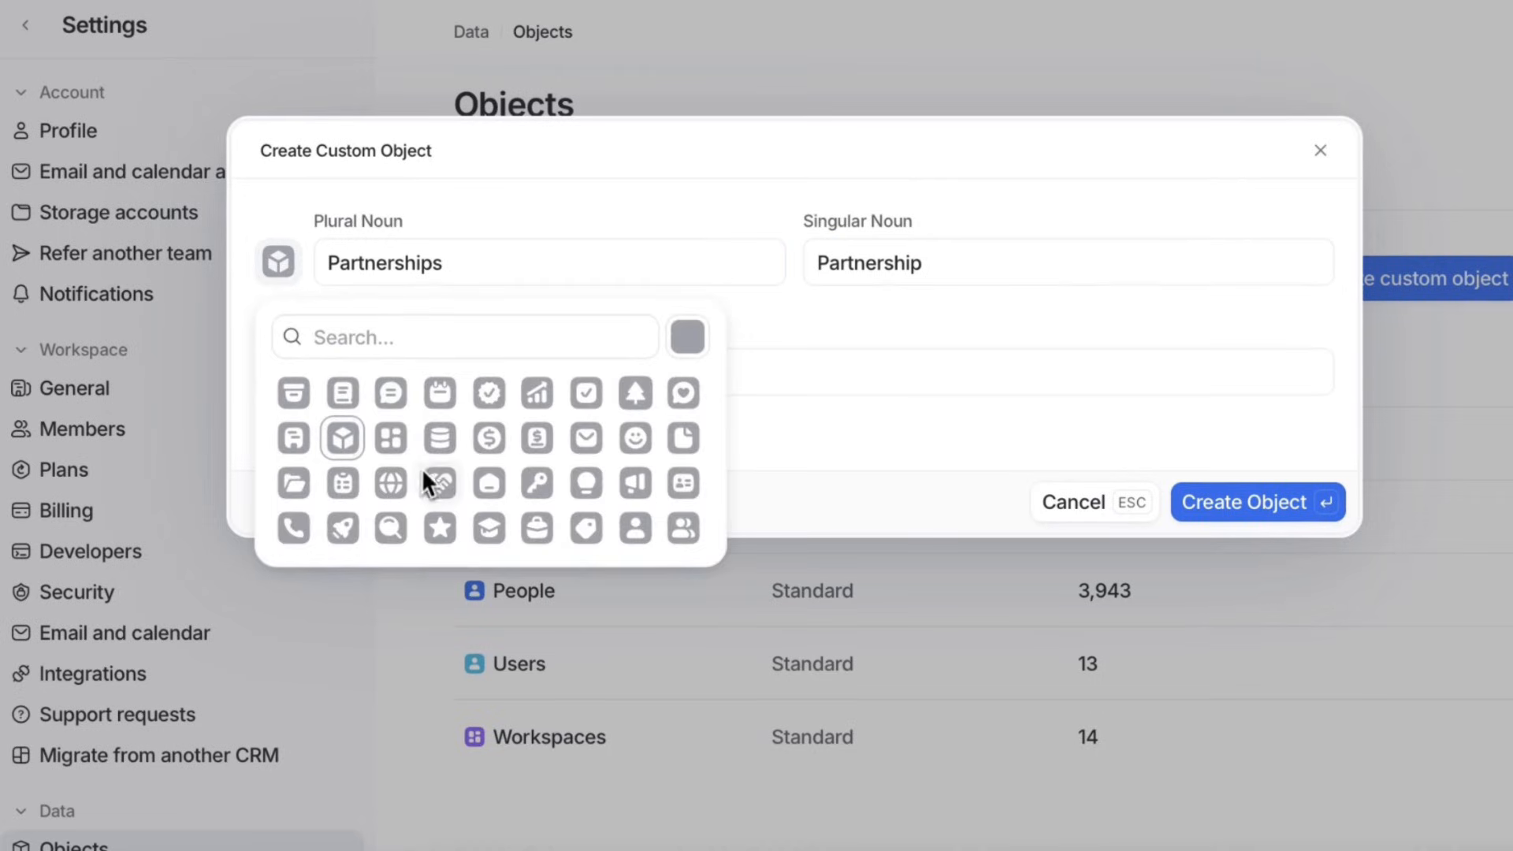
click(437, 483)
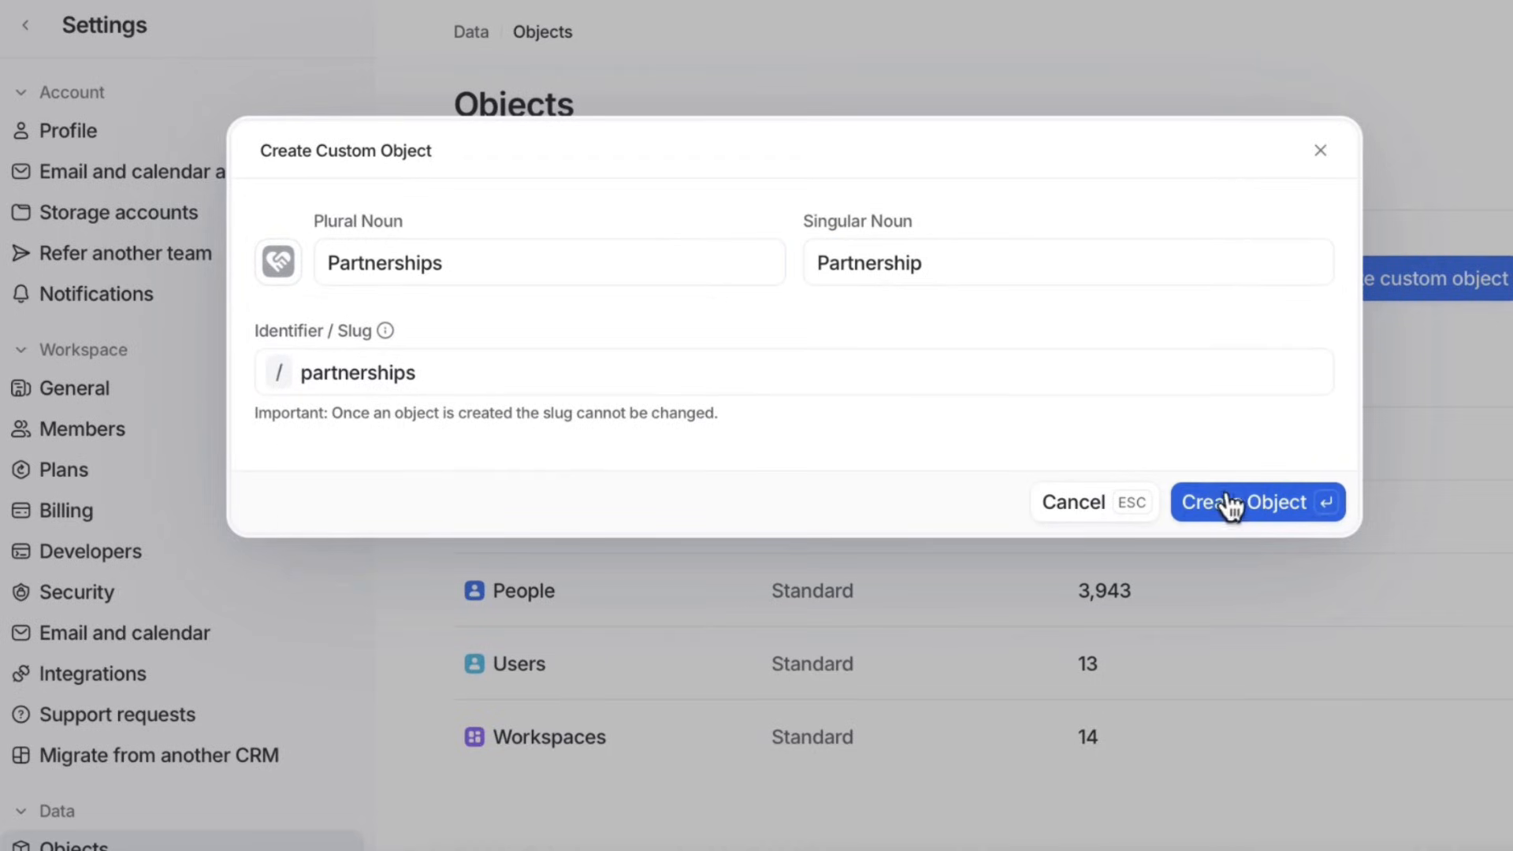
click(1248, 502)
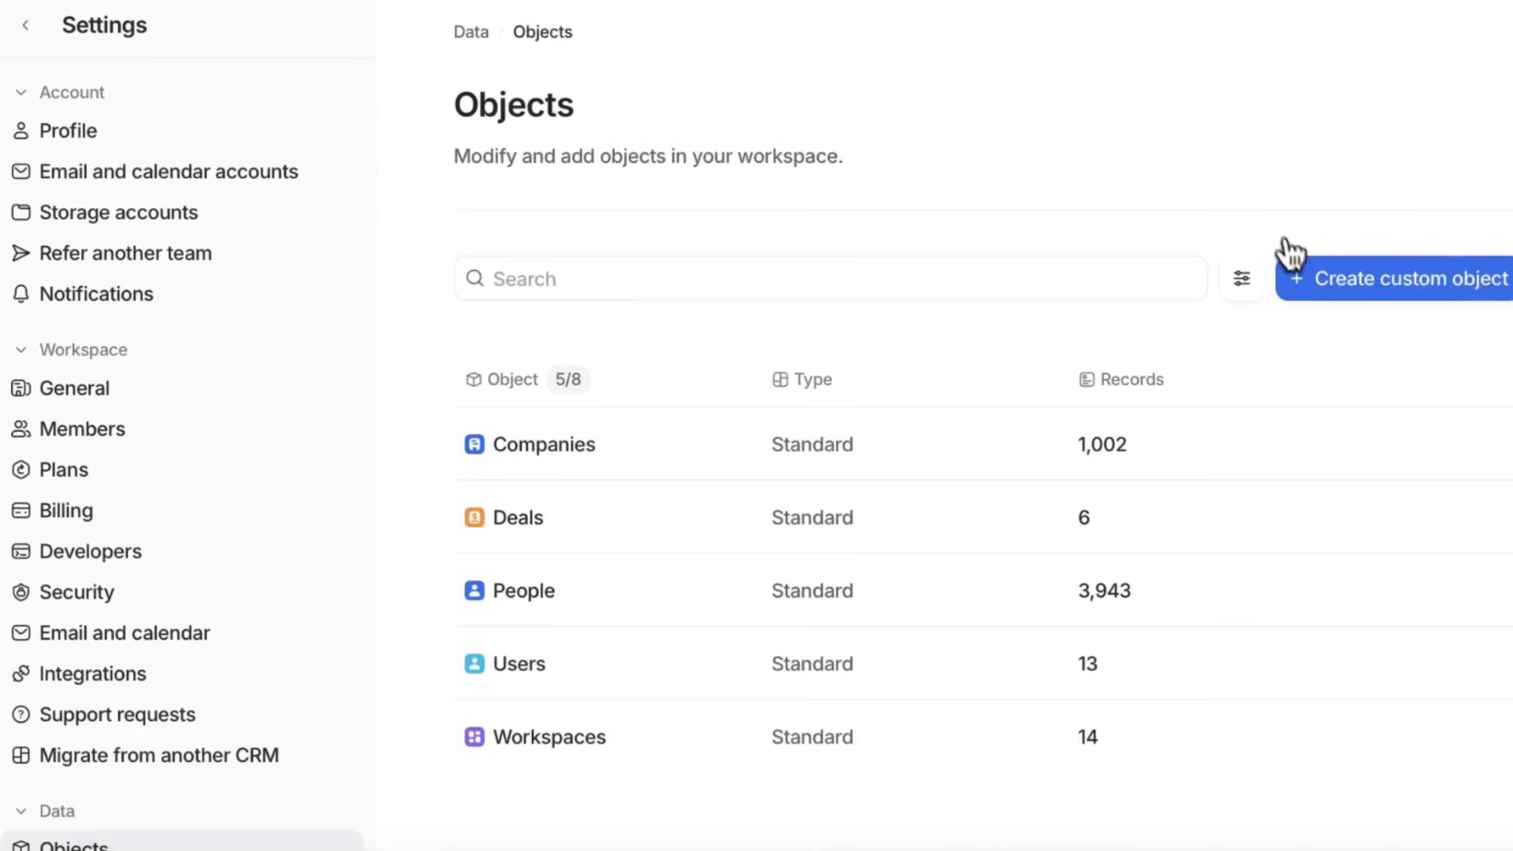
click(1399, 279)
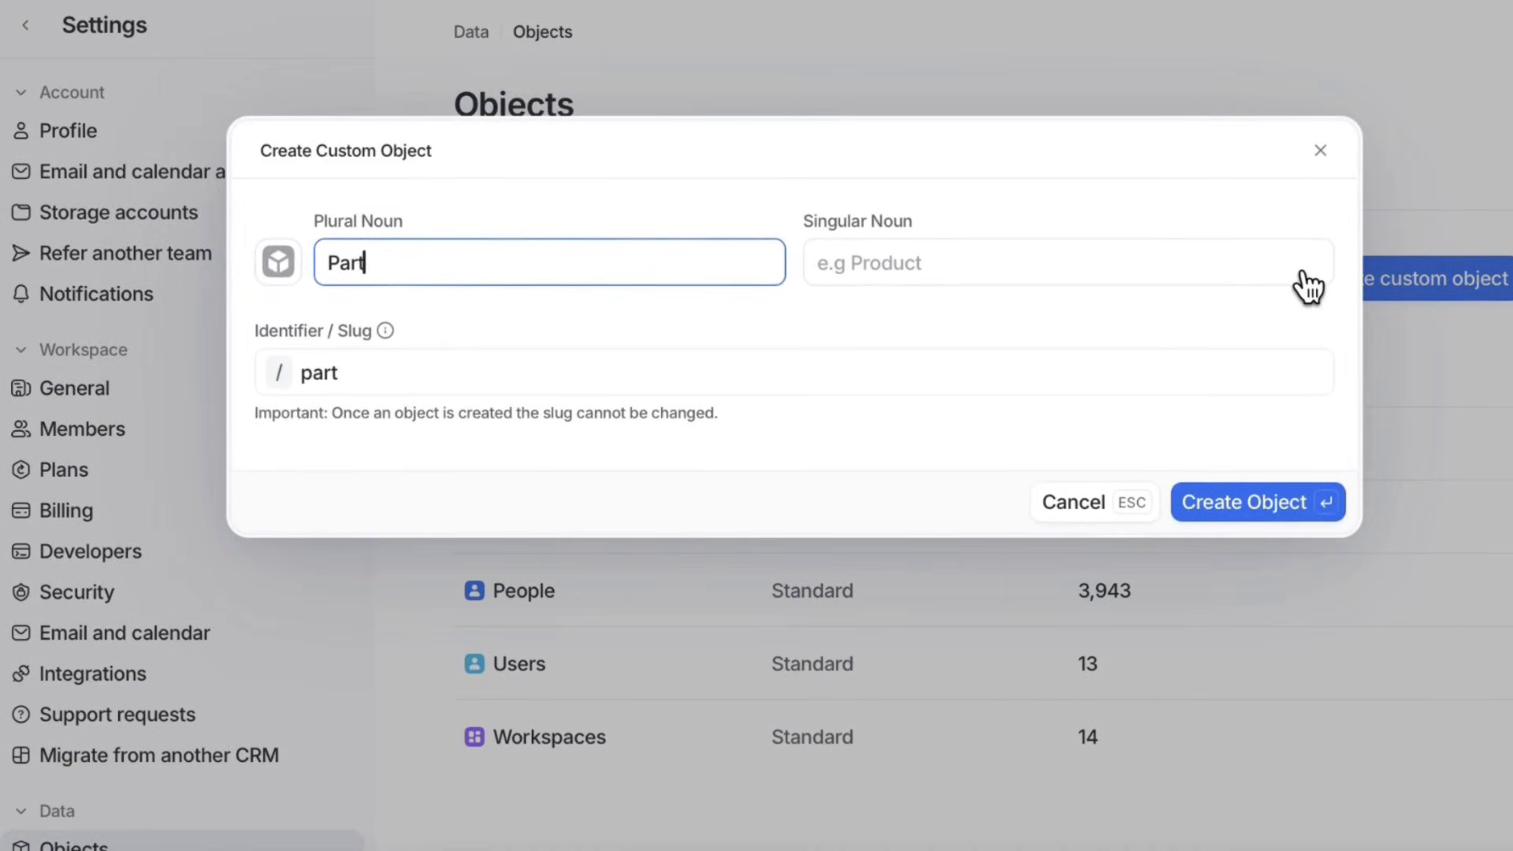
text(Partnerships)
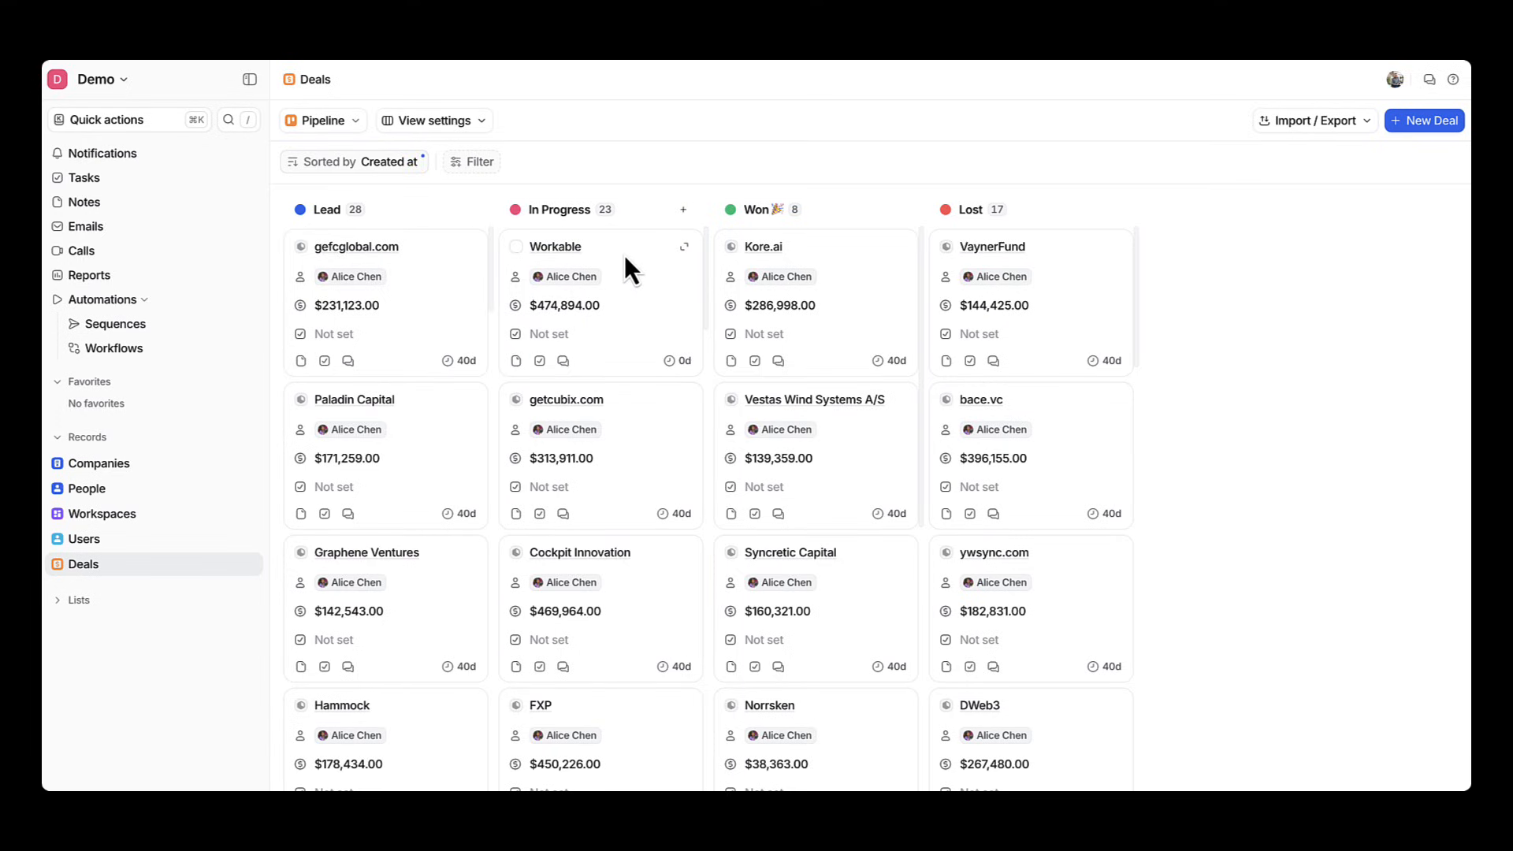
Bring up a blank Create Deal form from the Deals pipeline
click(323, 119)
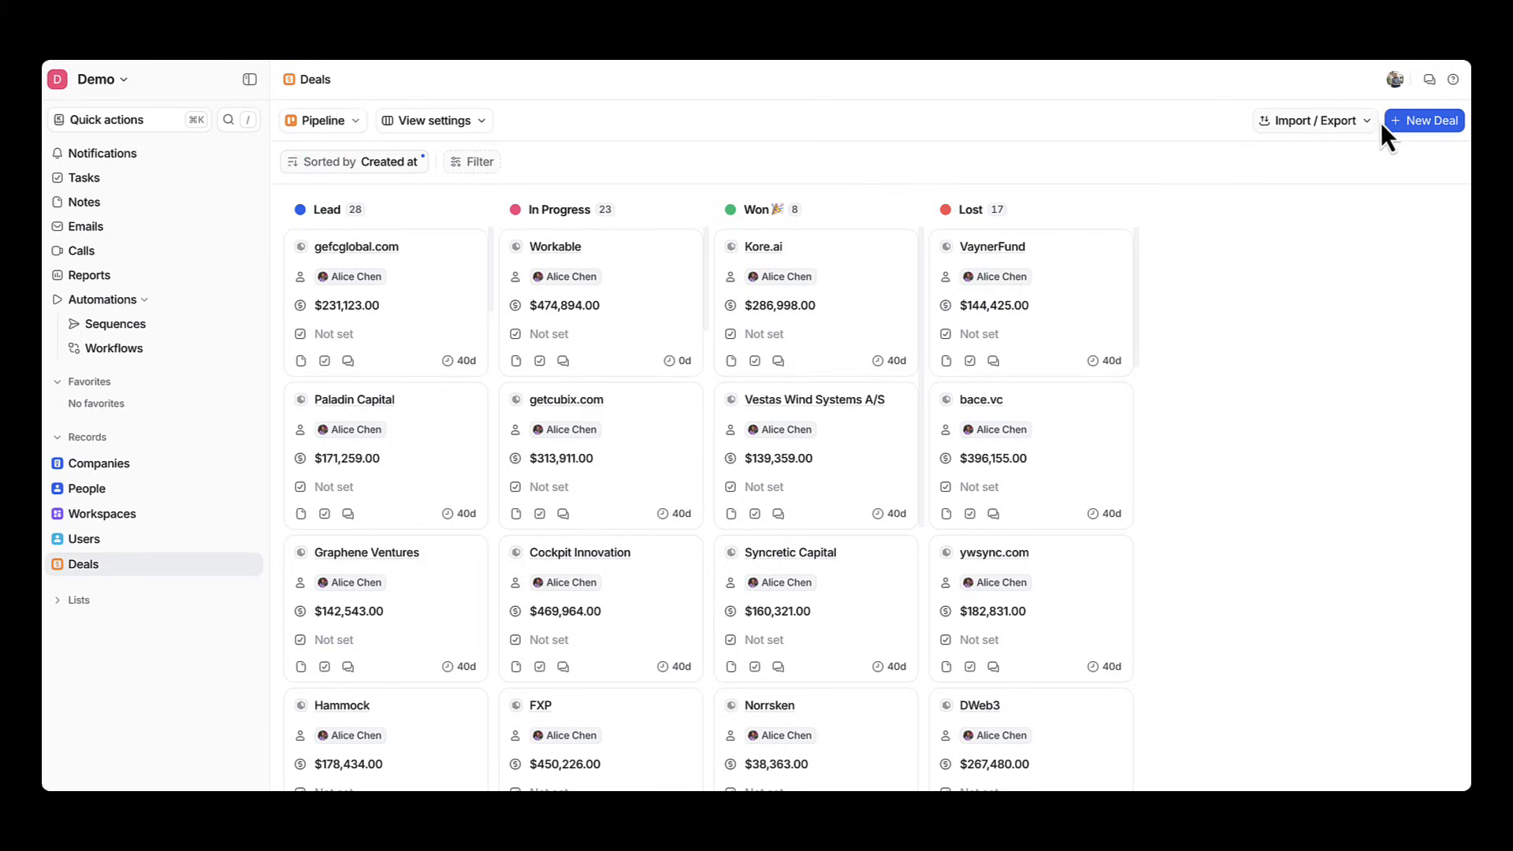
click(1424, 121)
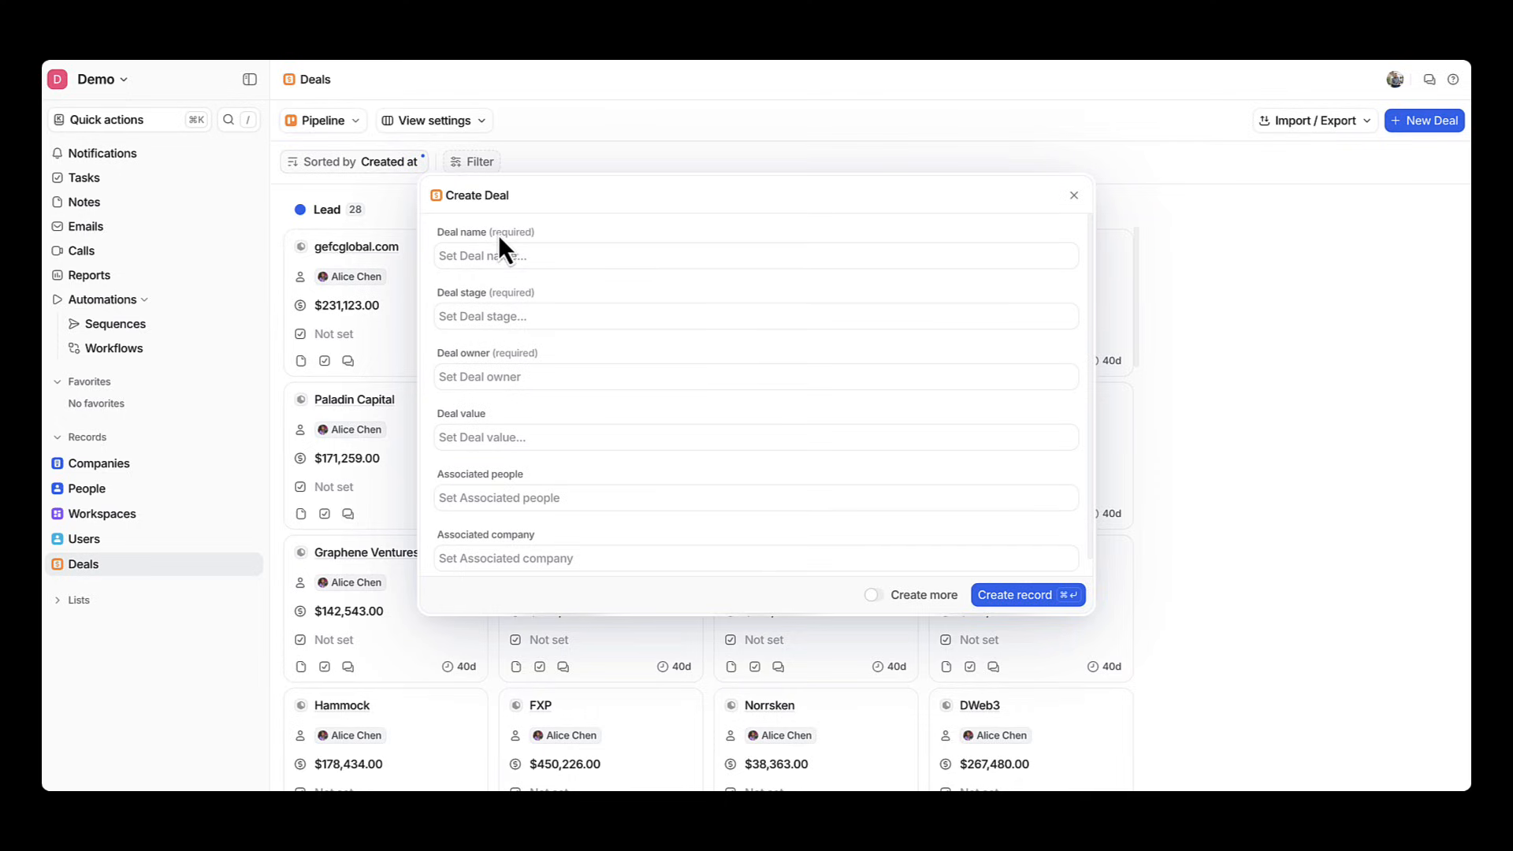
mouse_move(474, 220)
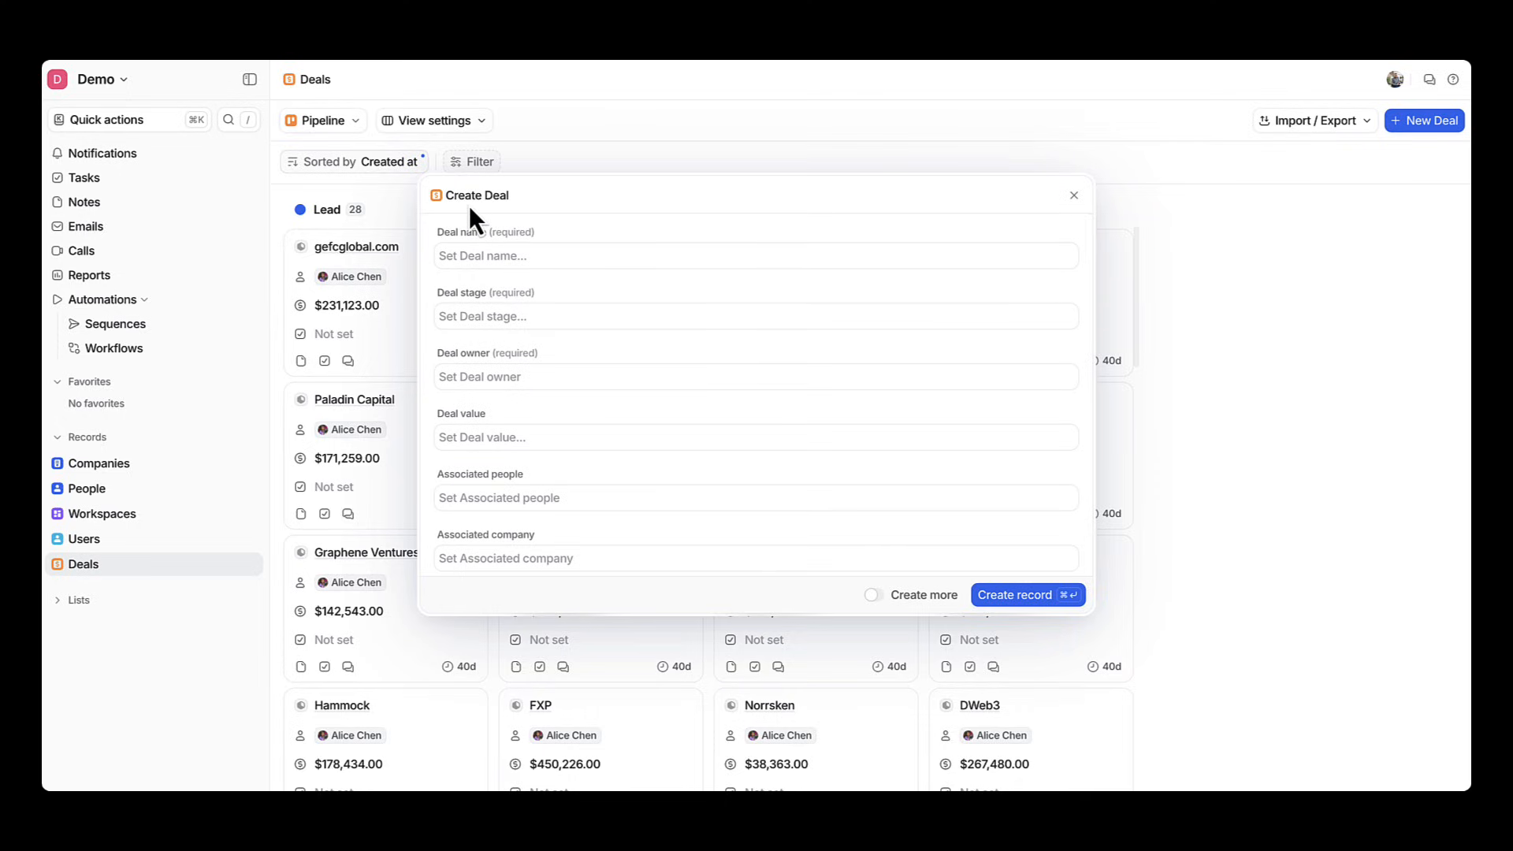
mouse_move(473, 166)
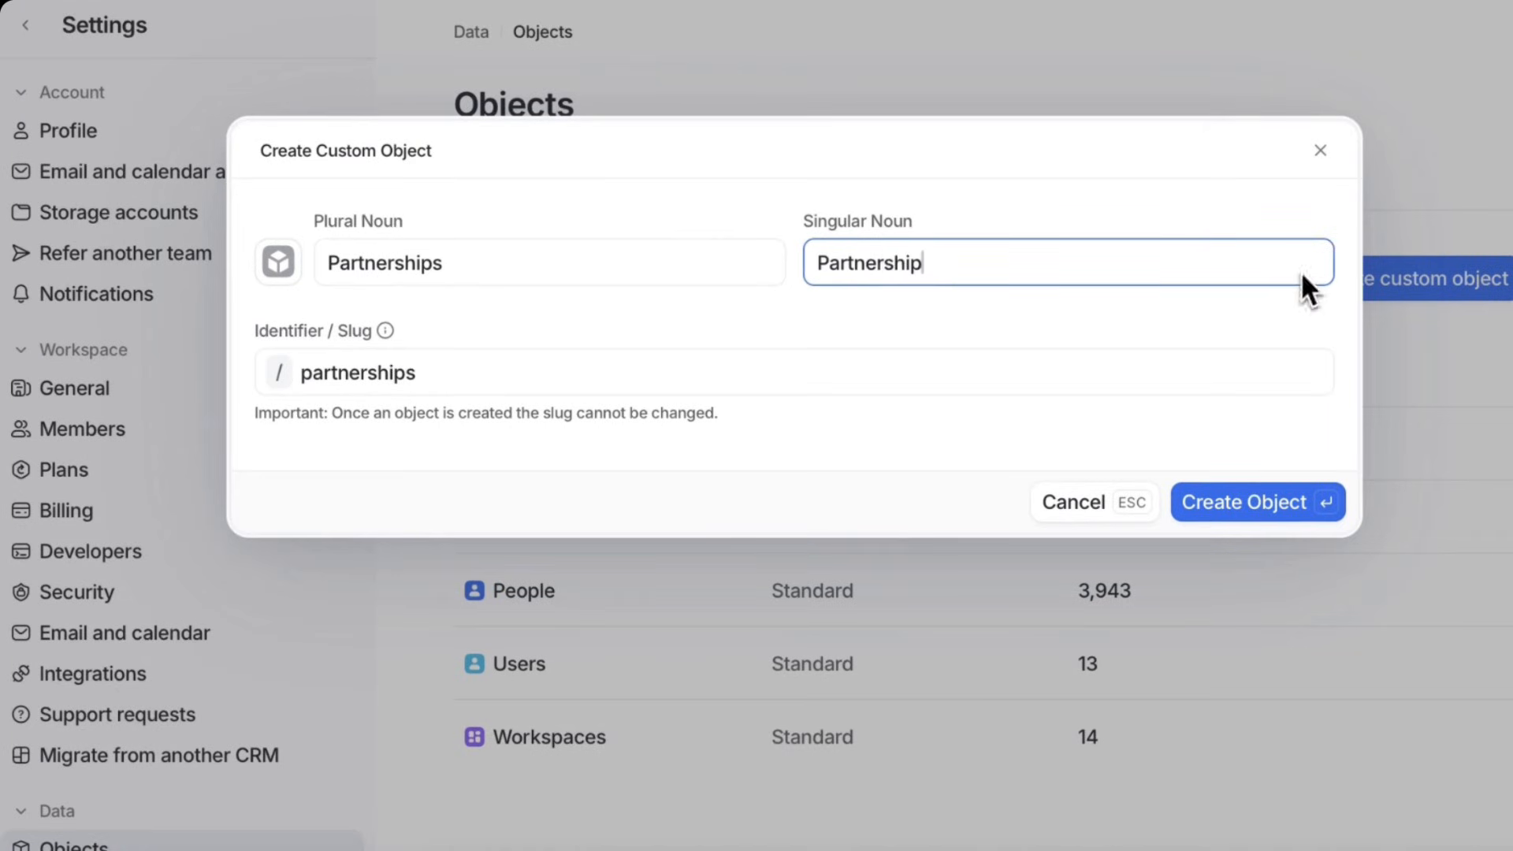
Create the Partnerships object with a handshake icon, then go to Workflows
click(278, 262)
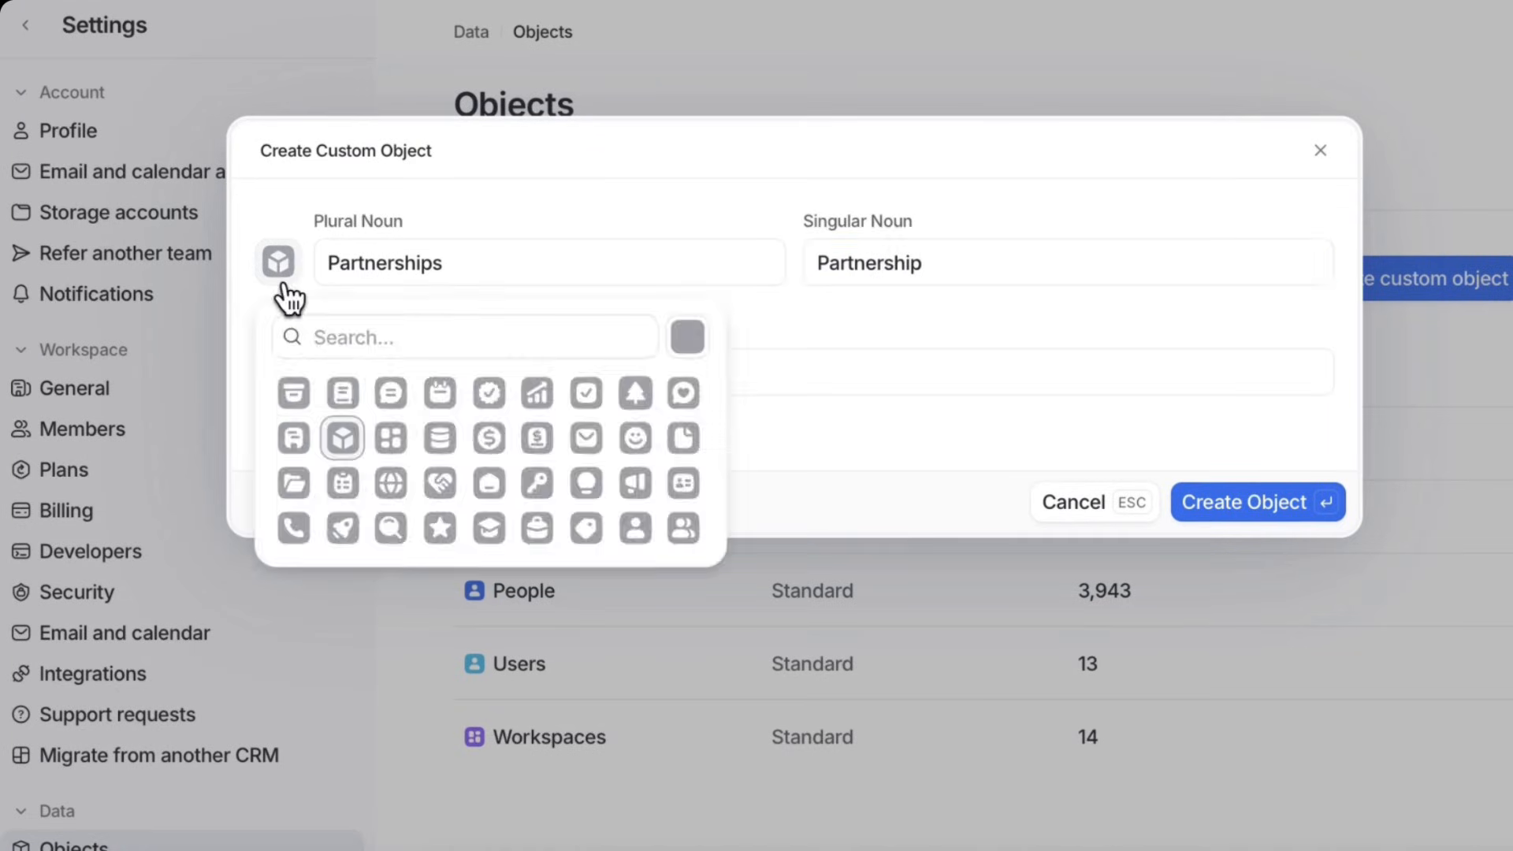
click(438, 483)
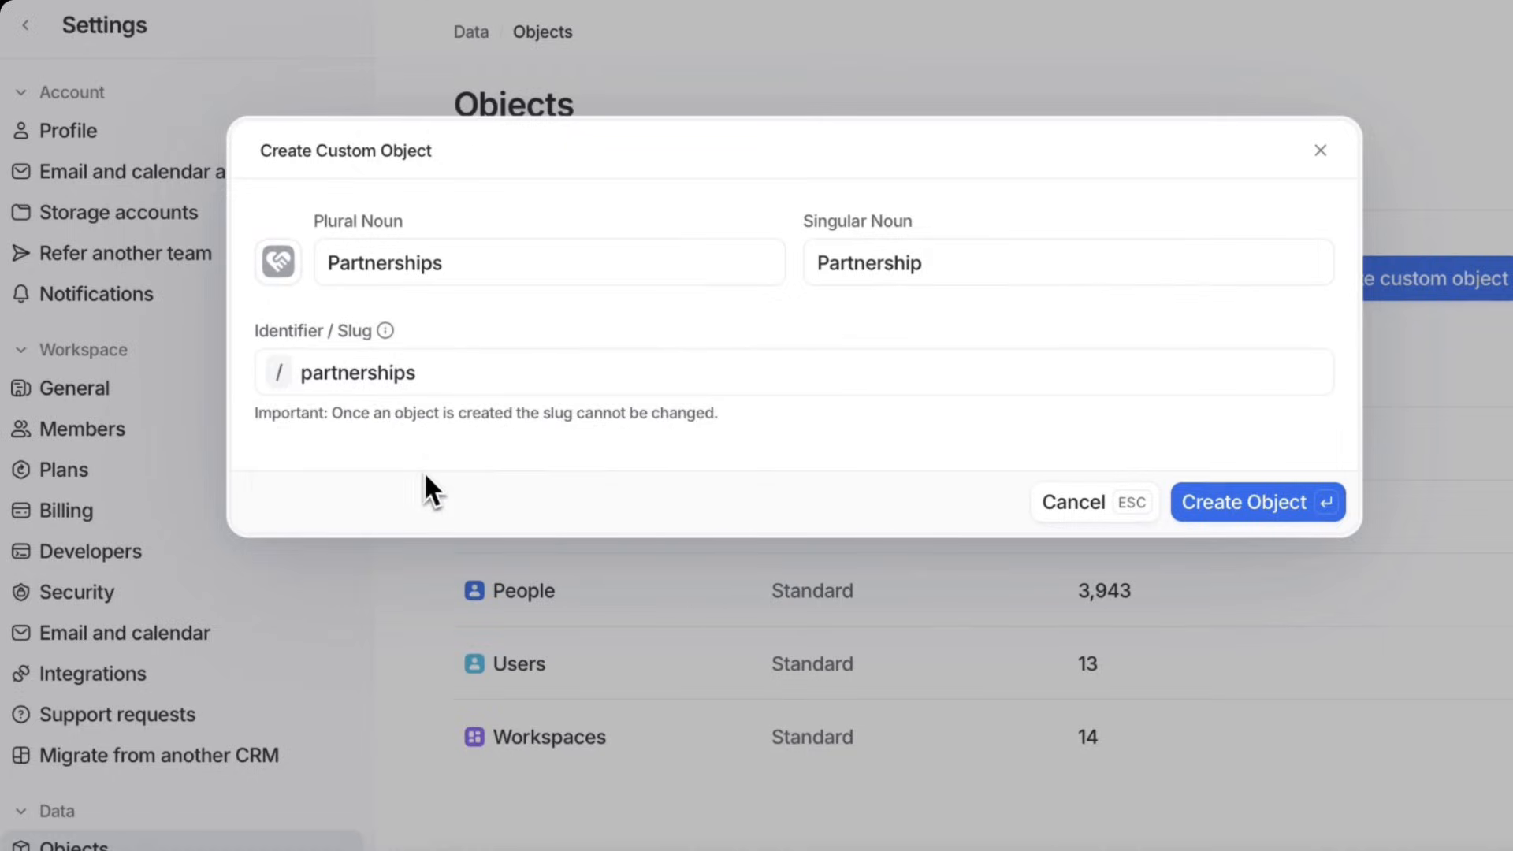
click(1255, 502)
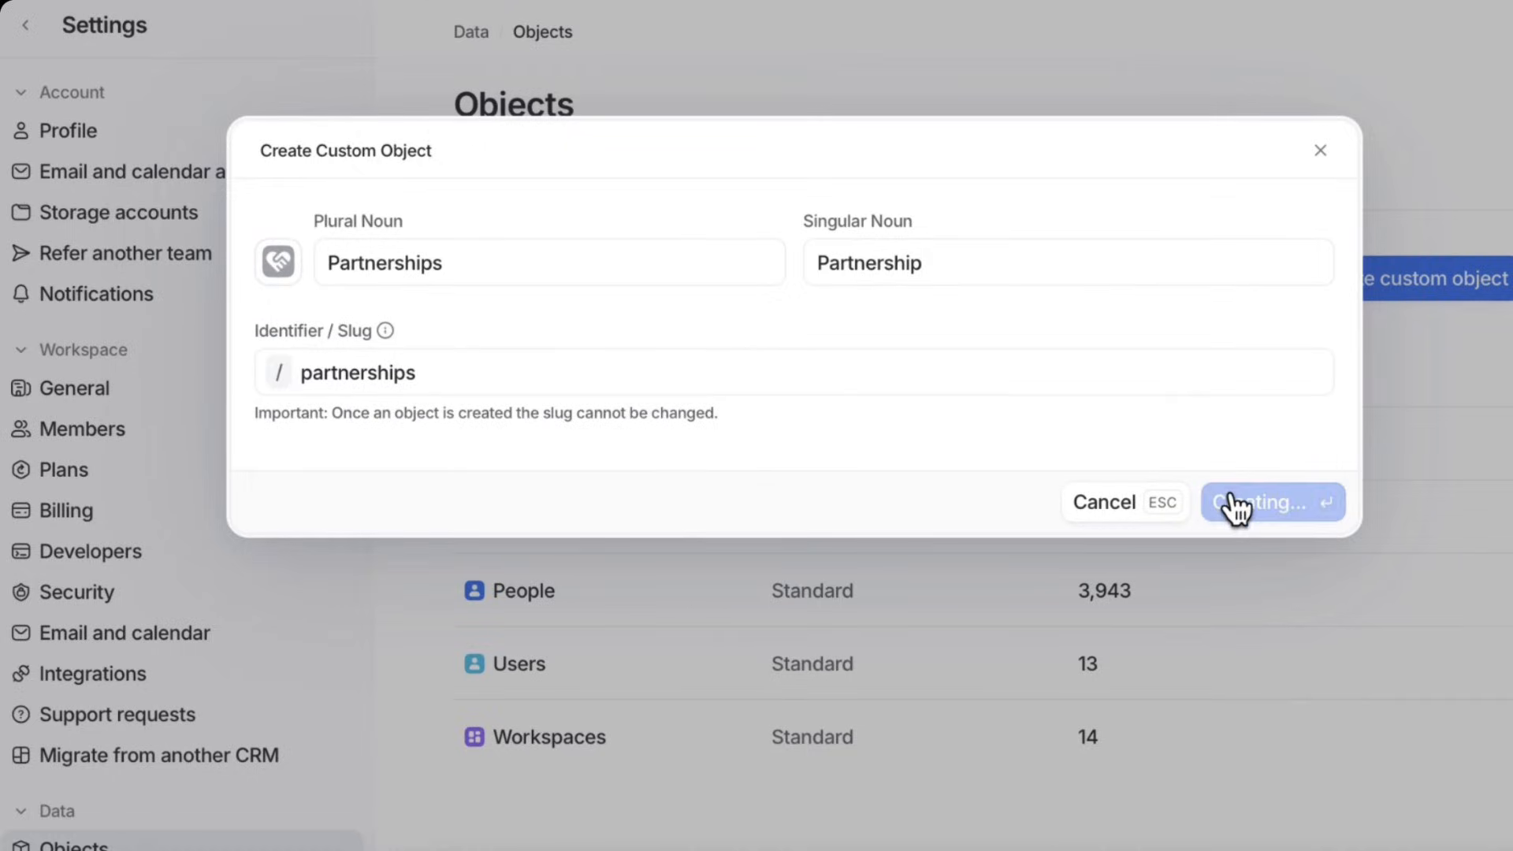
click(1271, 501)
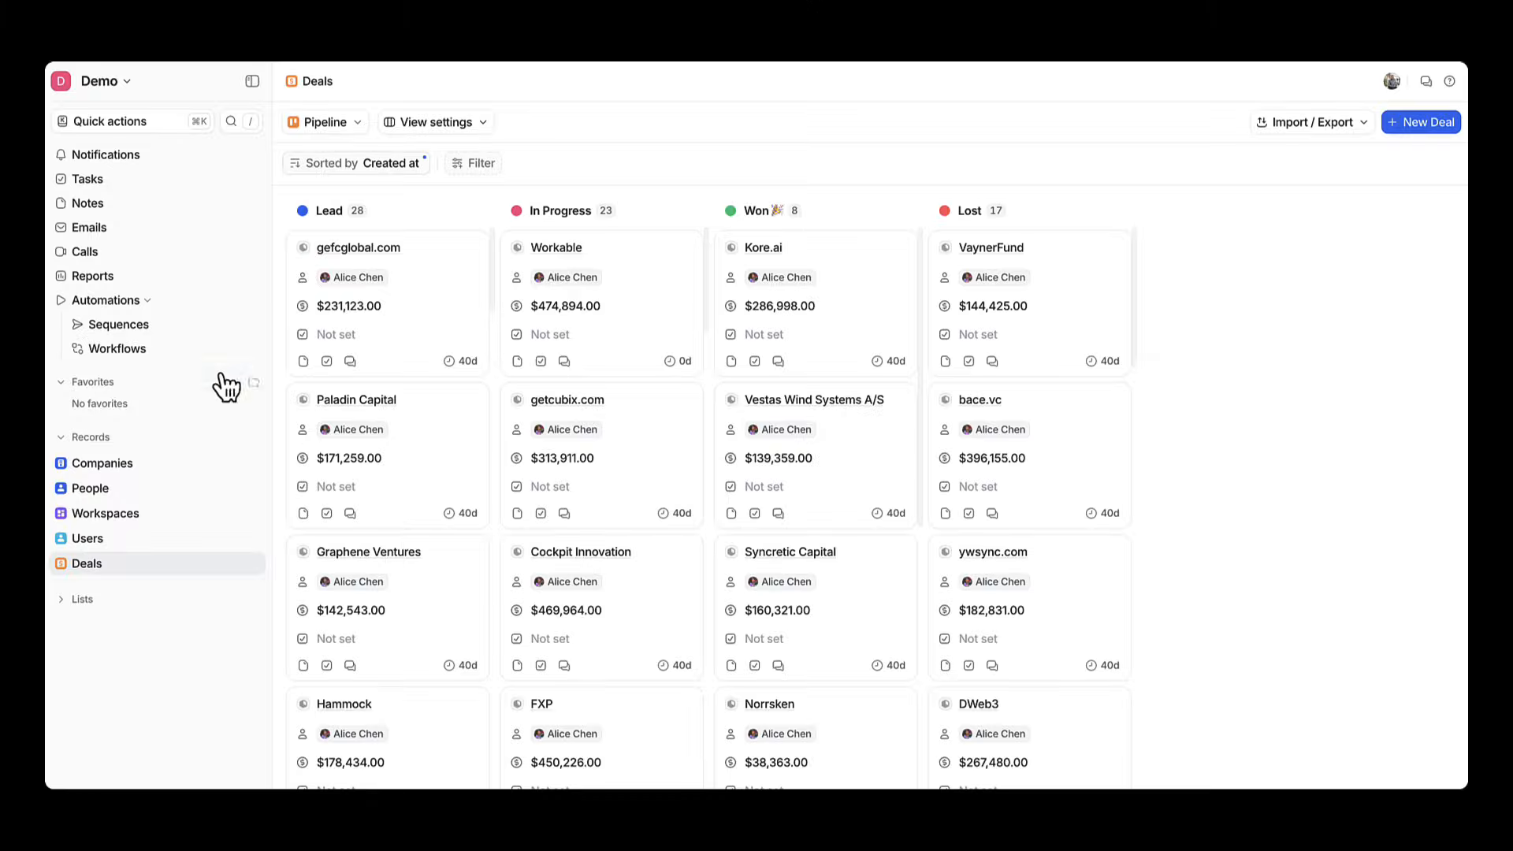
click(116, 348)
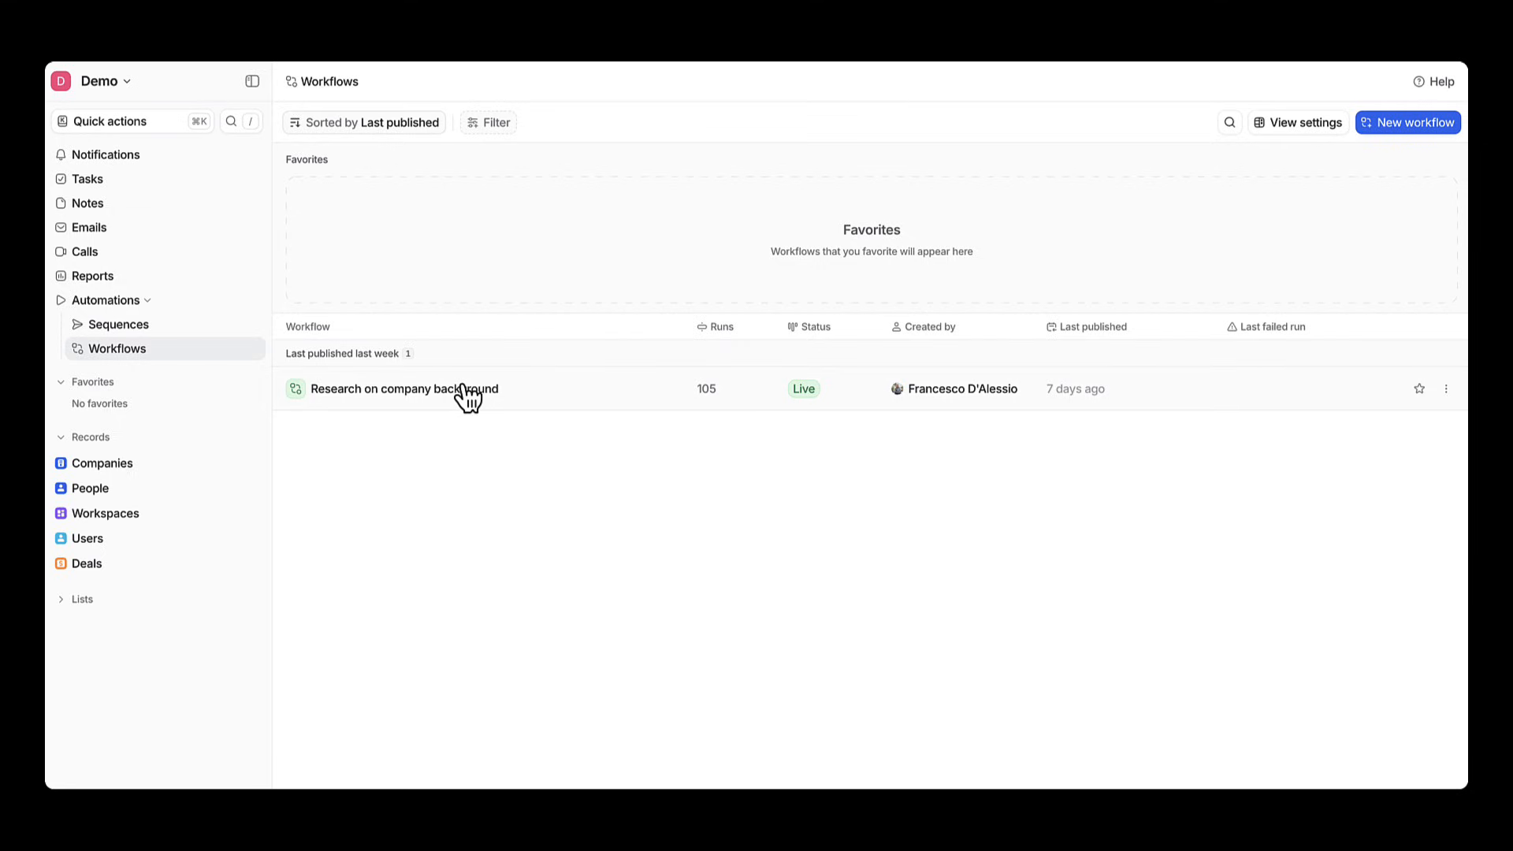
Open the Research on company background workflow and inspect its Record created trigger
click(405, 387)
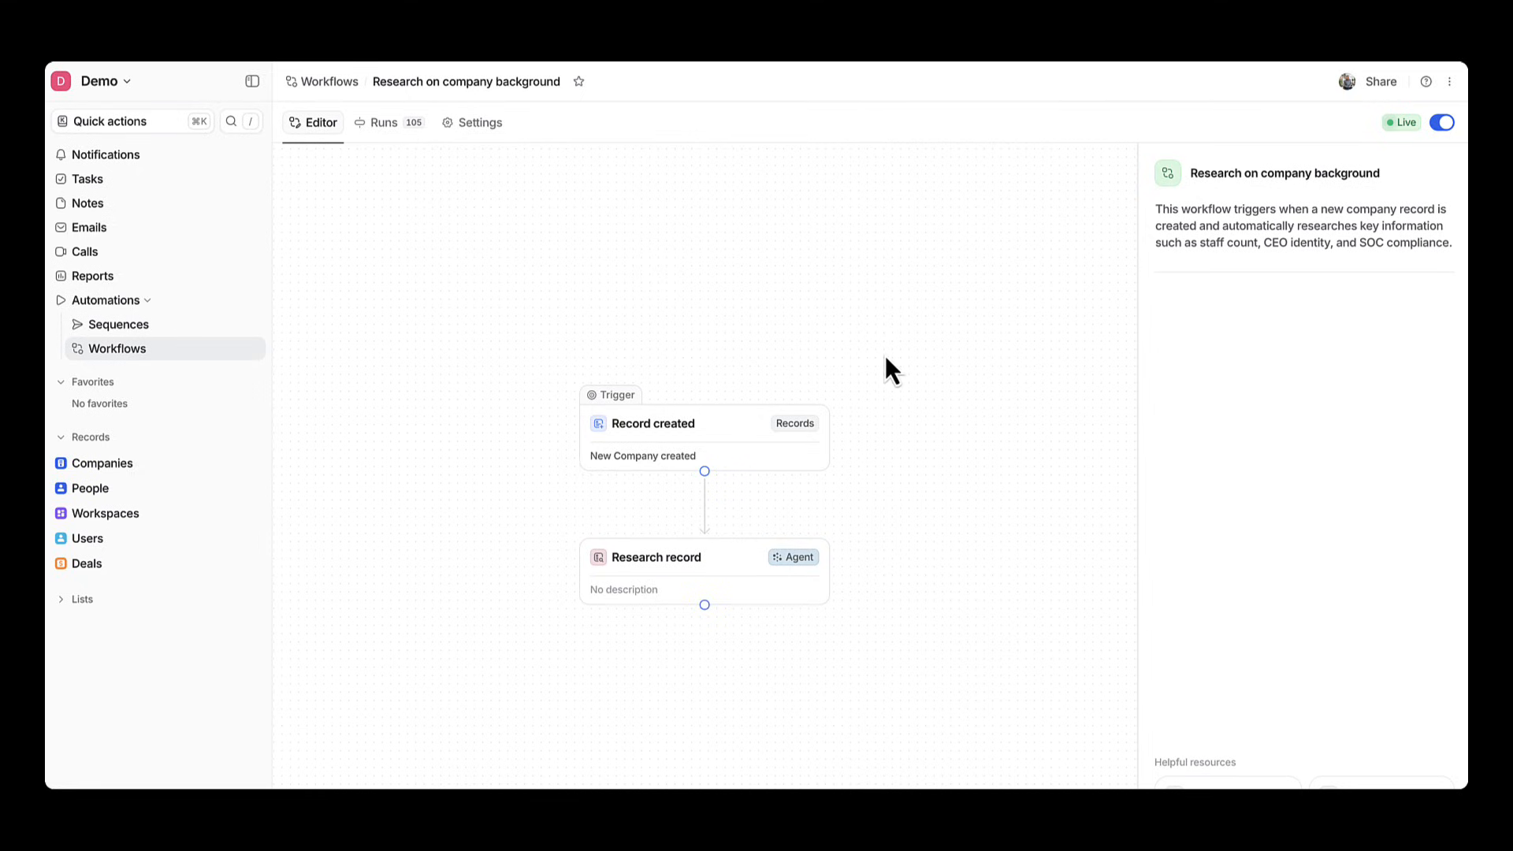
mouse_move(888, 376)
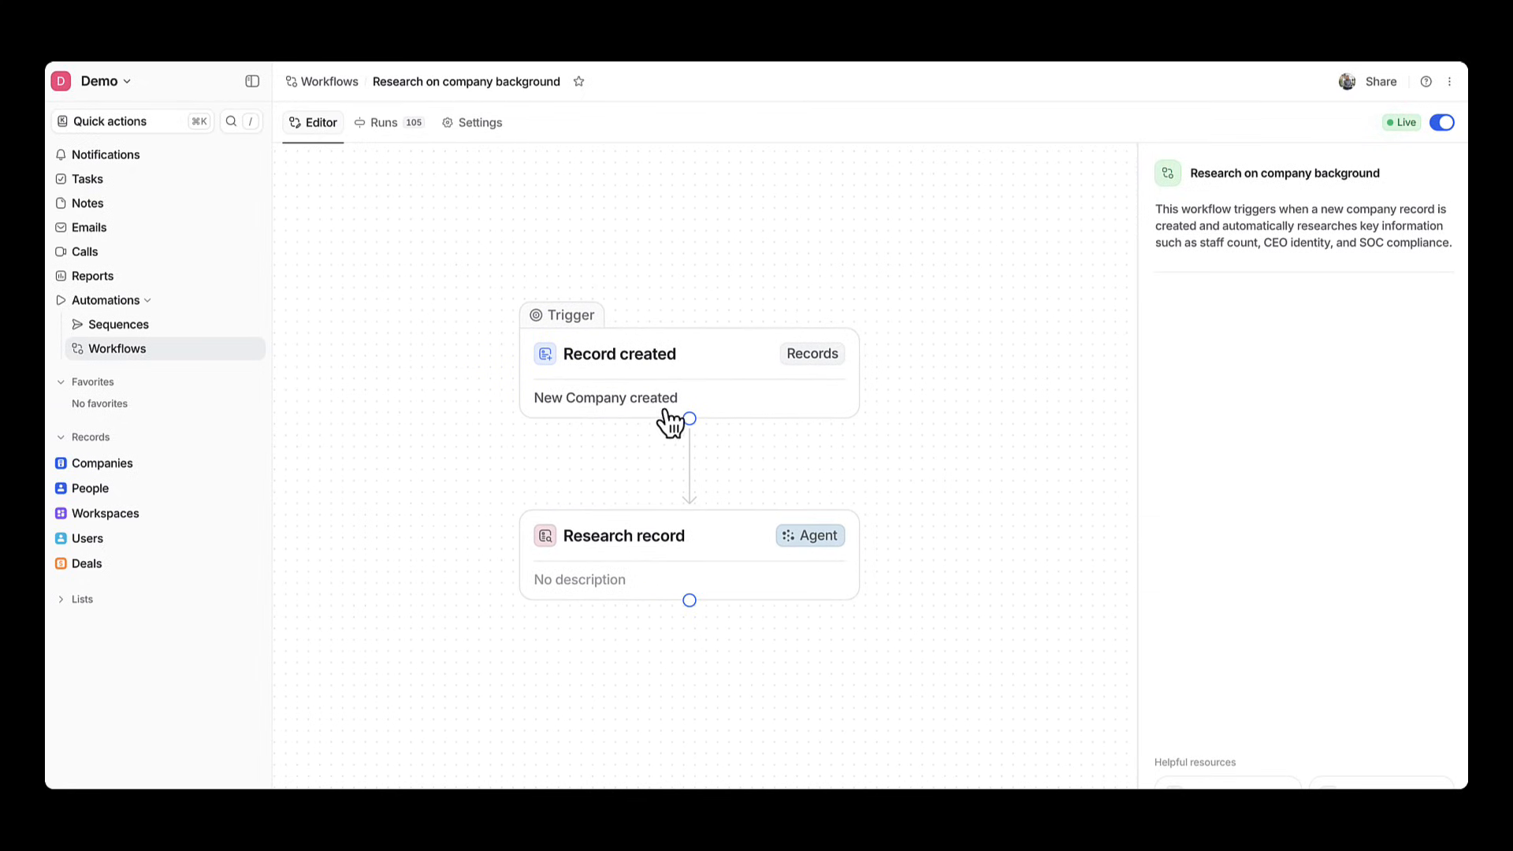
click(619, 354)
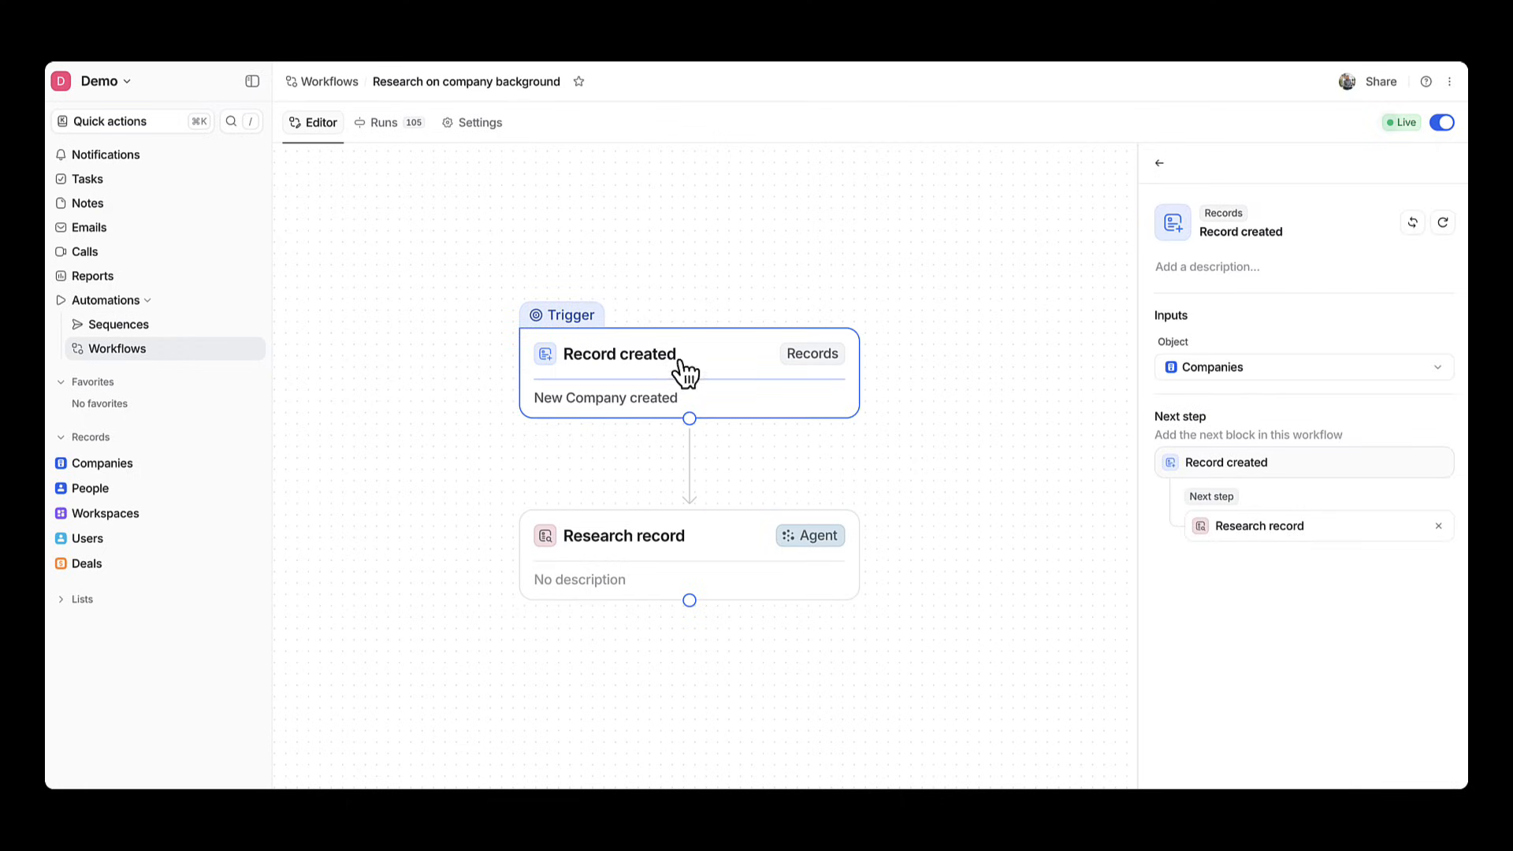
mouse_move(1292, 567)
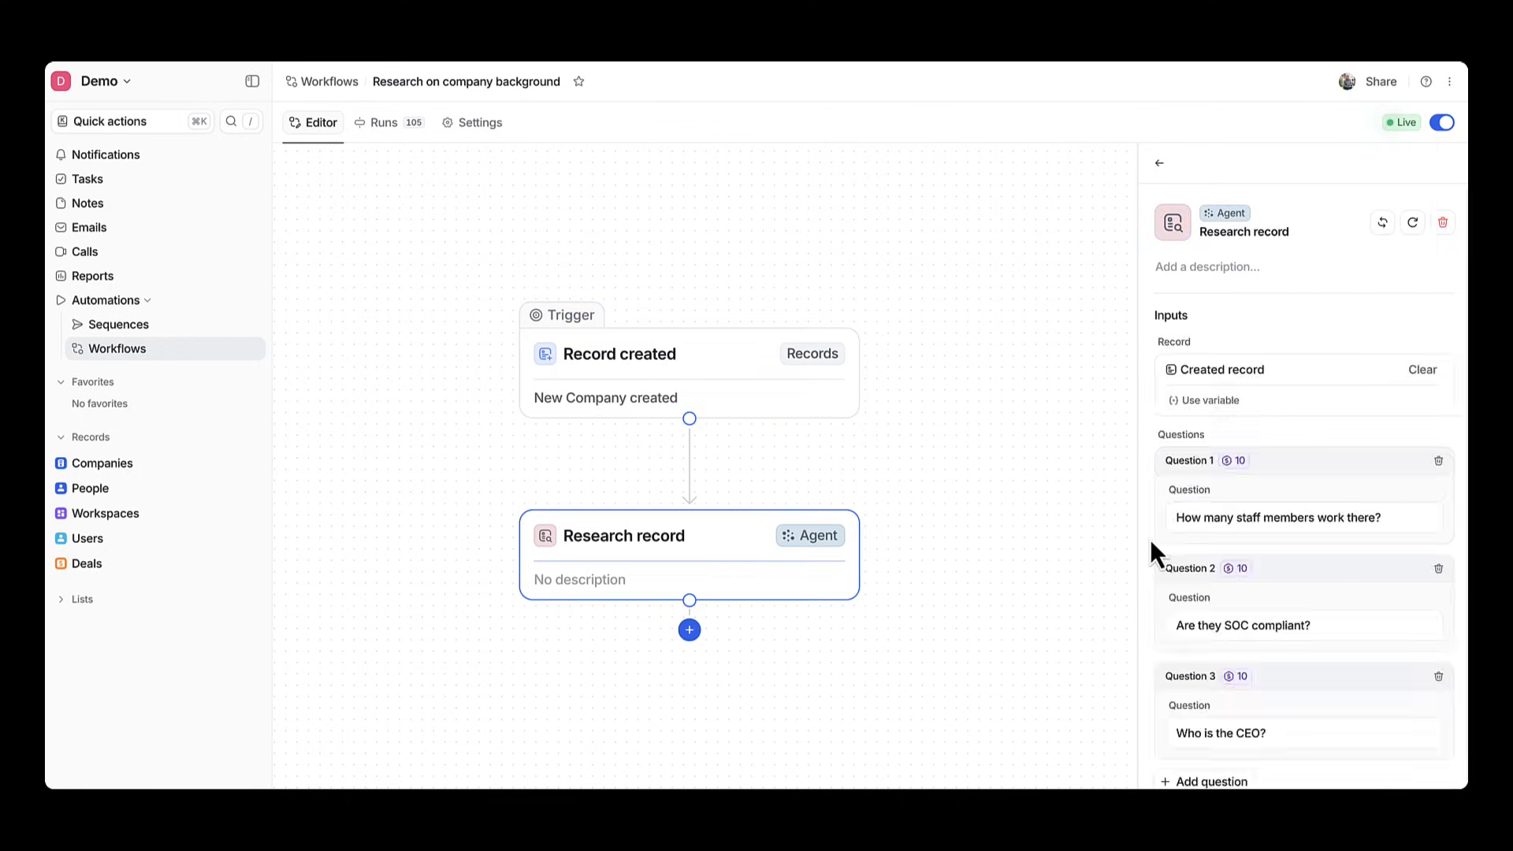
scroll(down, 3)
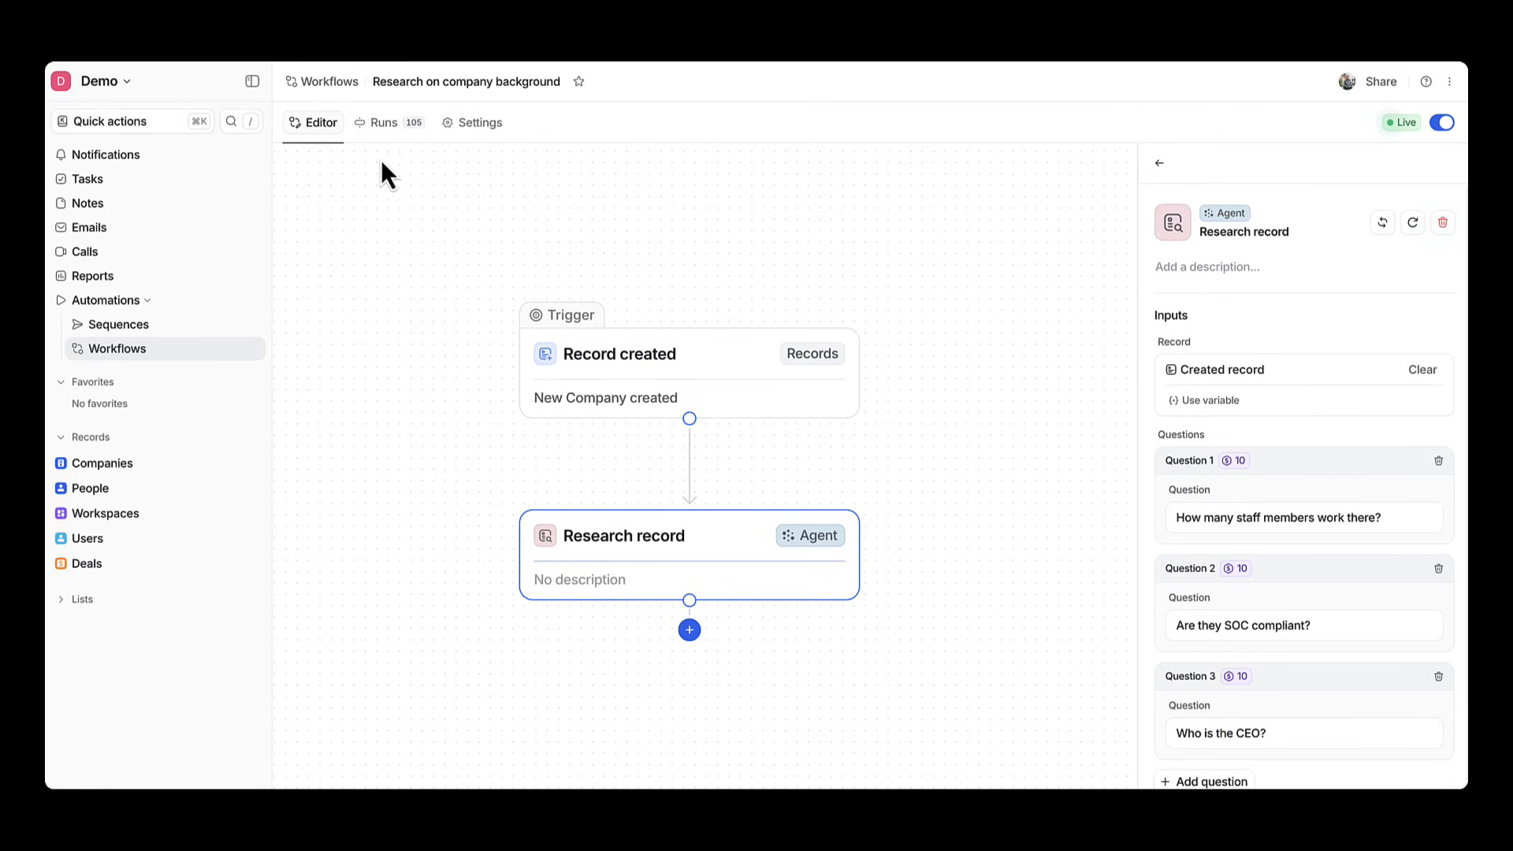
Review the workflow's run history and quota settings, then return to the Workflows list
click(383, 122)
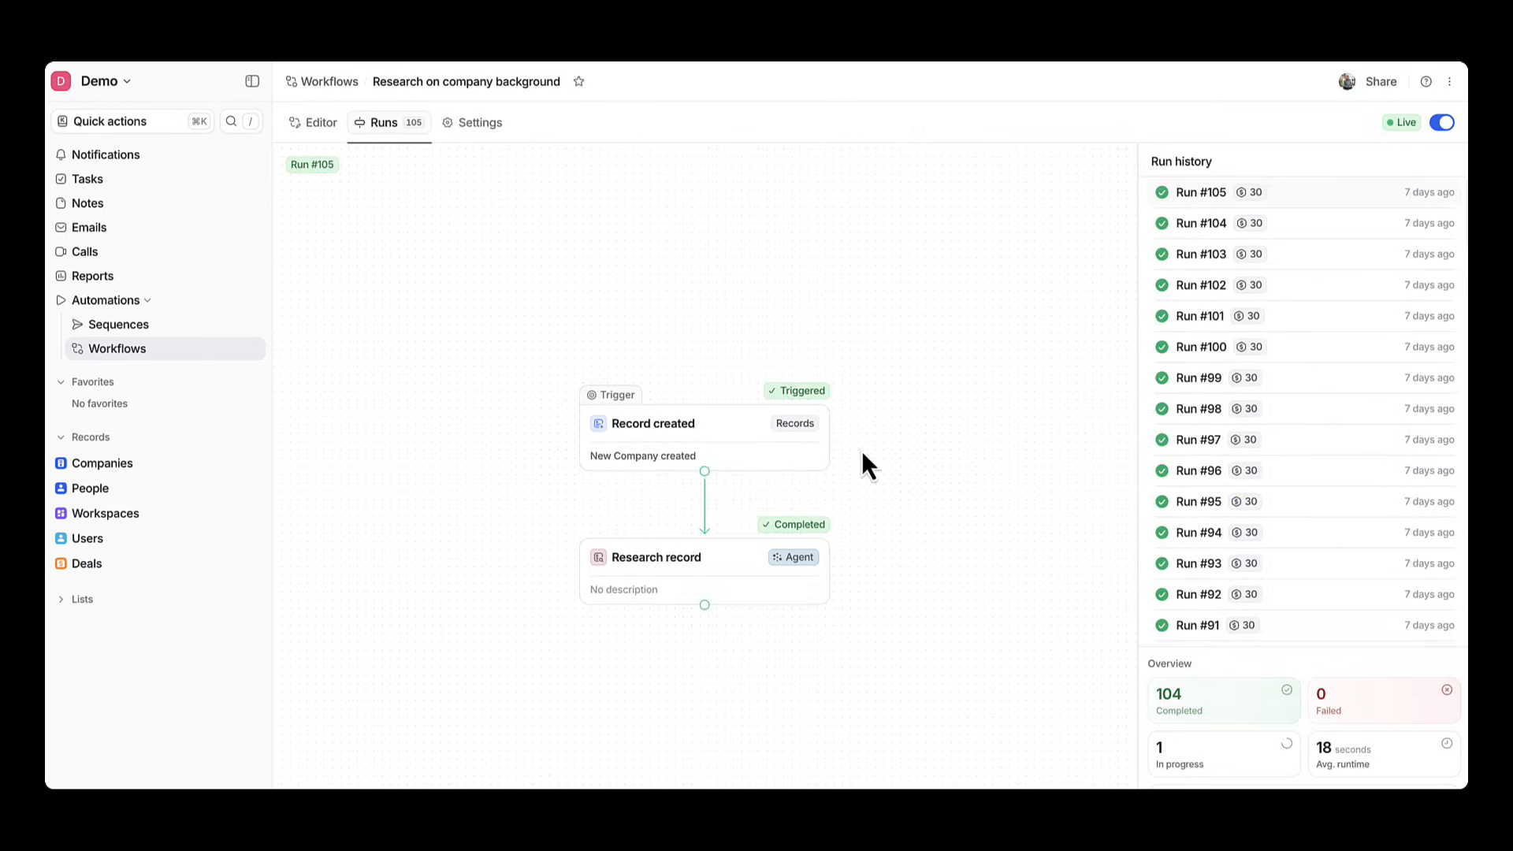
click(480, 123)
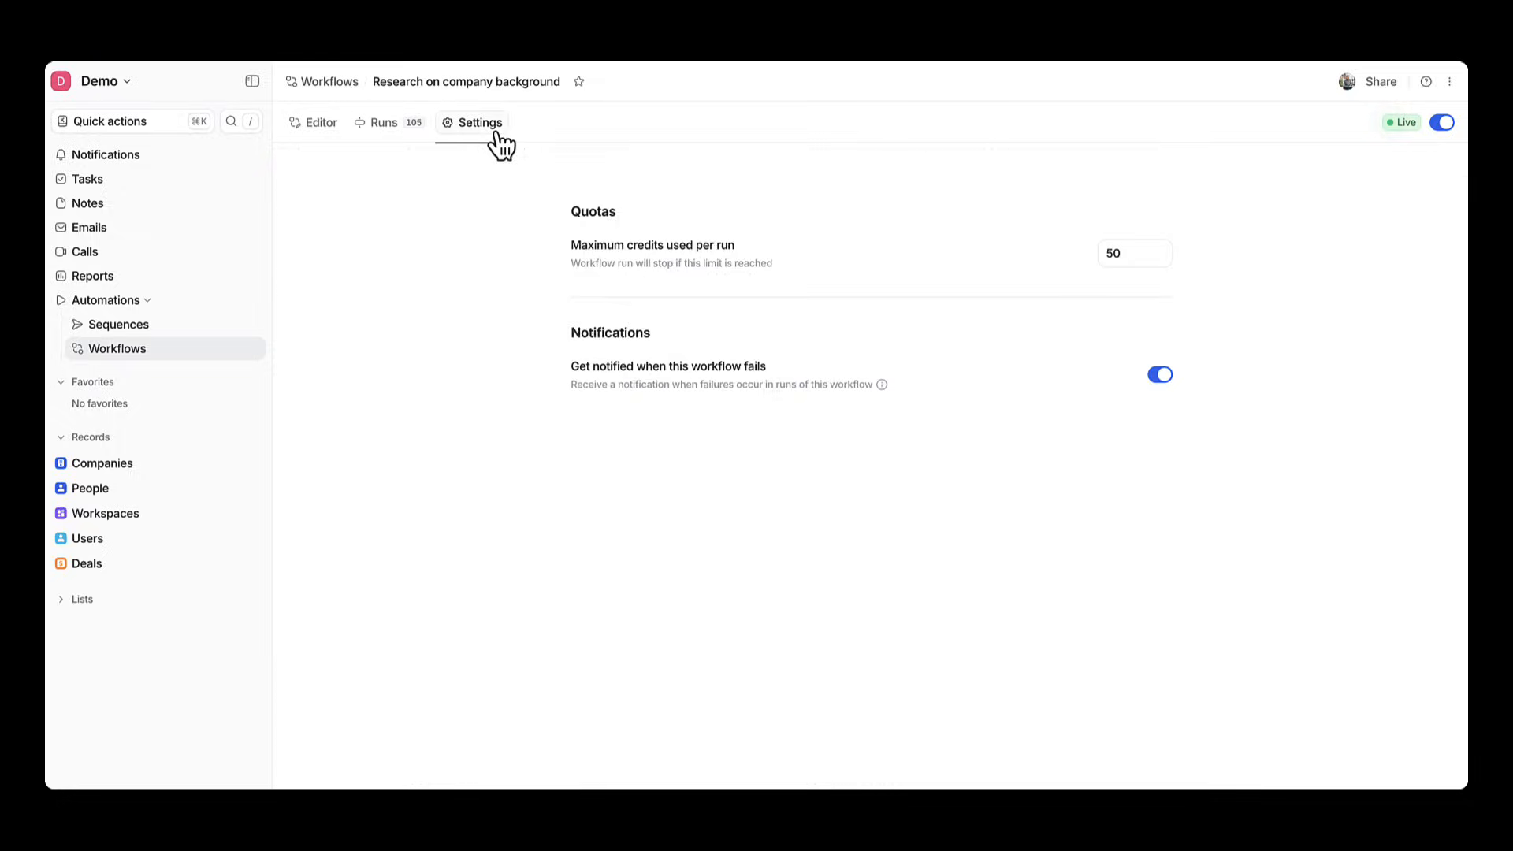
click(321, 121)
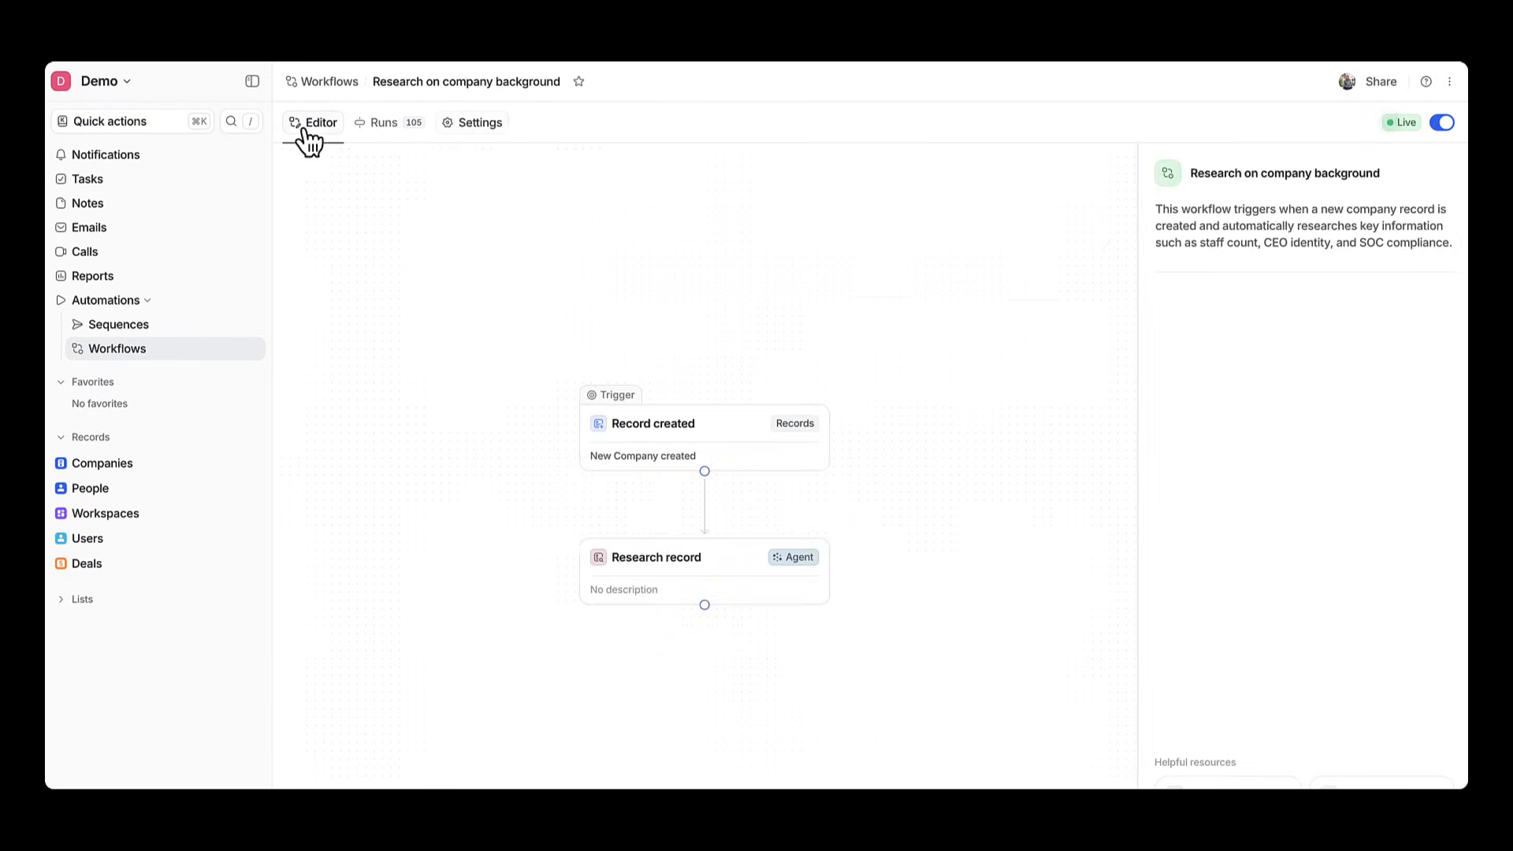
click(328, 81)
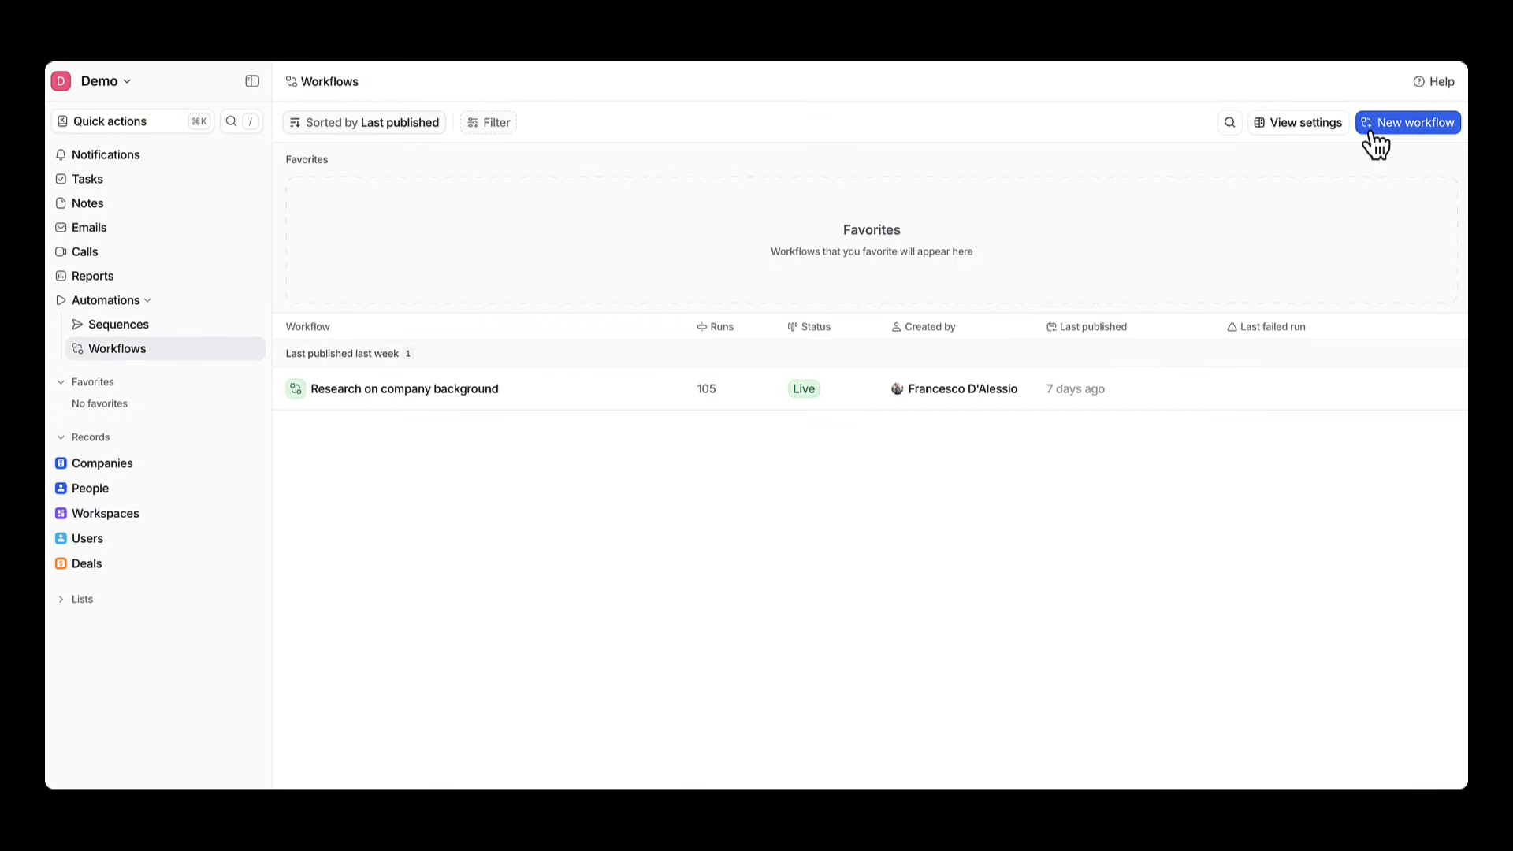
Start a new draft workflow from the Lost Deal reason reminder template
click(1414, 122)
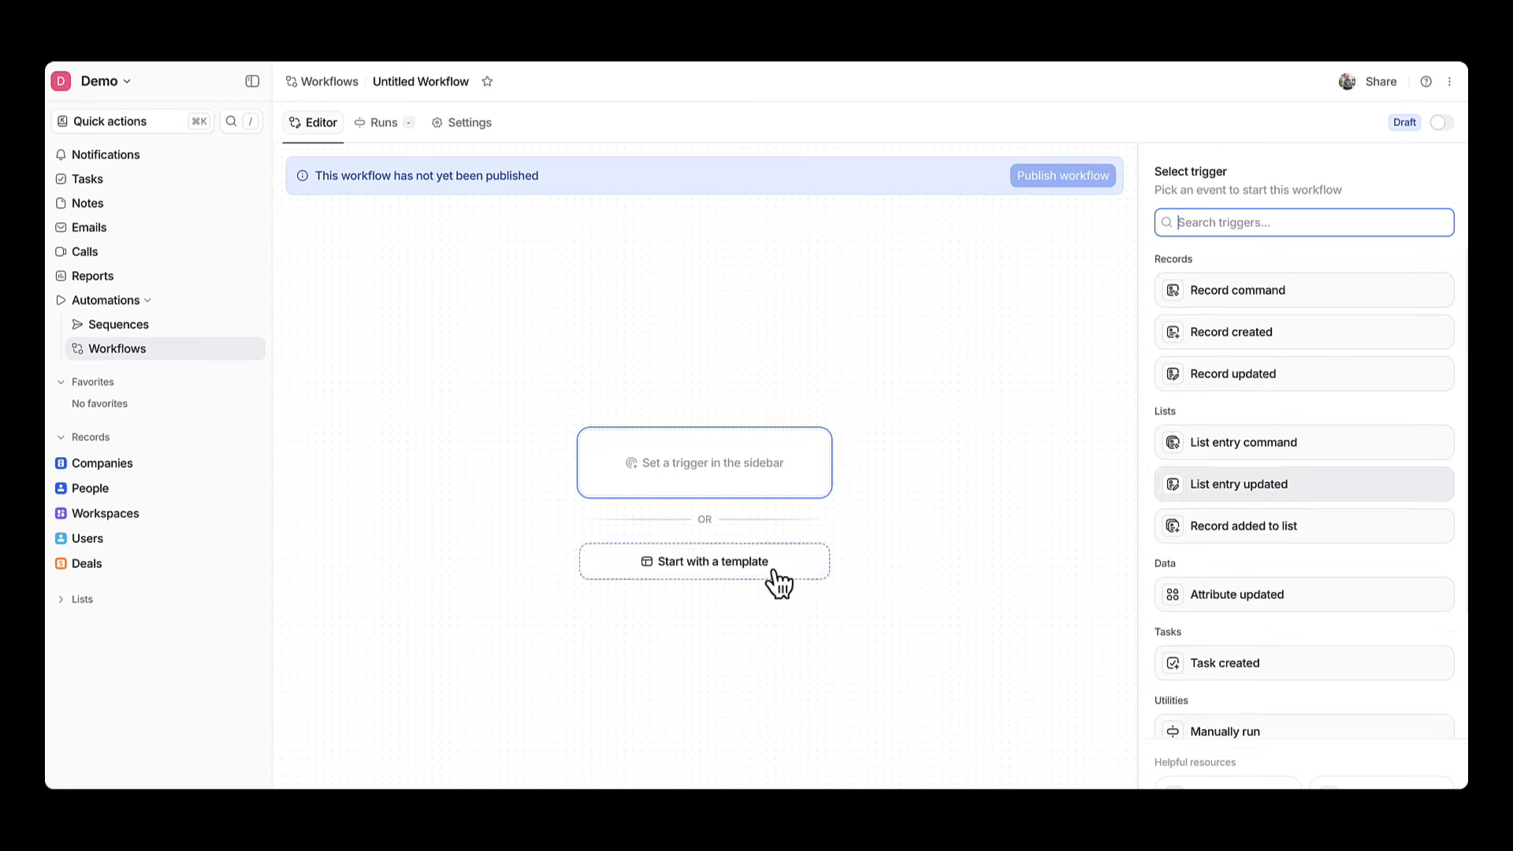
click(704, 560)
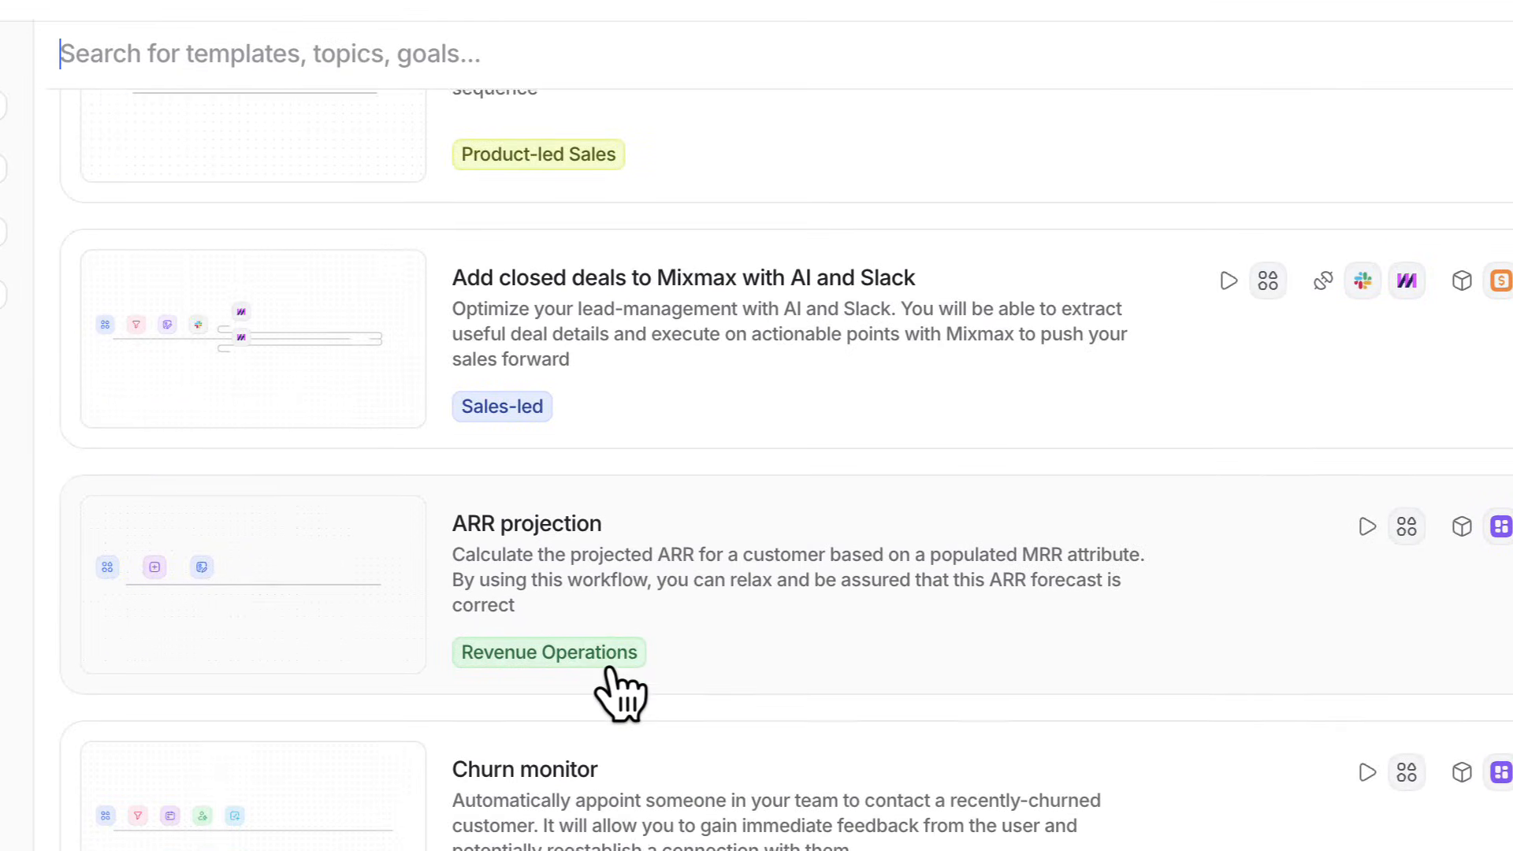
scroll(down, 3)
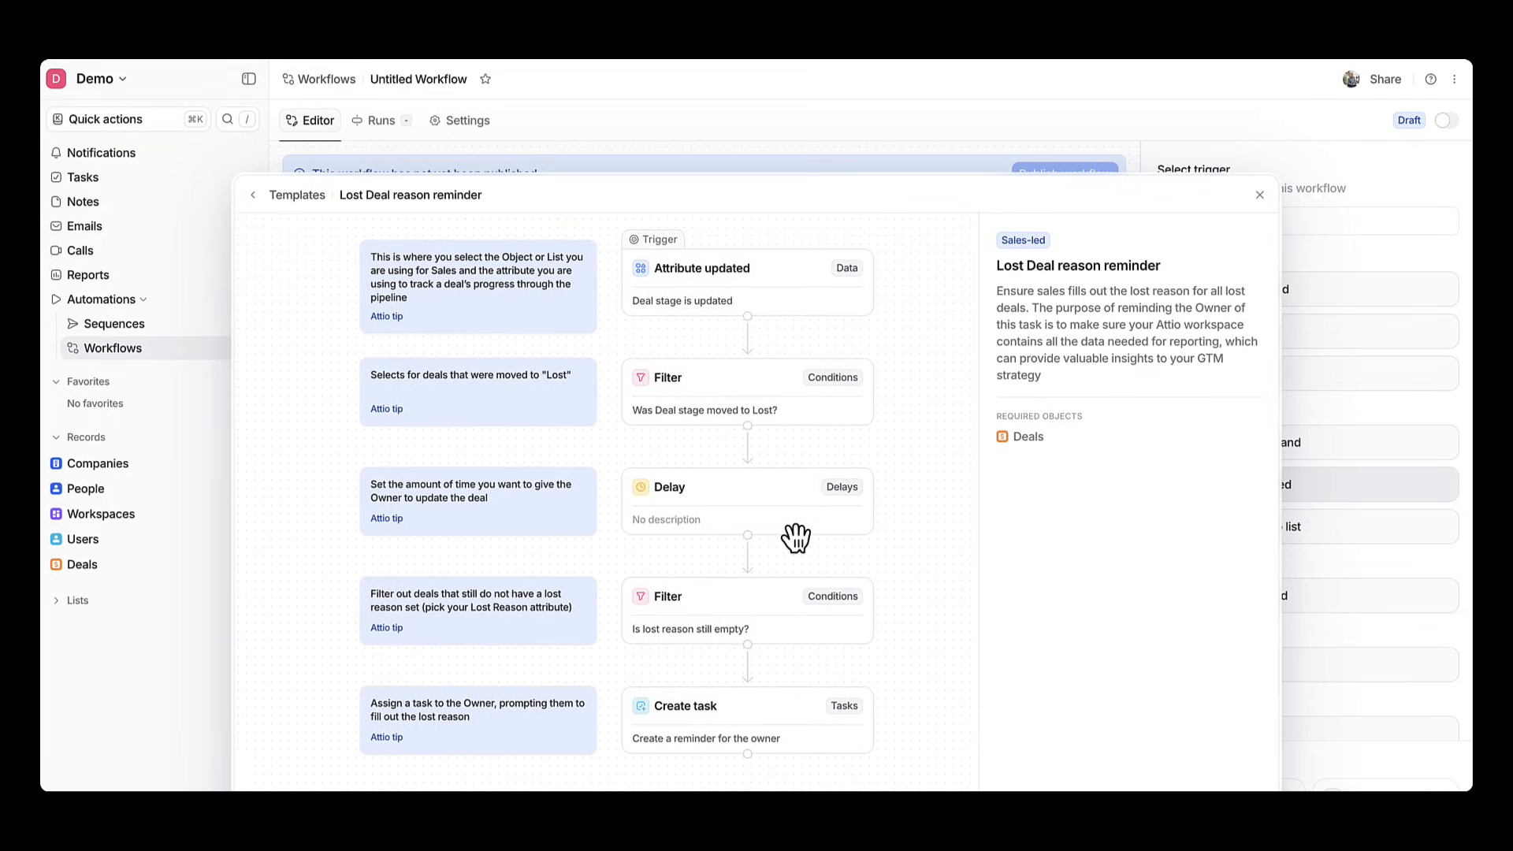
mouse_move(947, 615)
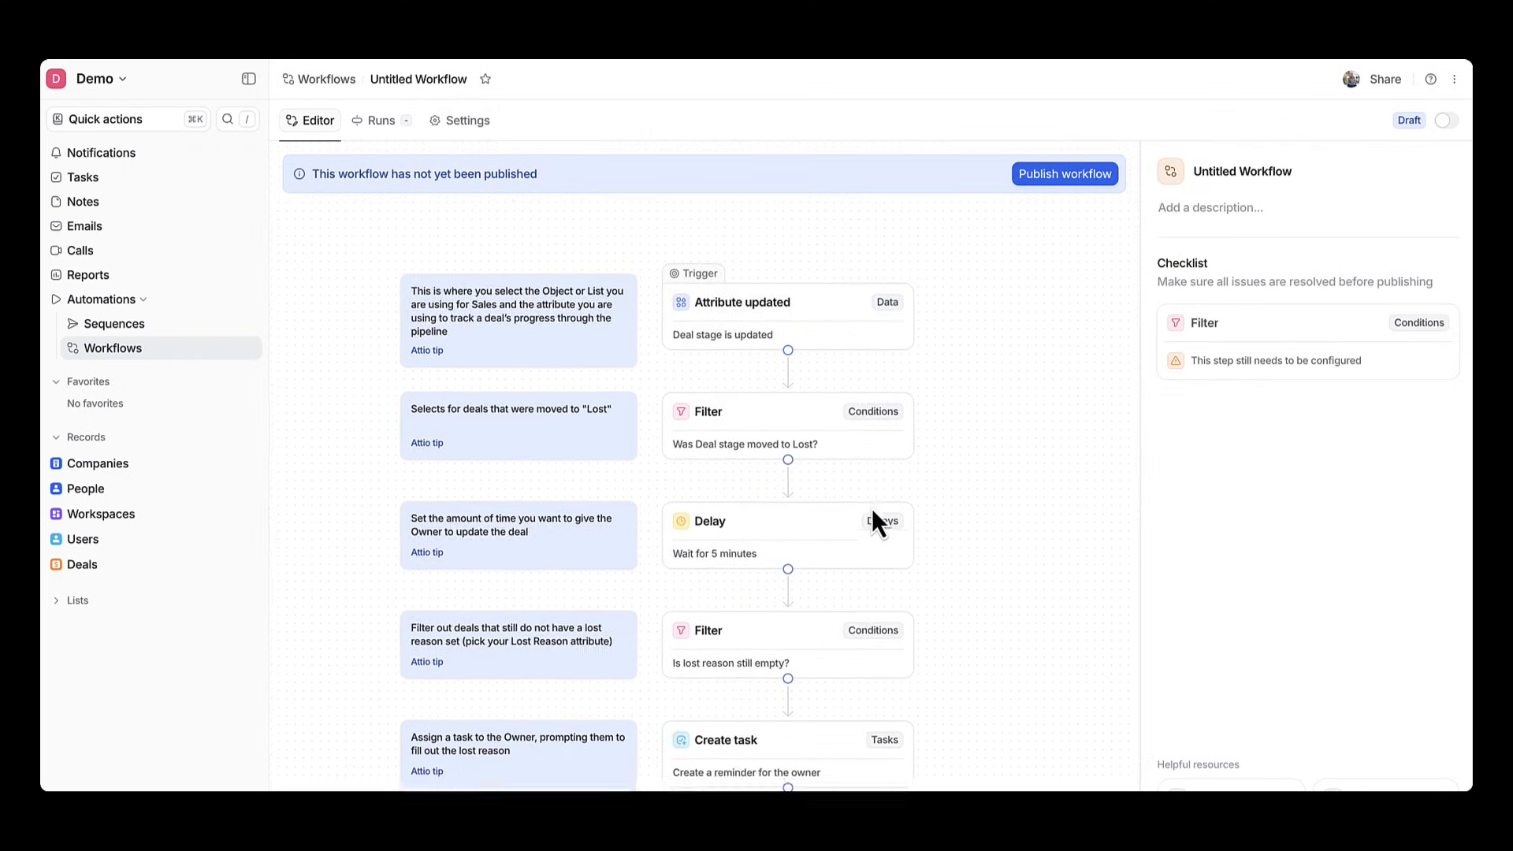
scroll(down, 3)
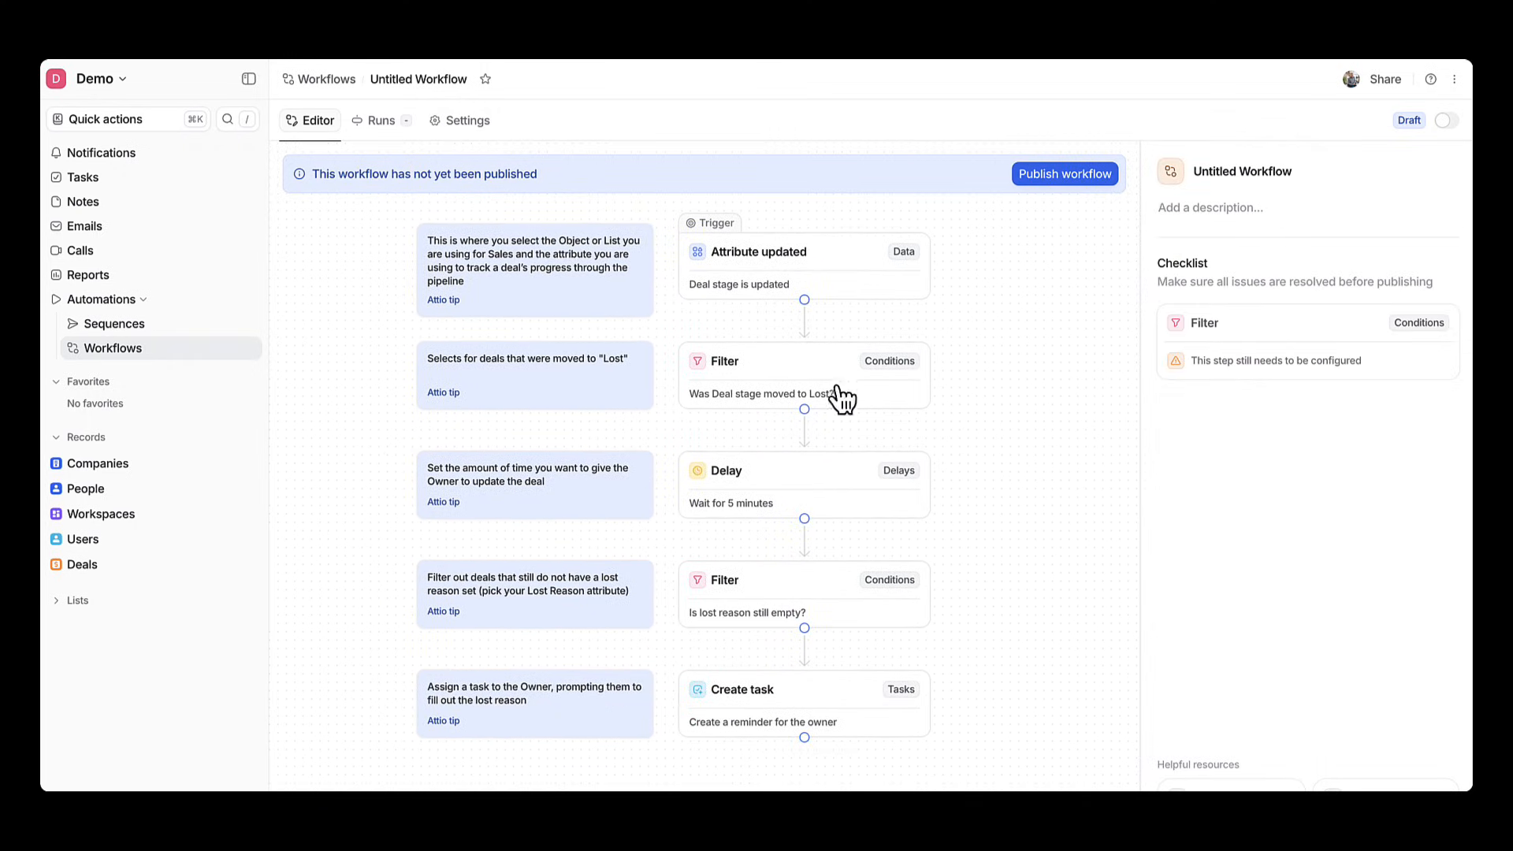
click(784, 252)
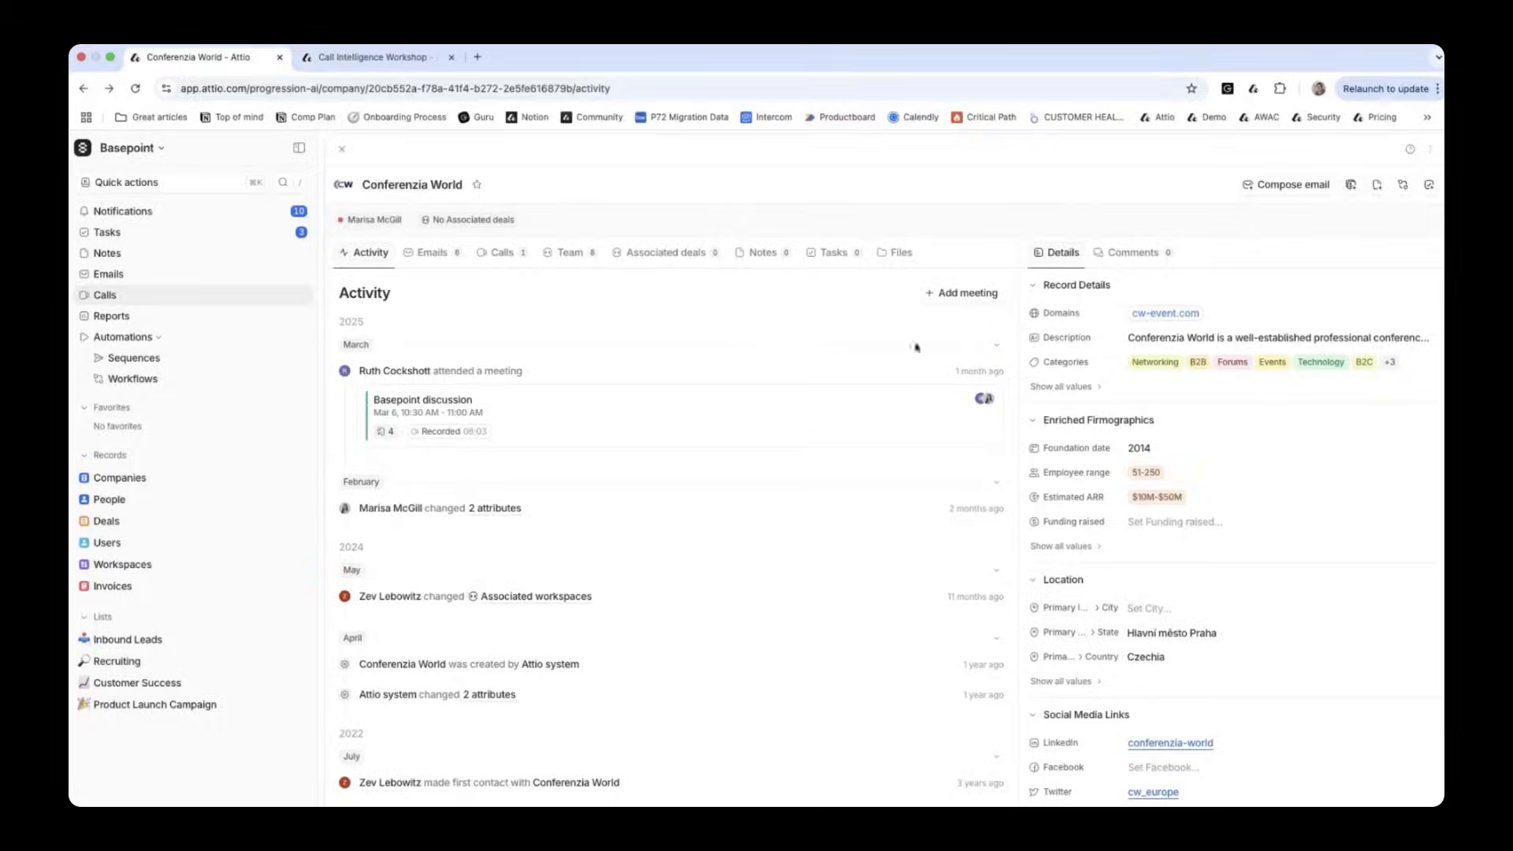
mouse_move(748, 439)
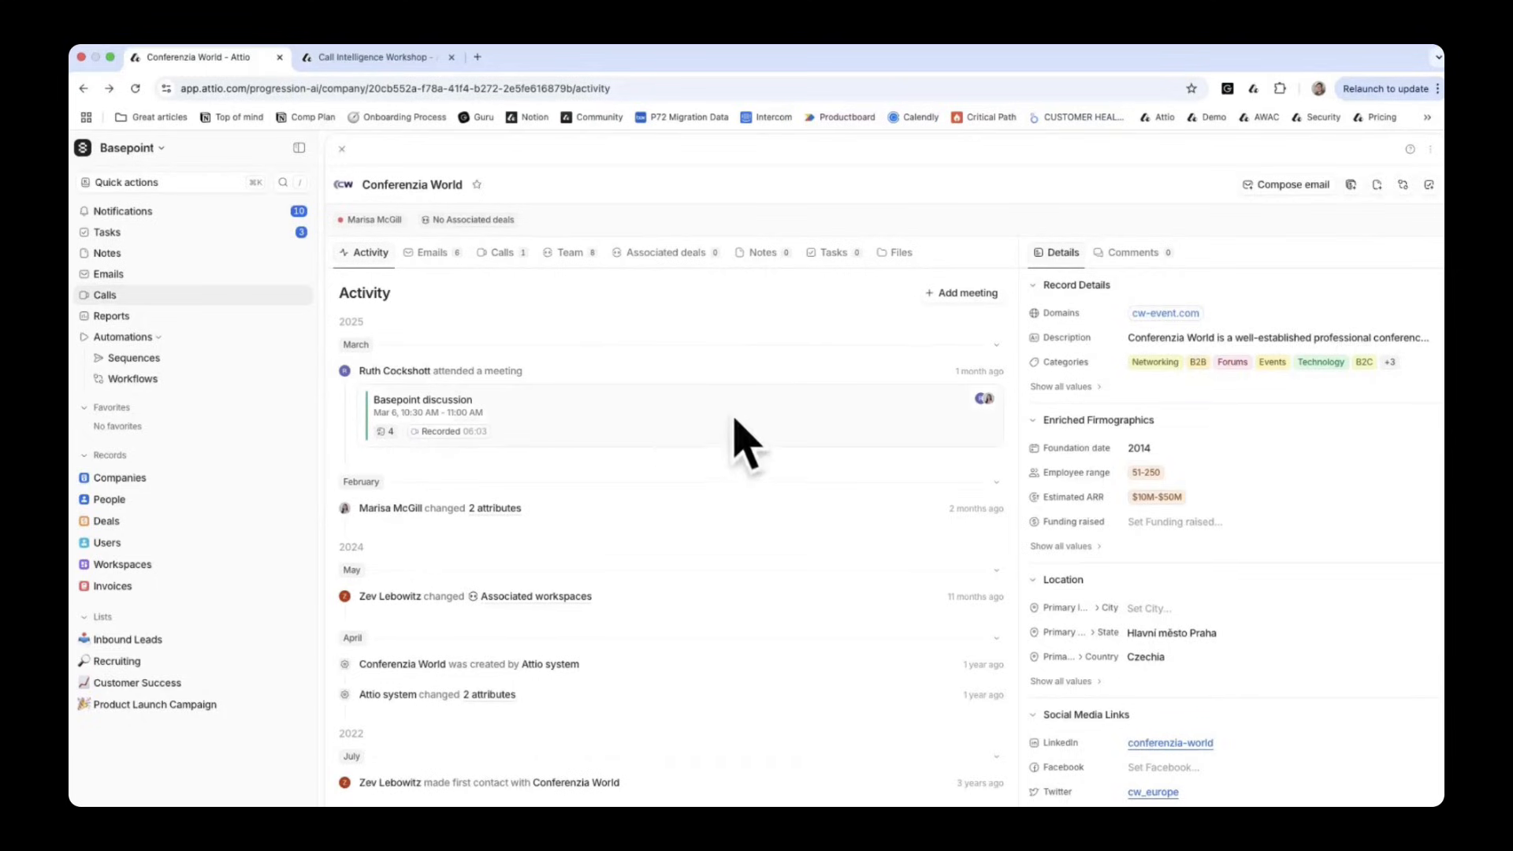
Open the Basepoint discussion meeting from Conferenzia World and view its recorded call
click(423, 399)
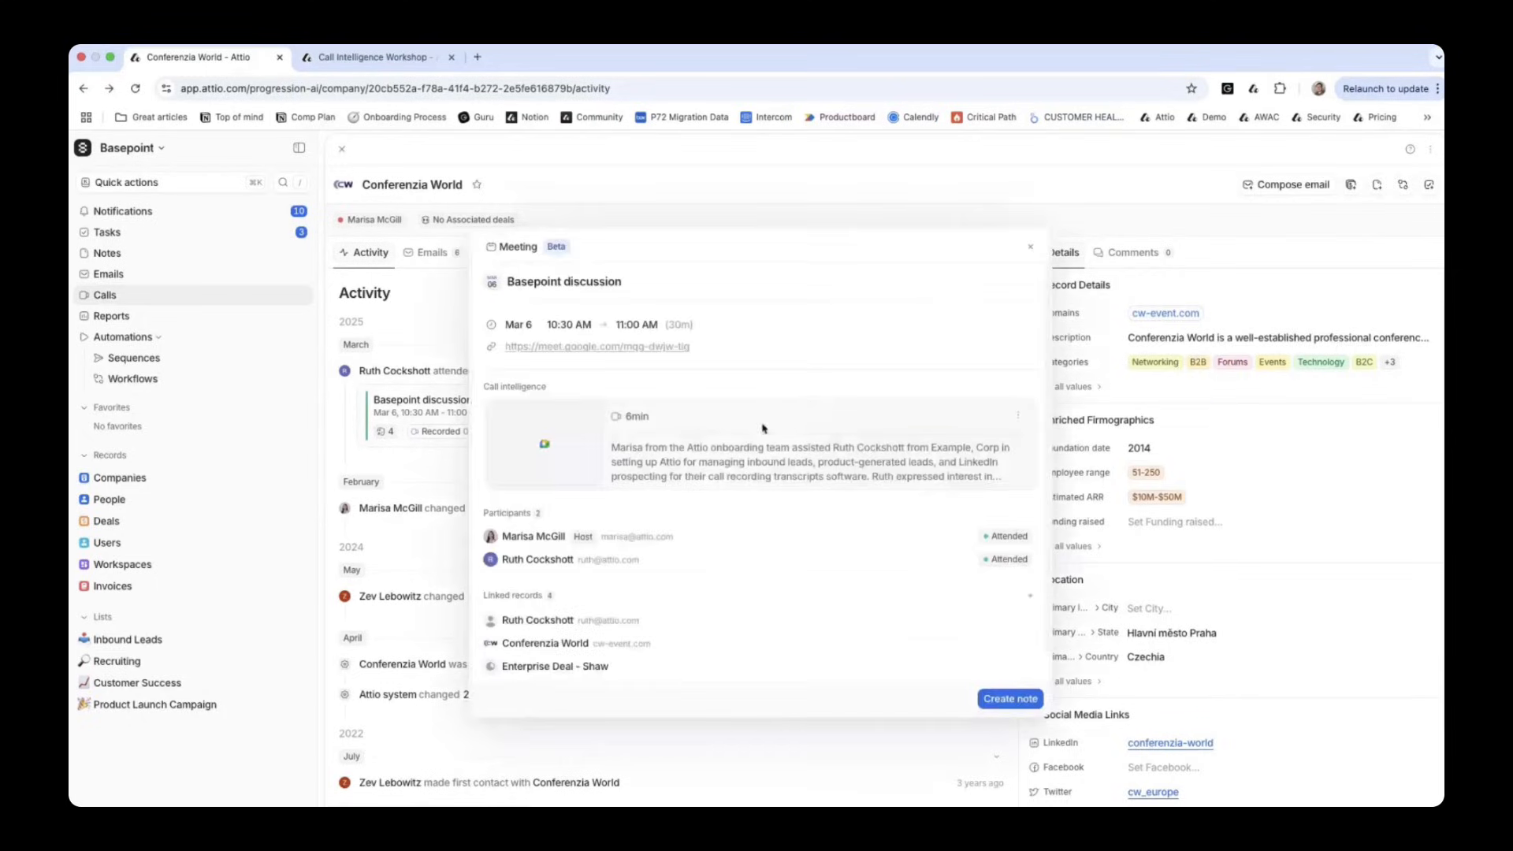
mouse_move(758, 374)
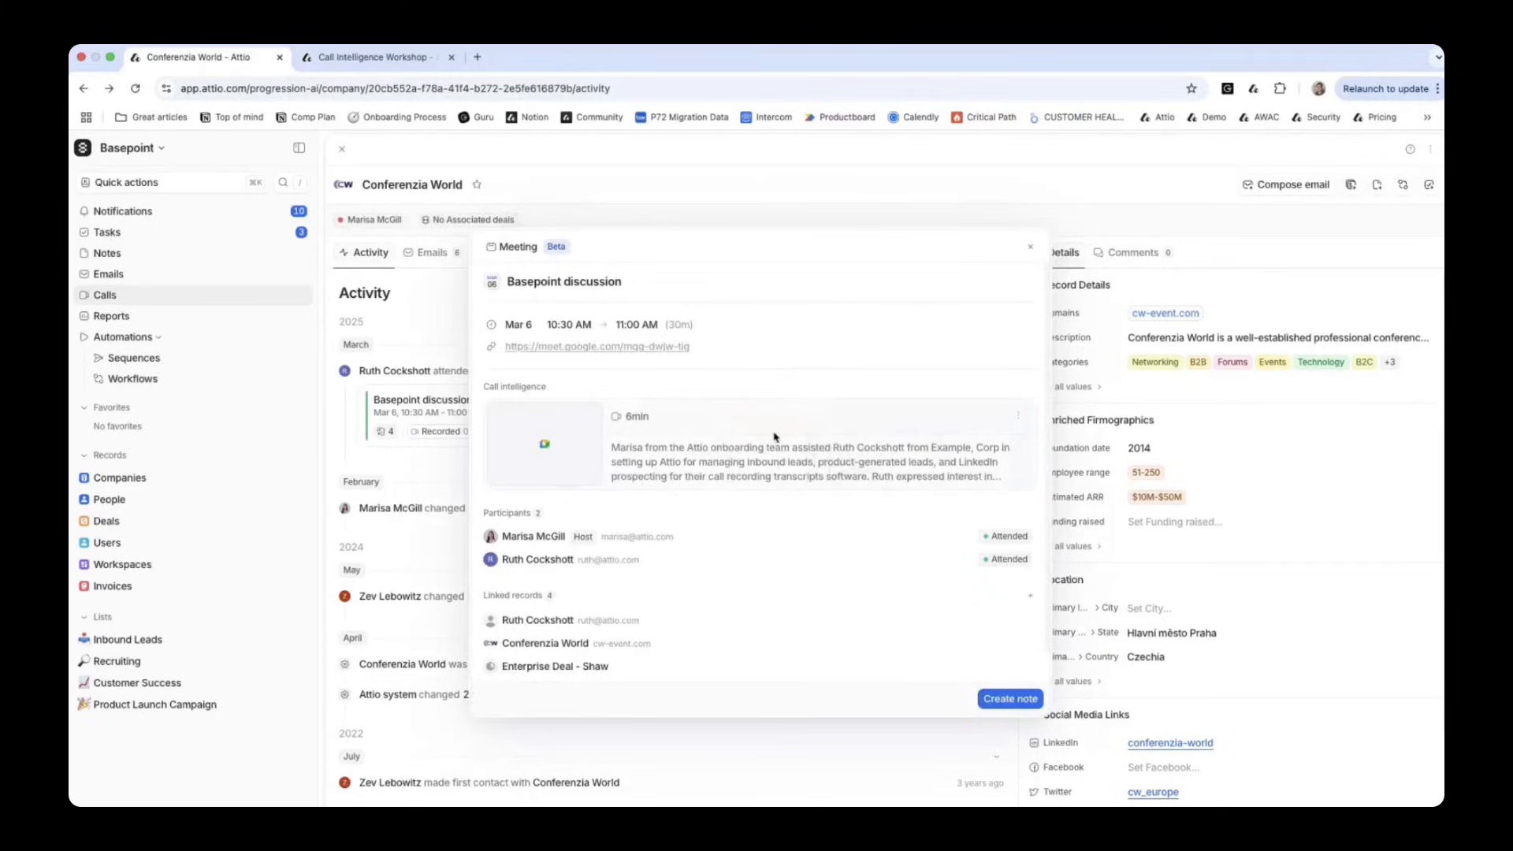
click(543, 442)
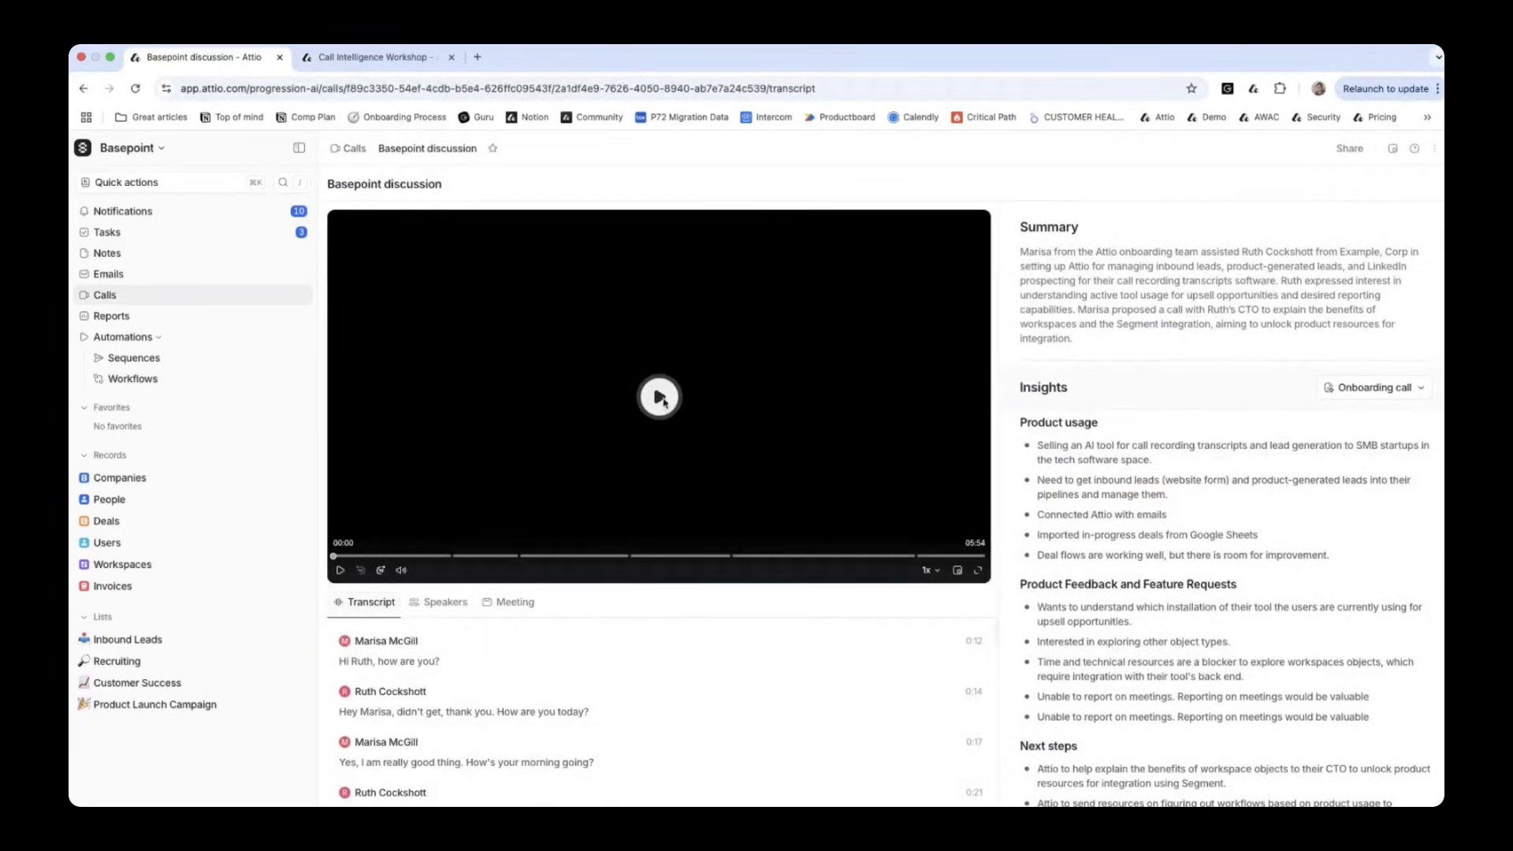
click(659, 396)
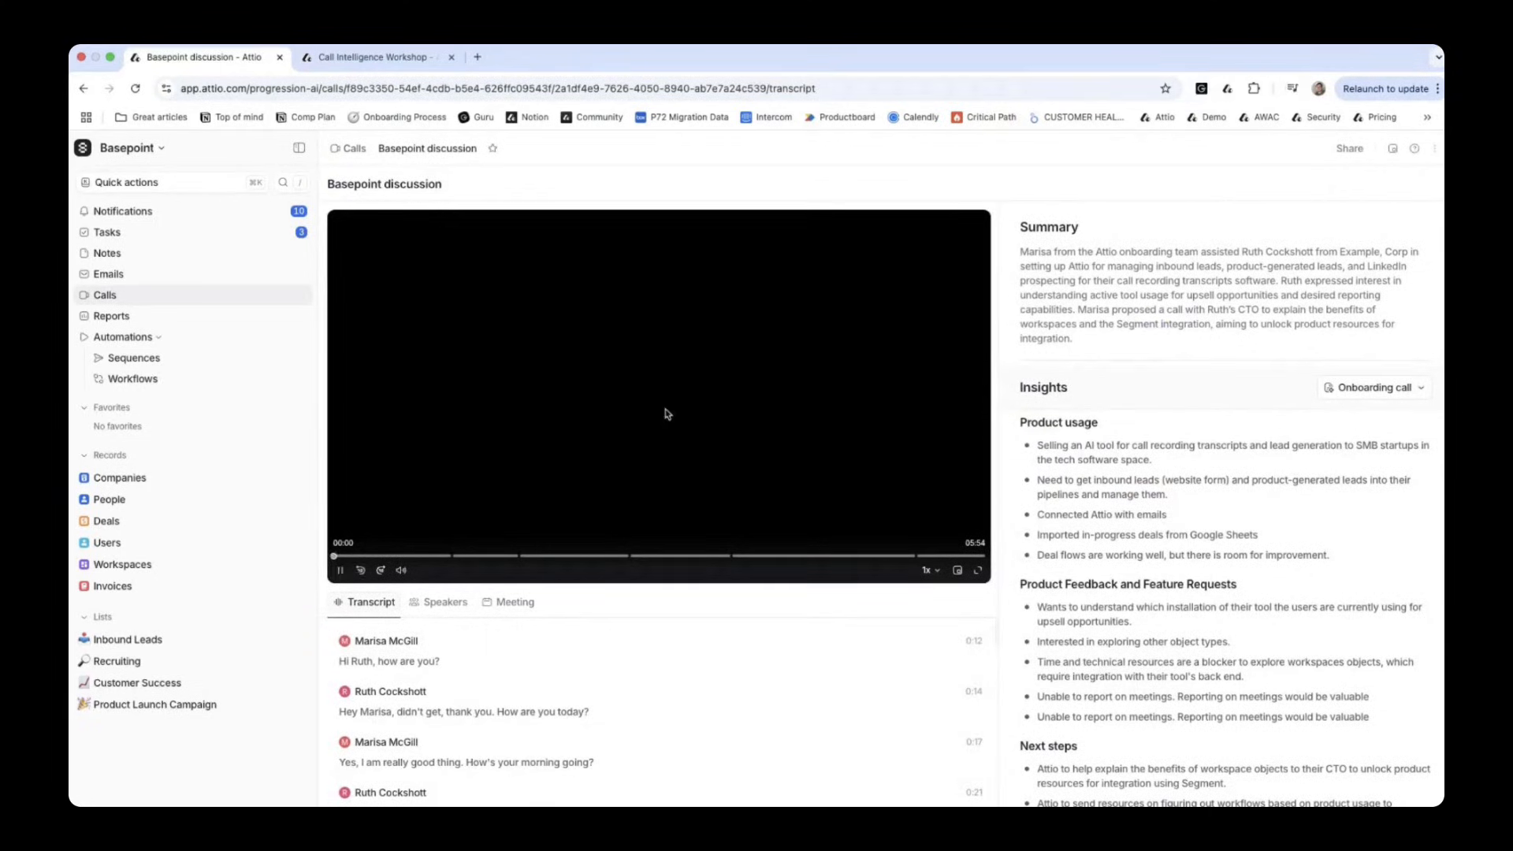
click(339, 569)
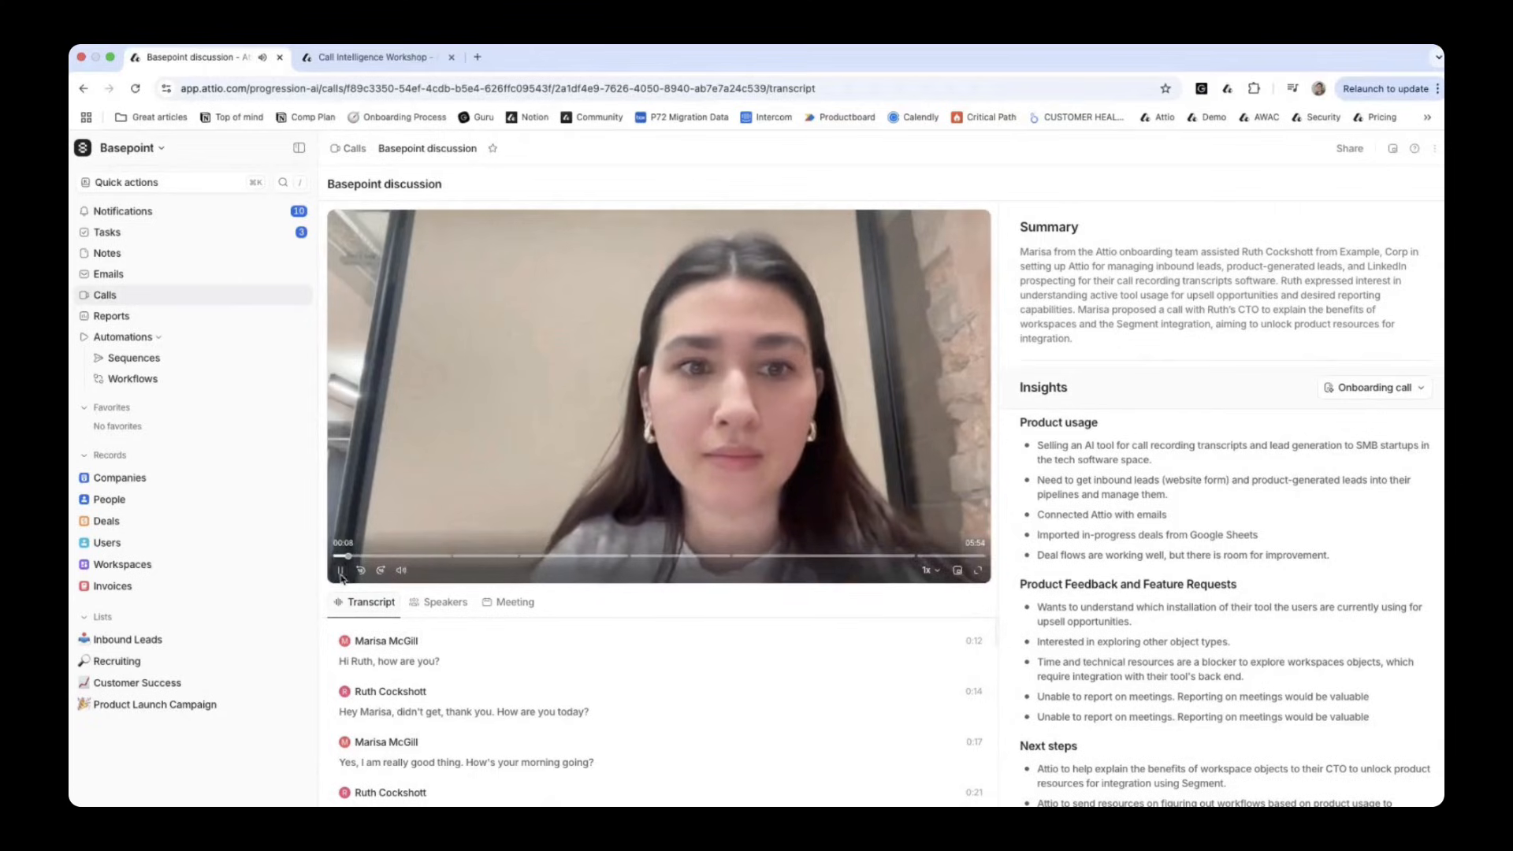
click(514, 601)
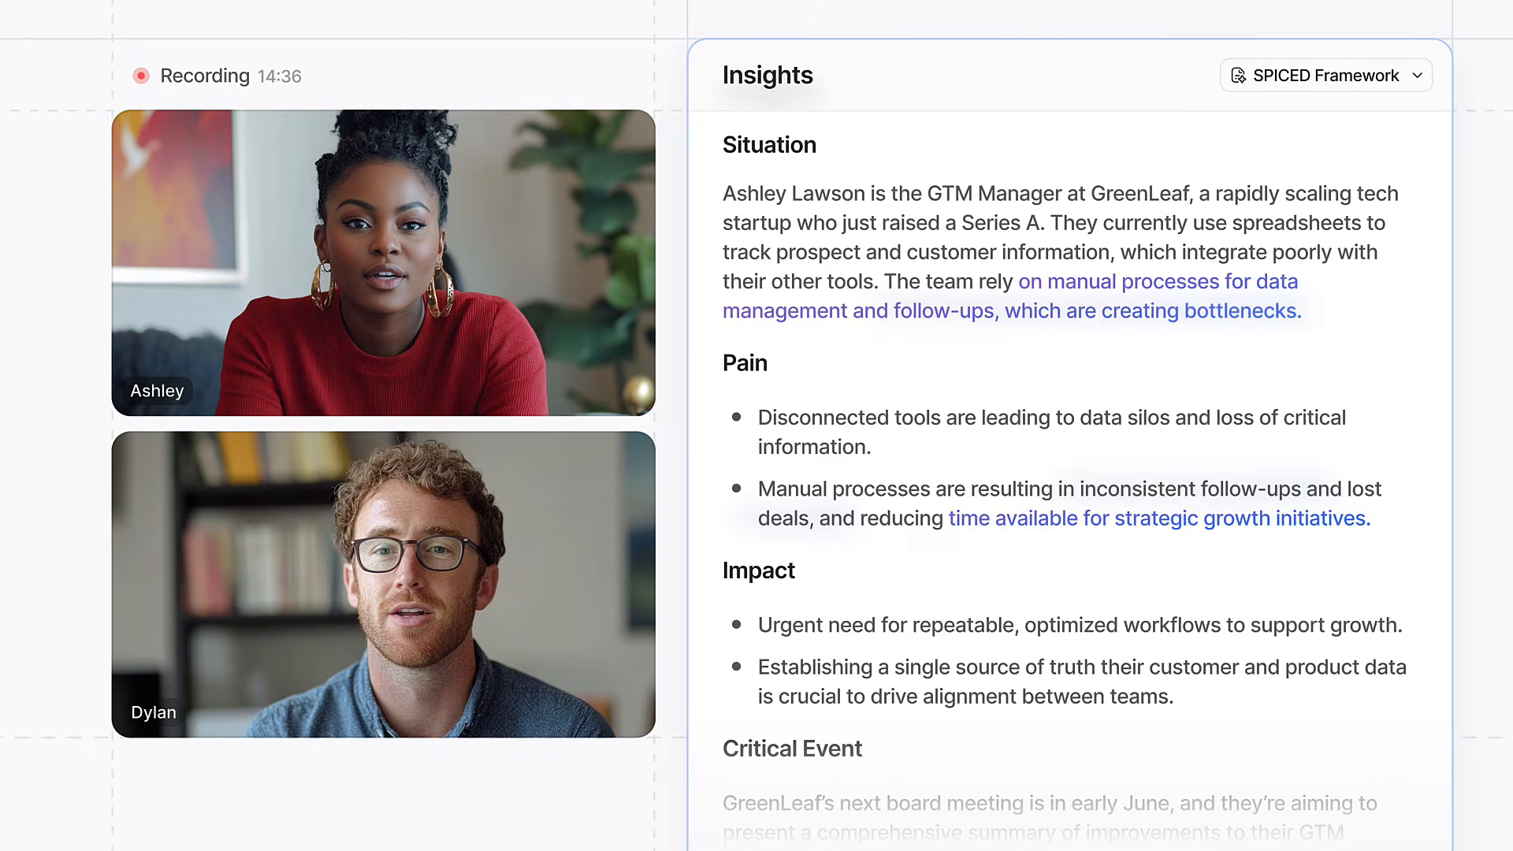
click(1324, 76)
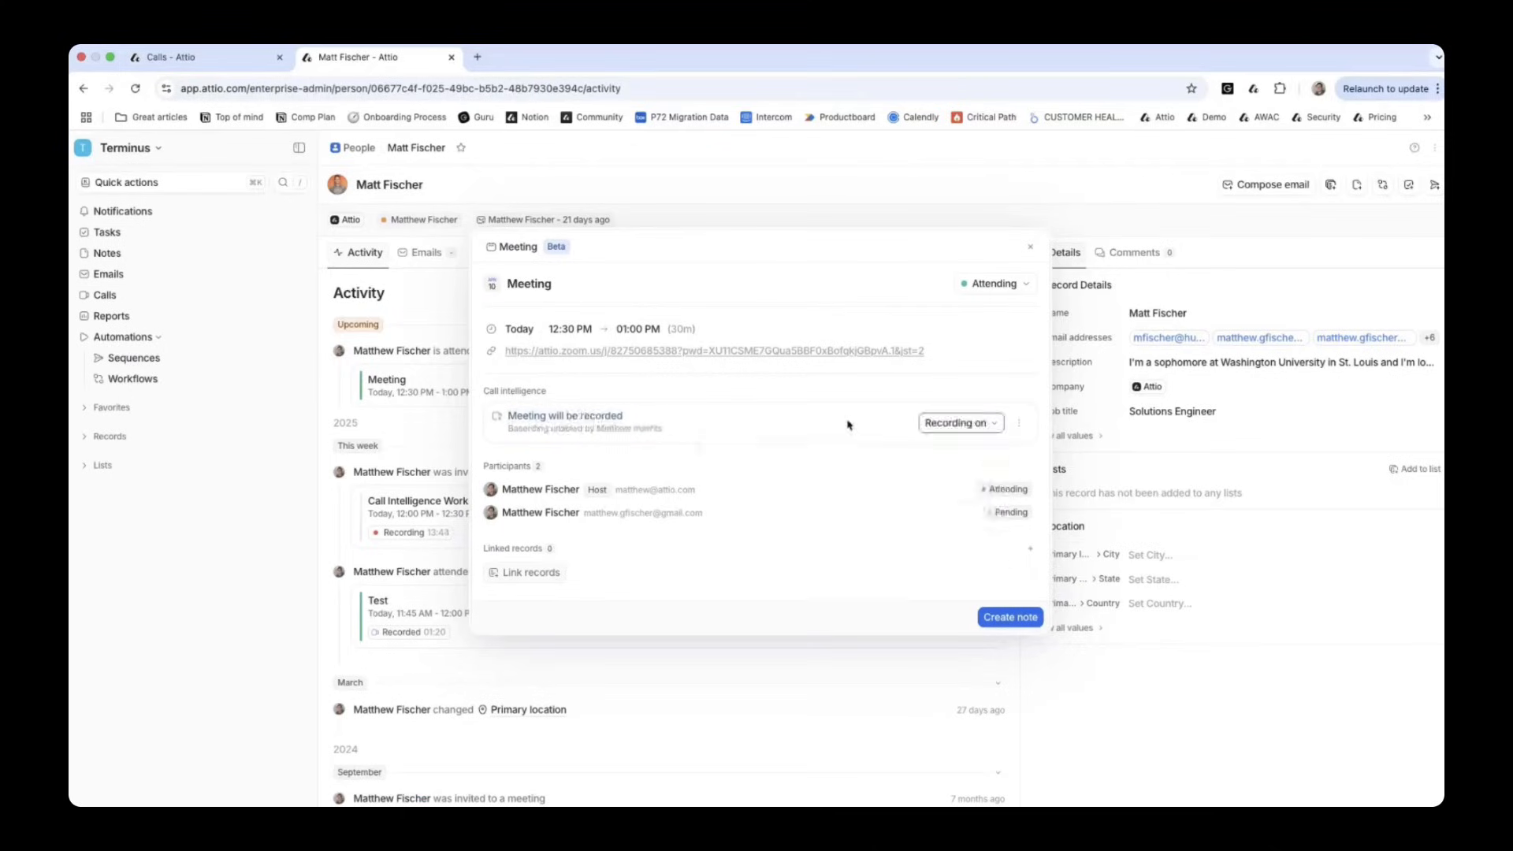
Open the Sequences page under Automations in the sidebar
click(113, 323)
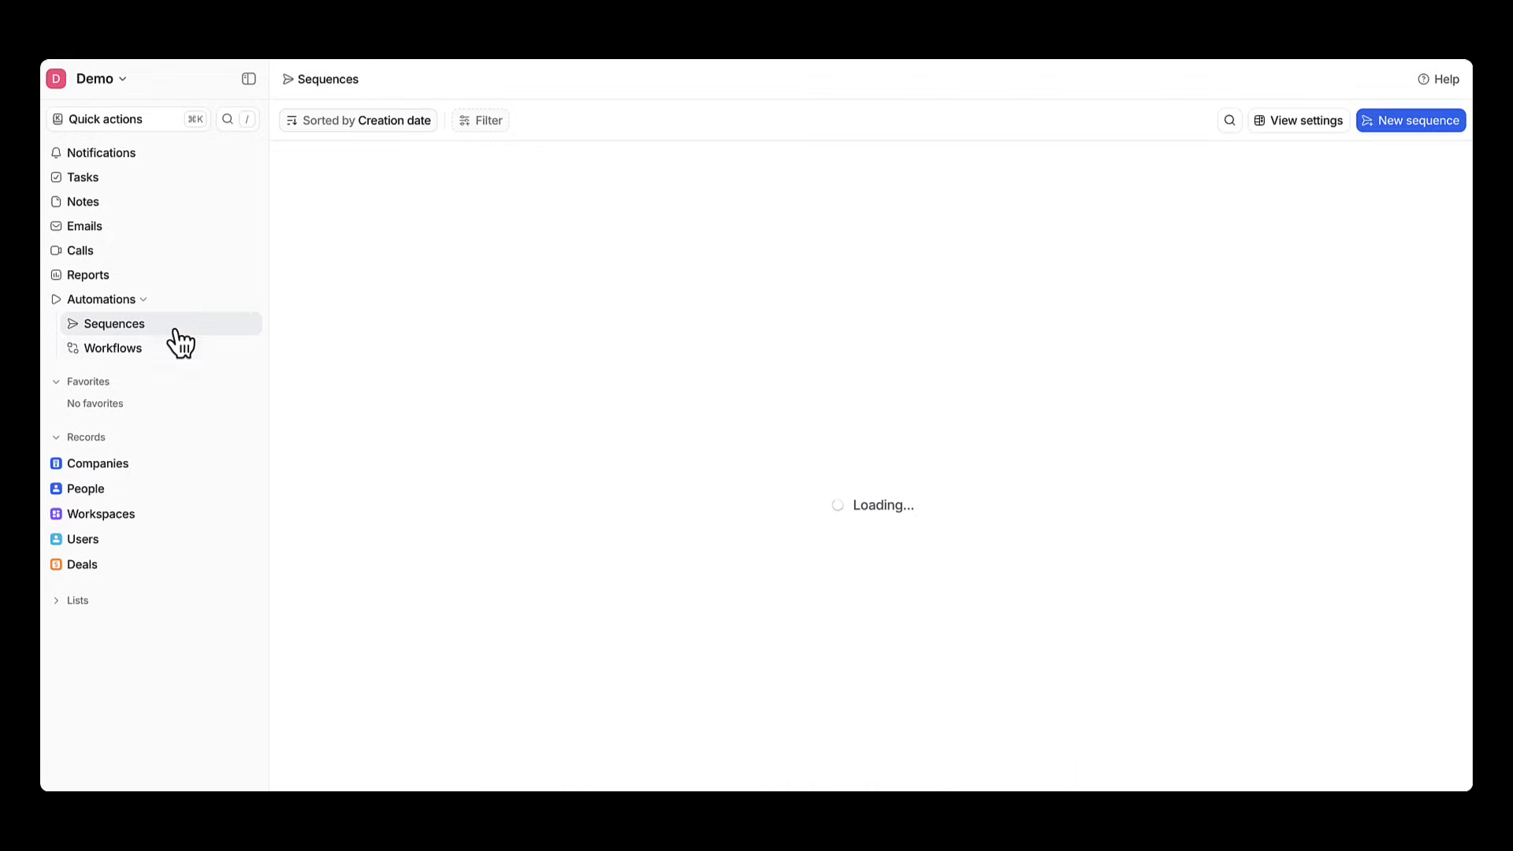
Create a new email sequence whose first email greets the recipient with 'Hi {first name}'
click(1410, 120)
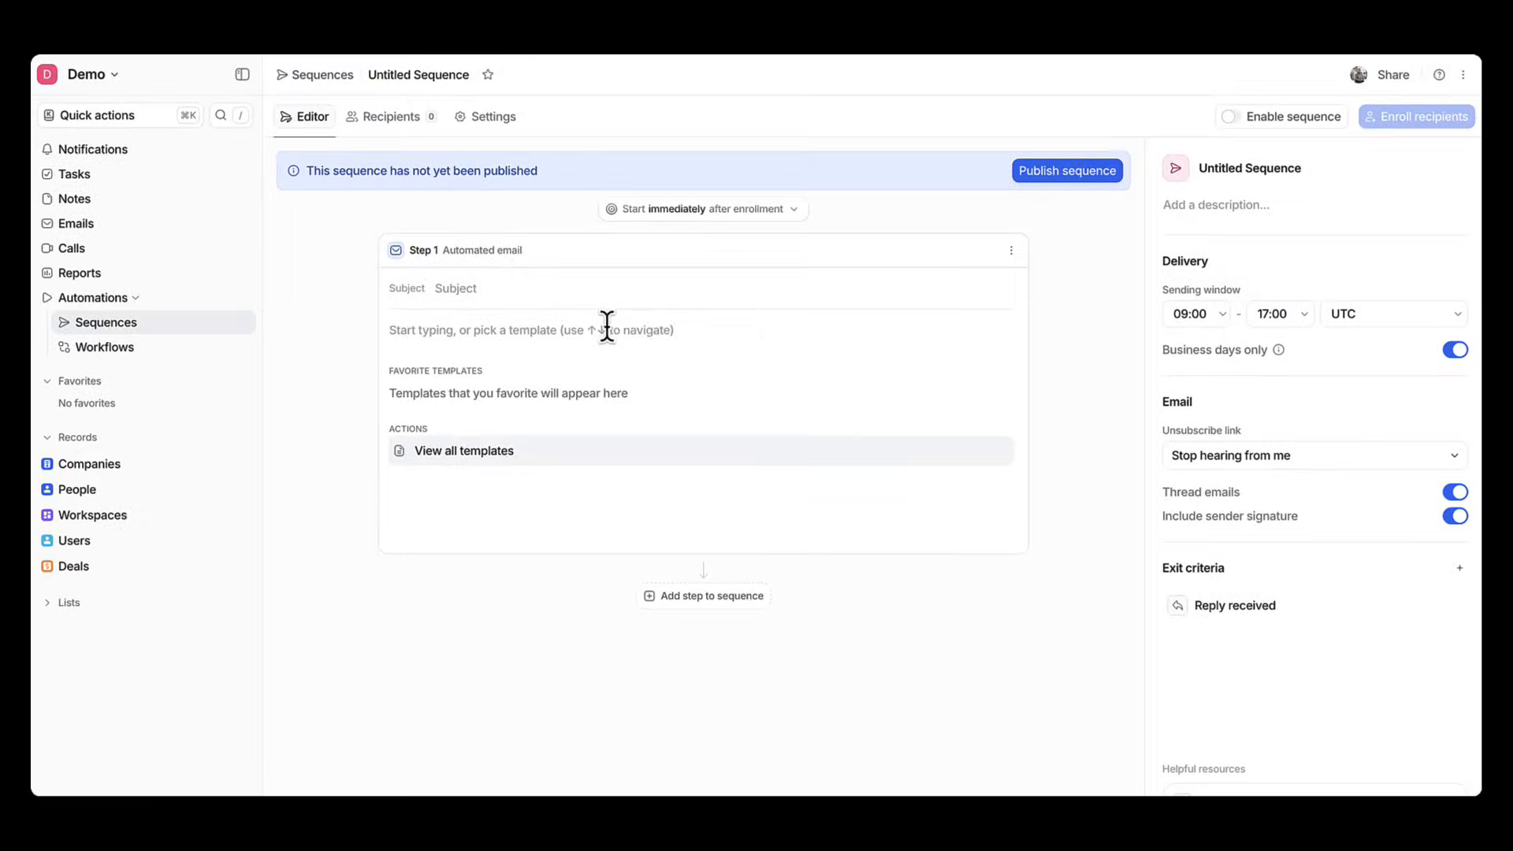
text(Hi there)
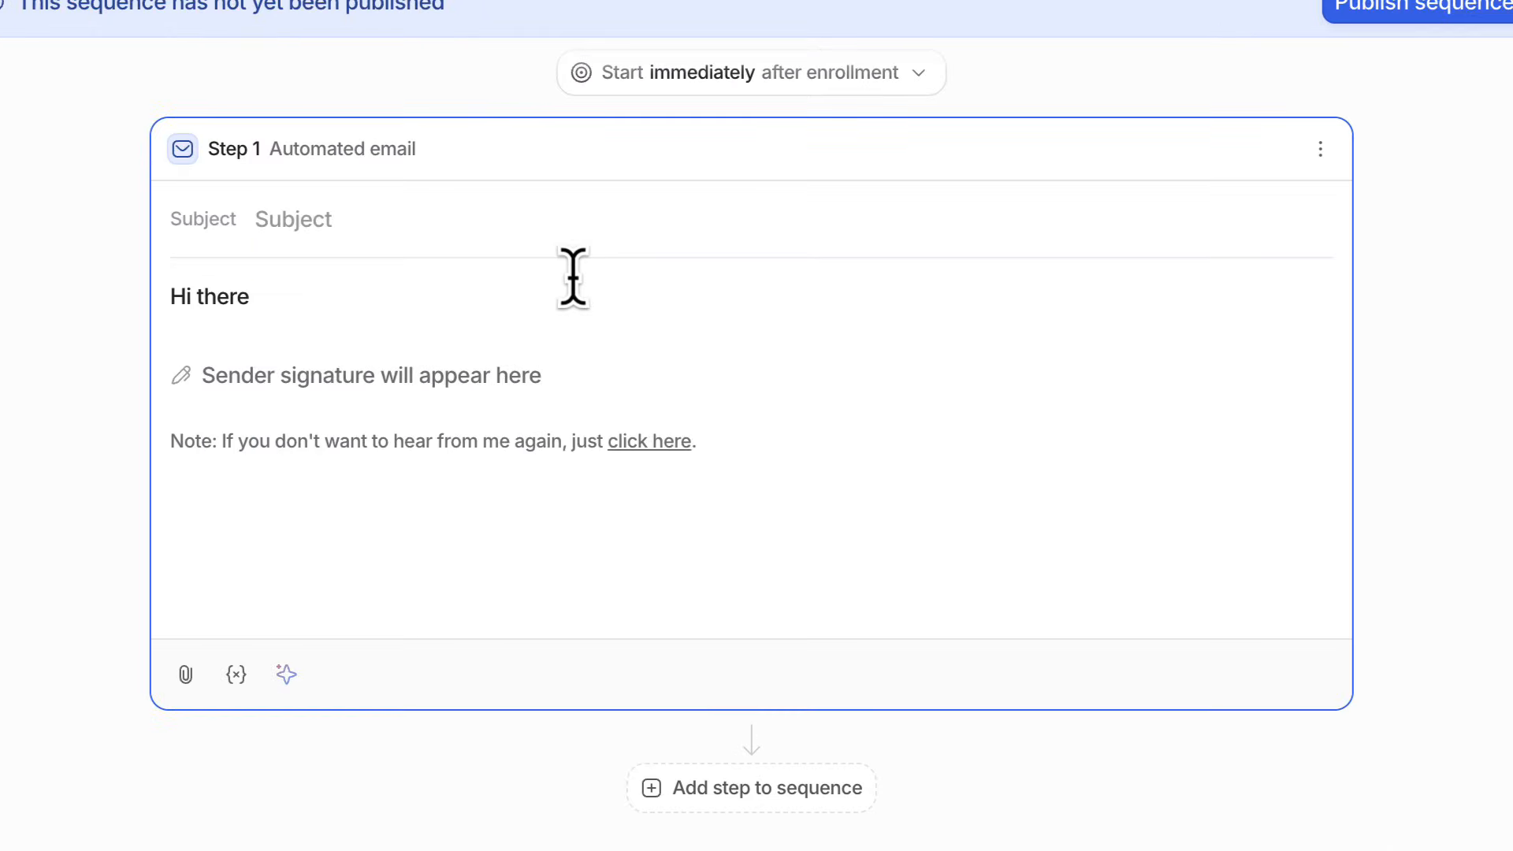
text({)
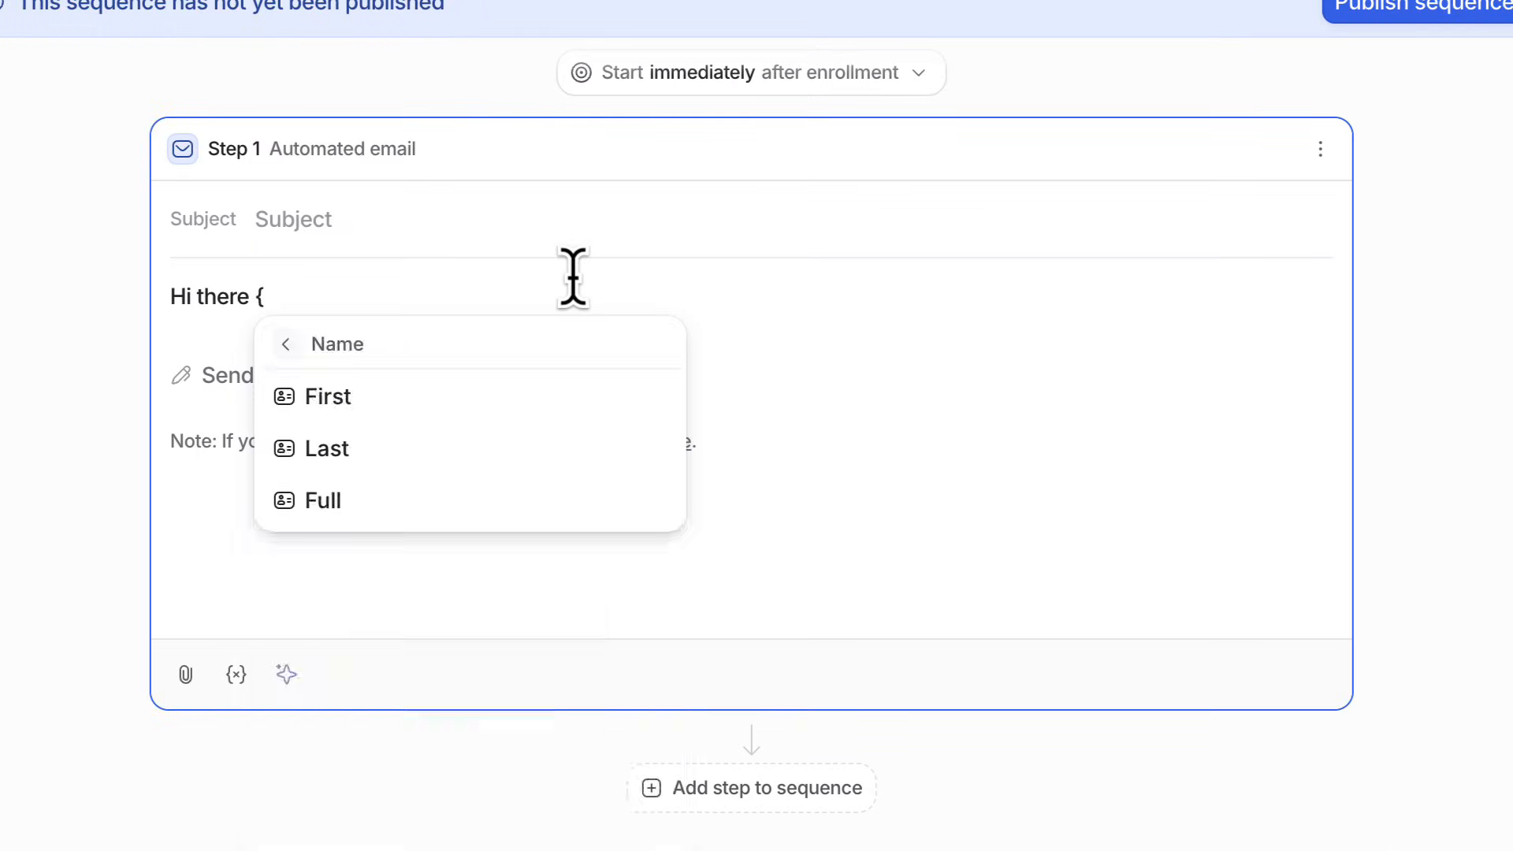
click(327, 396)
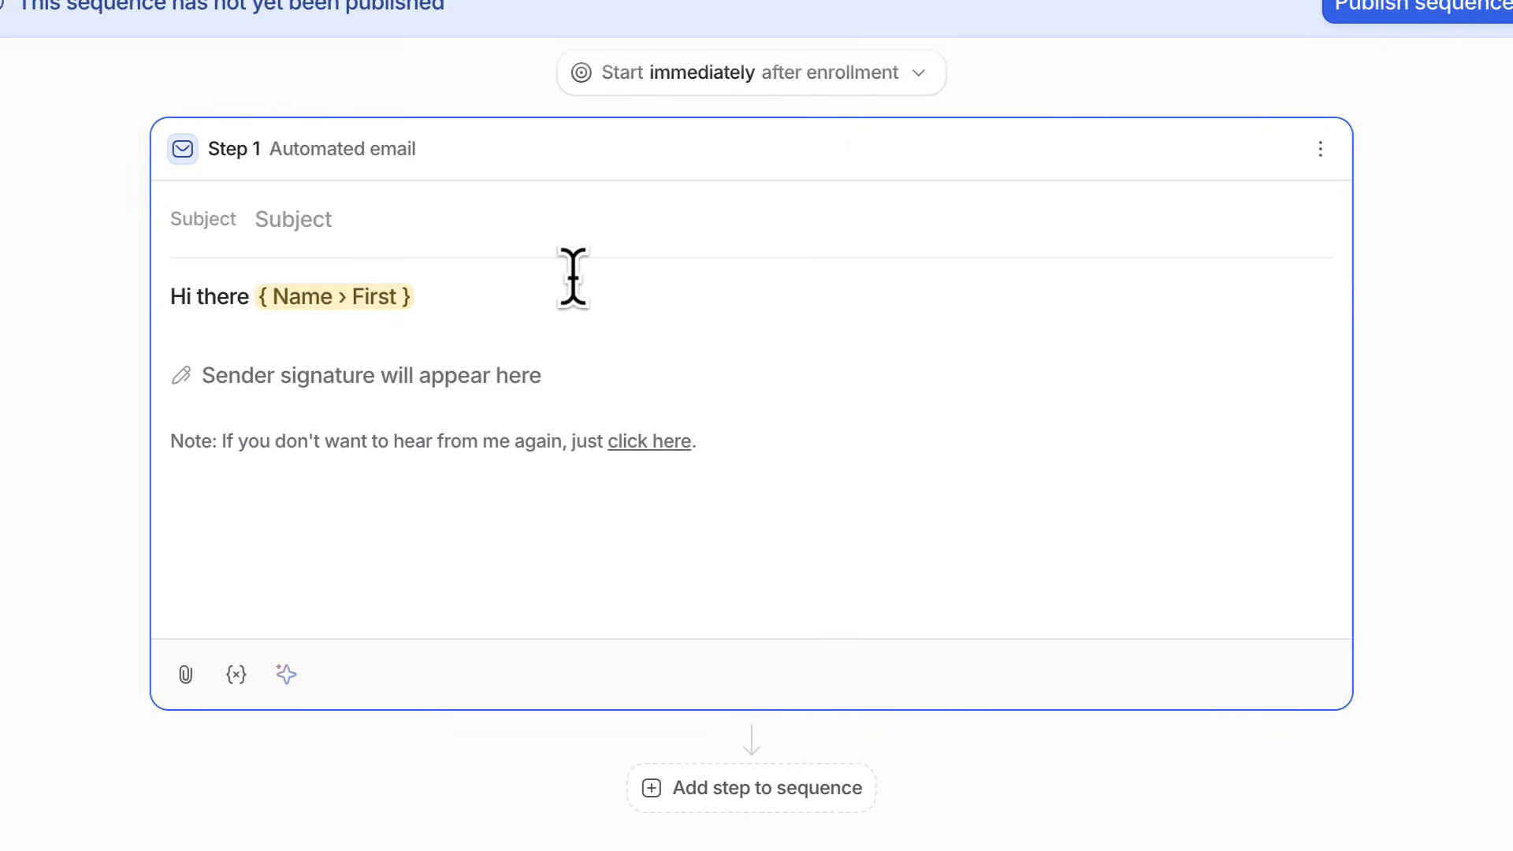
Write 'We're curious whether you're interested in the deal?' and insert an AI Composer block
text(We're)
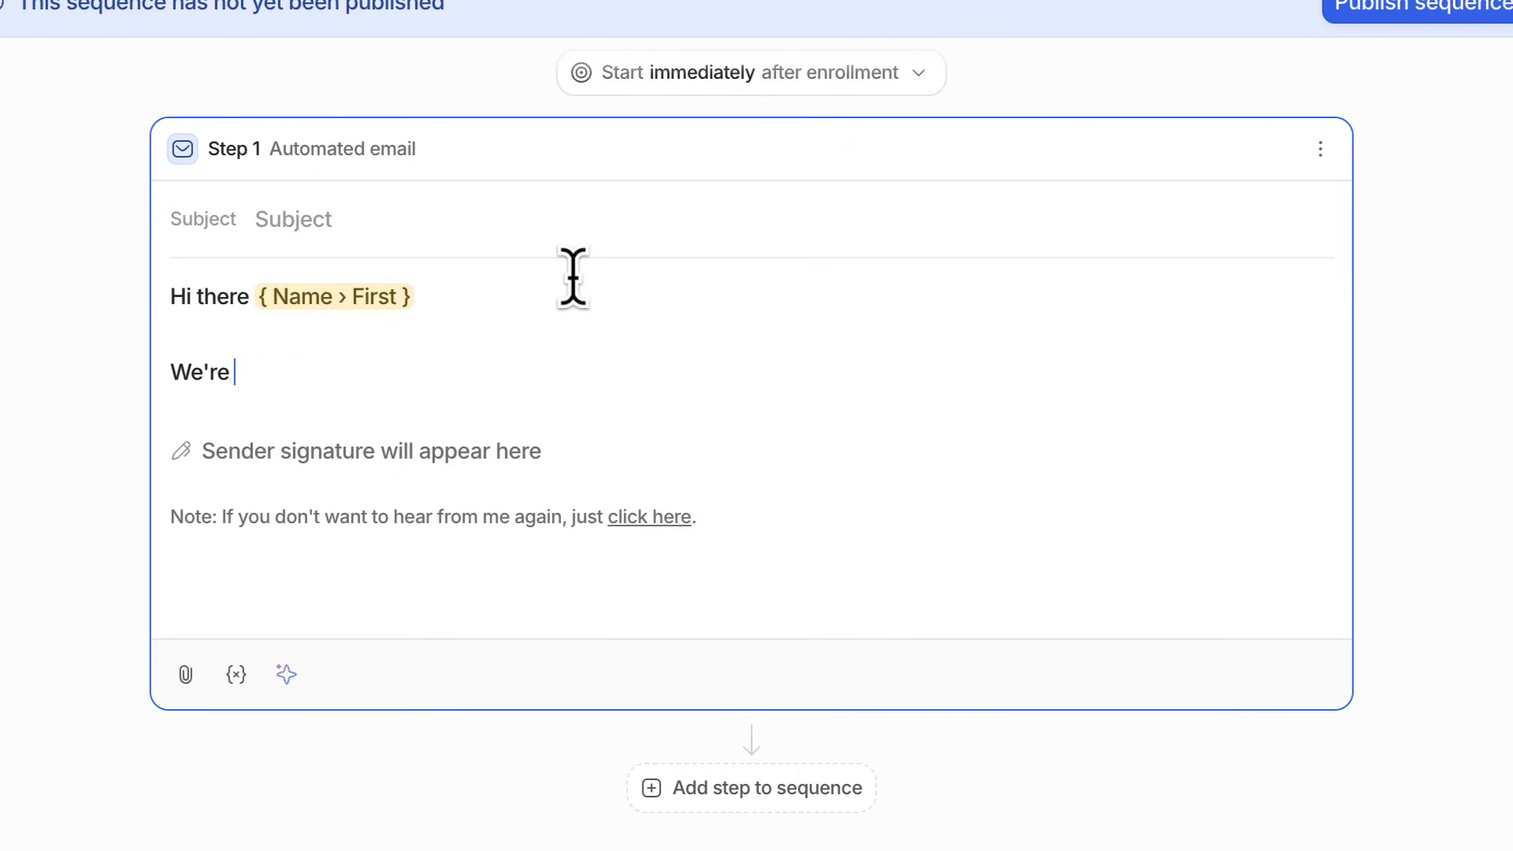
text(going to have to)
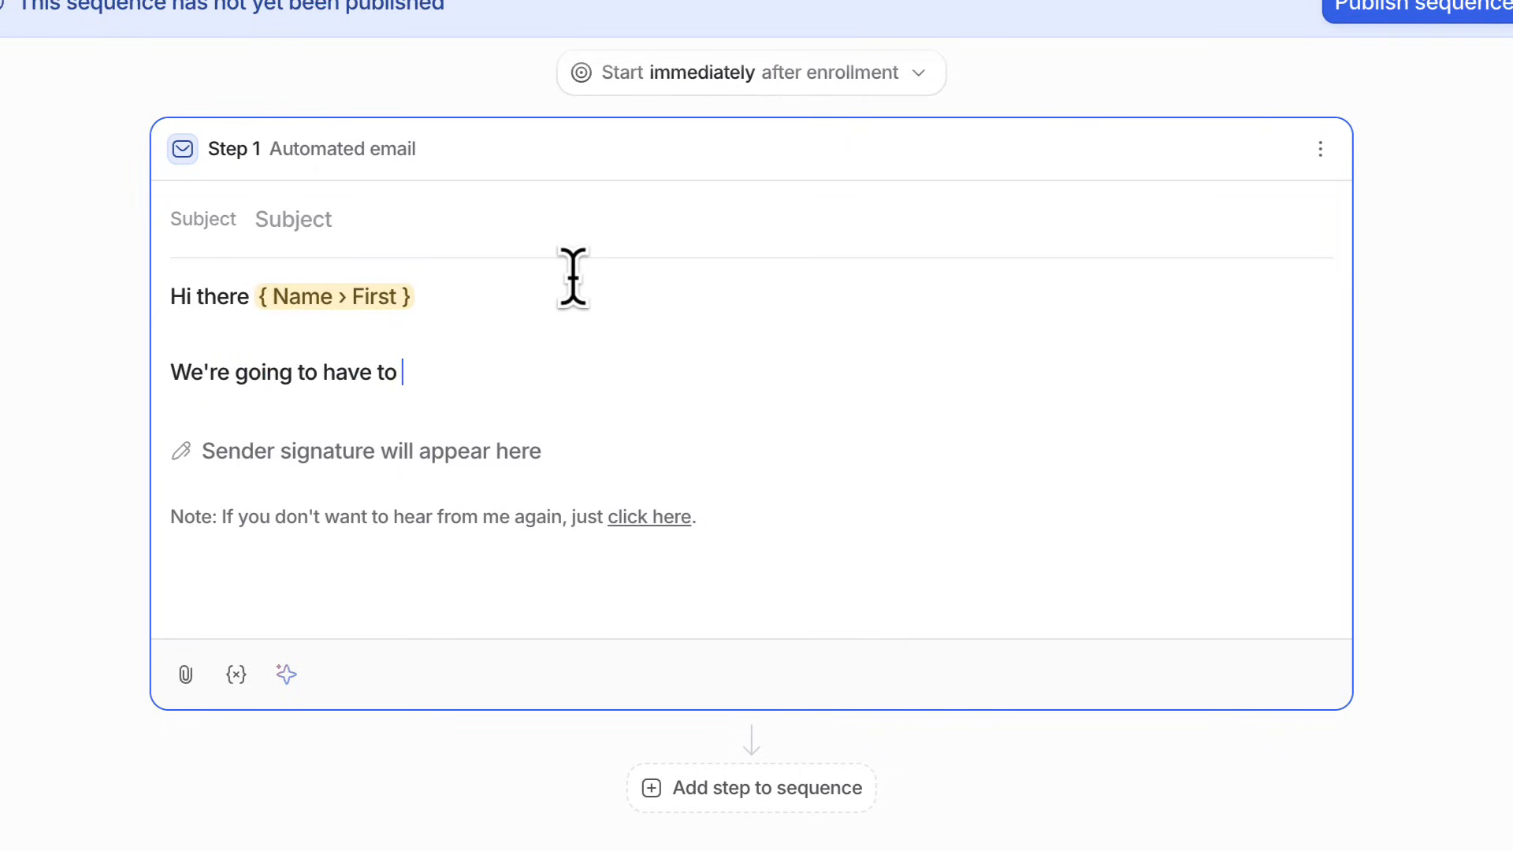
key(Backspace)
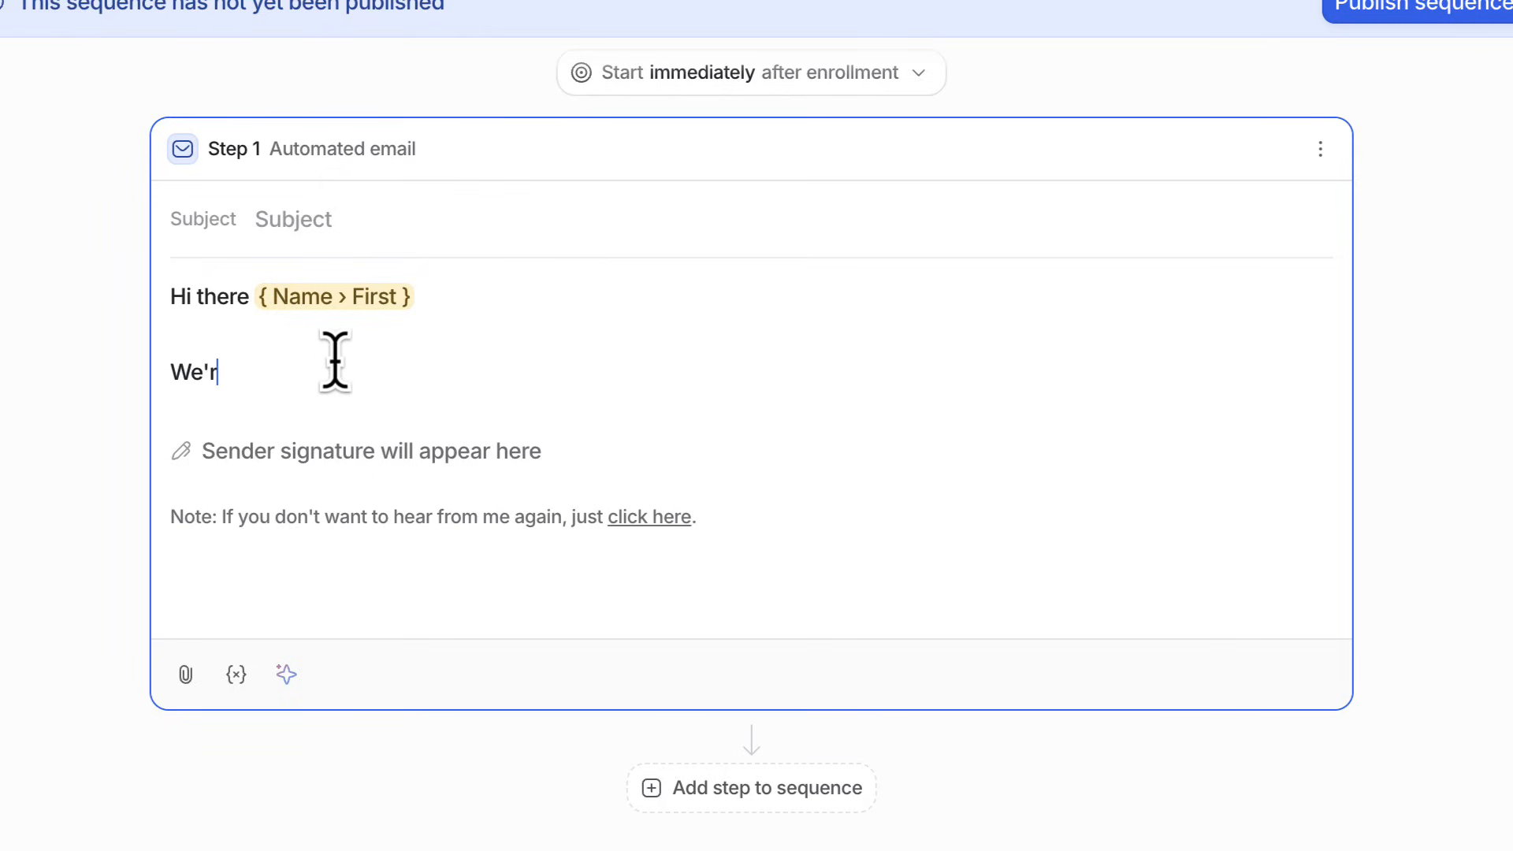
text(e curious whethe ryou're interested)
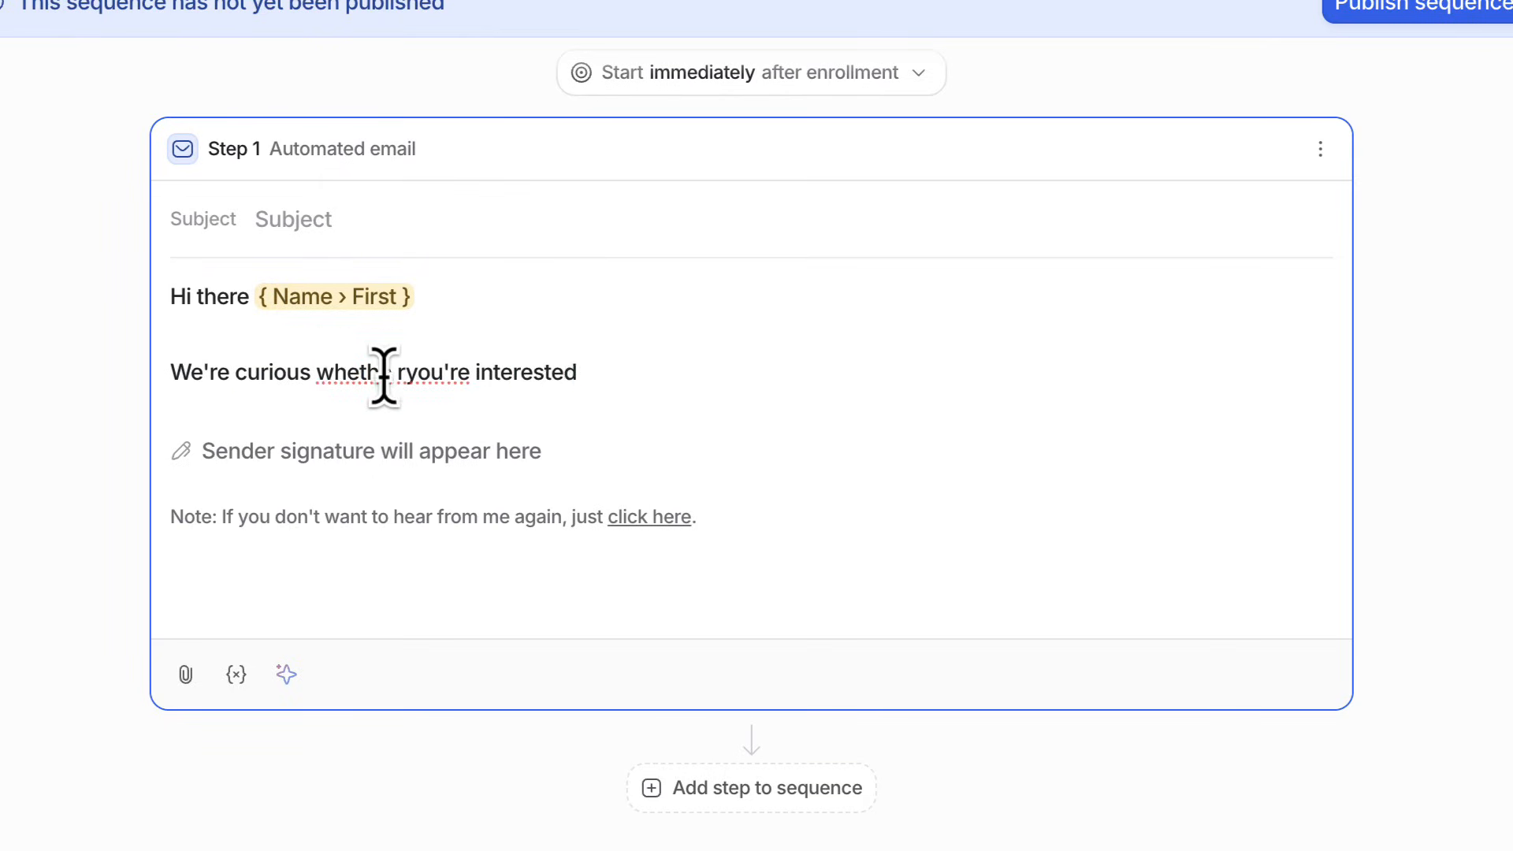
text(i)
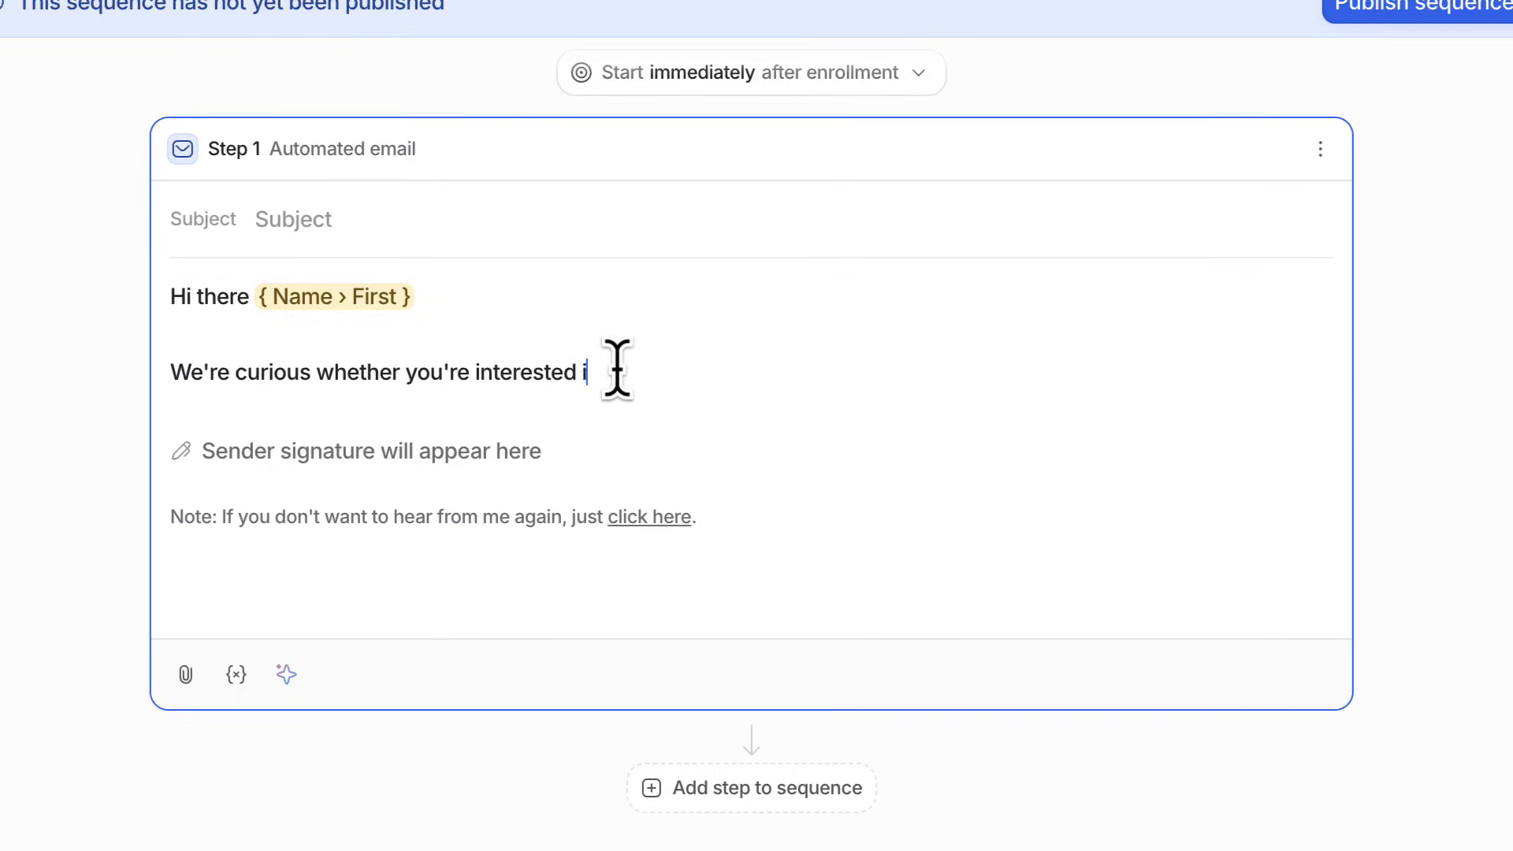
text(n the)
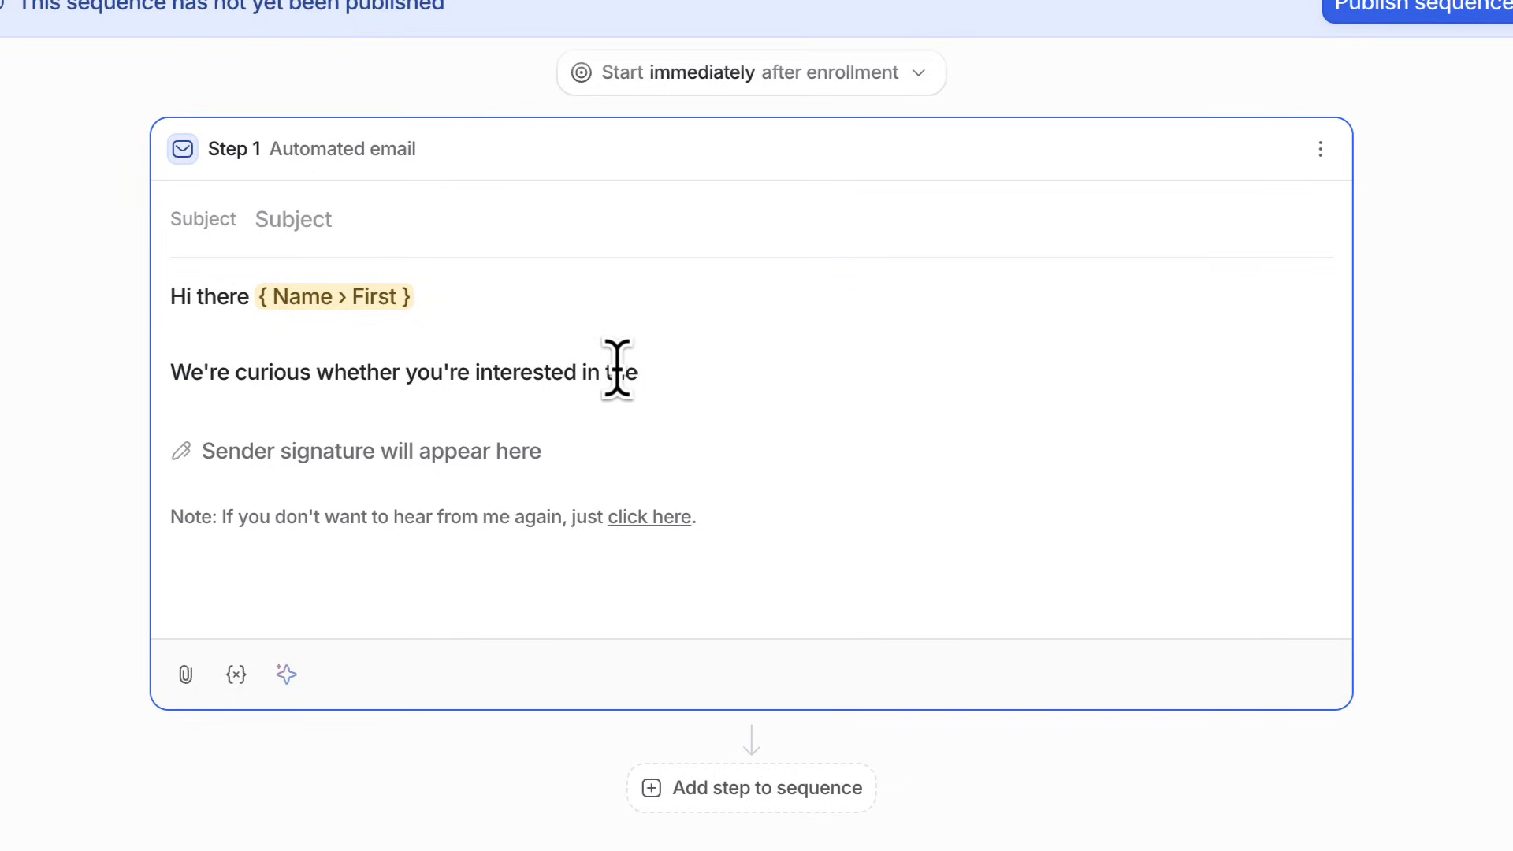
text(d)
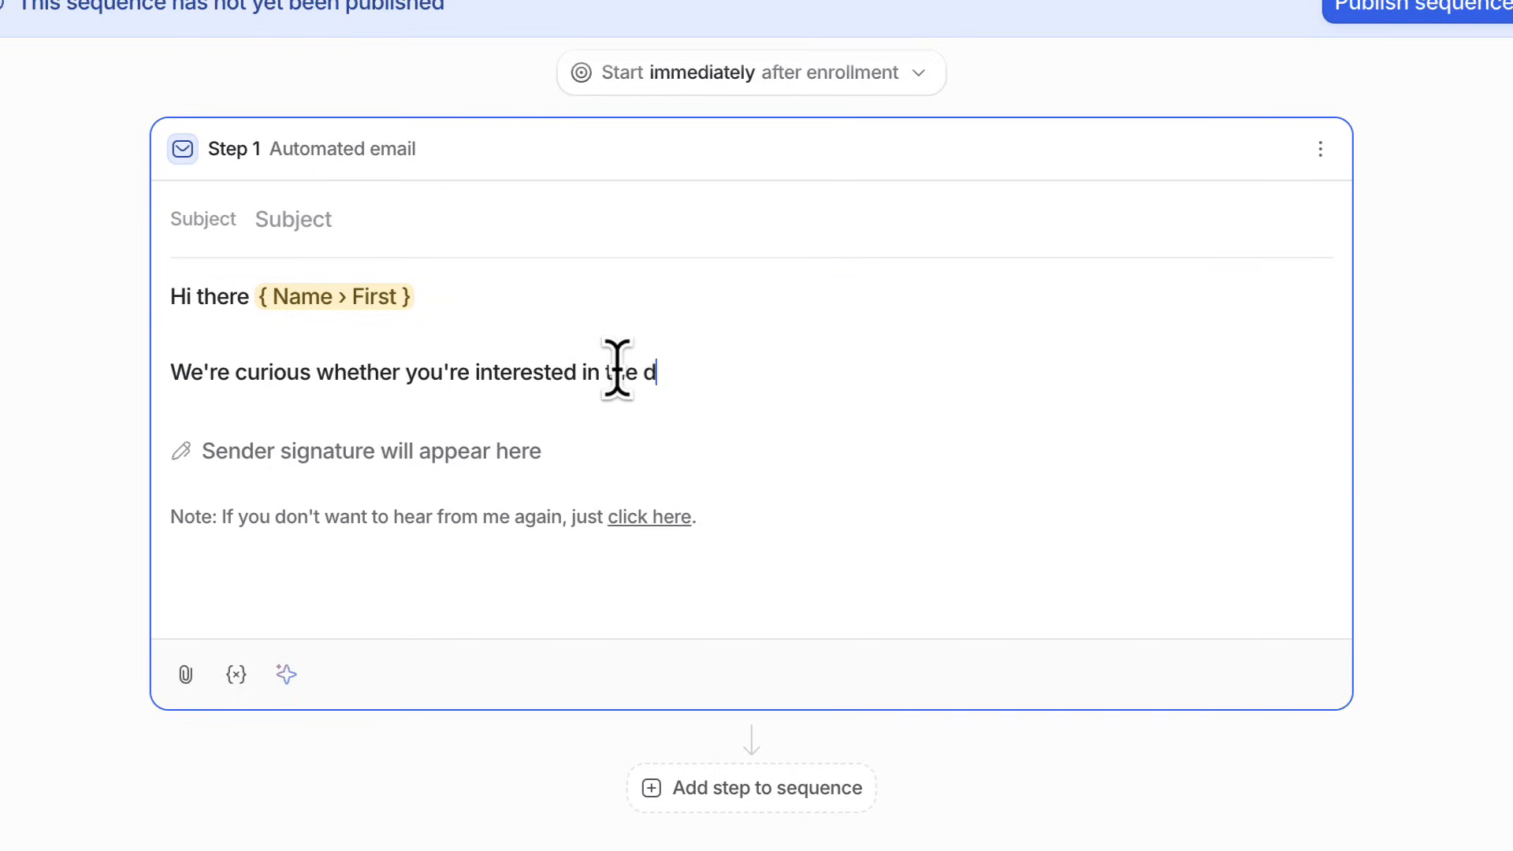
text(eal?)
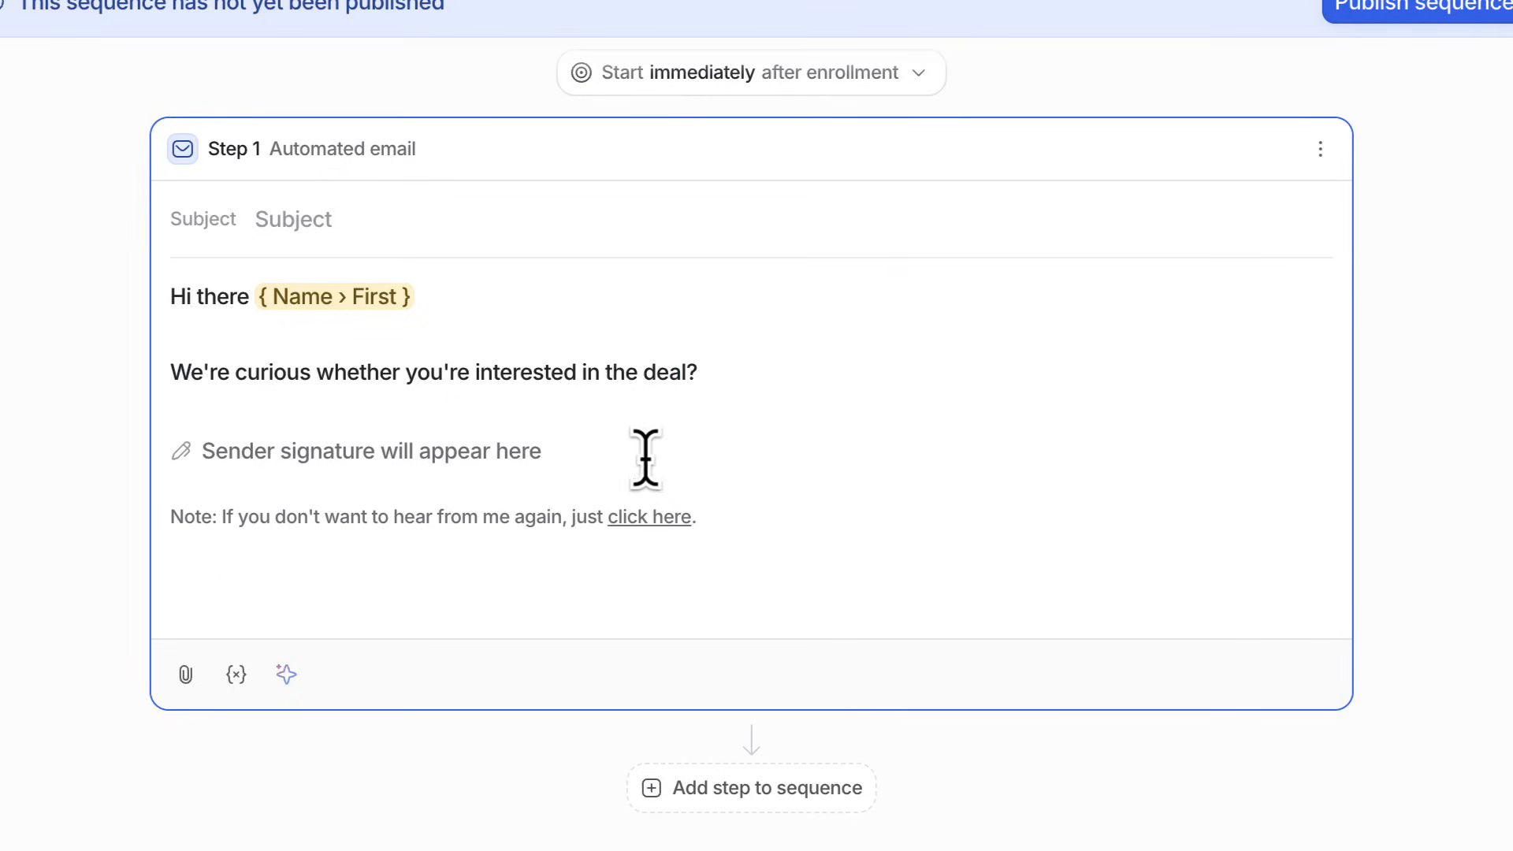
mouse_move(235, 674)
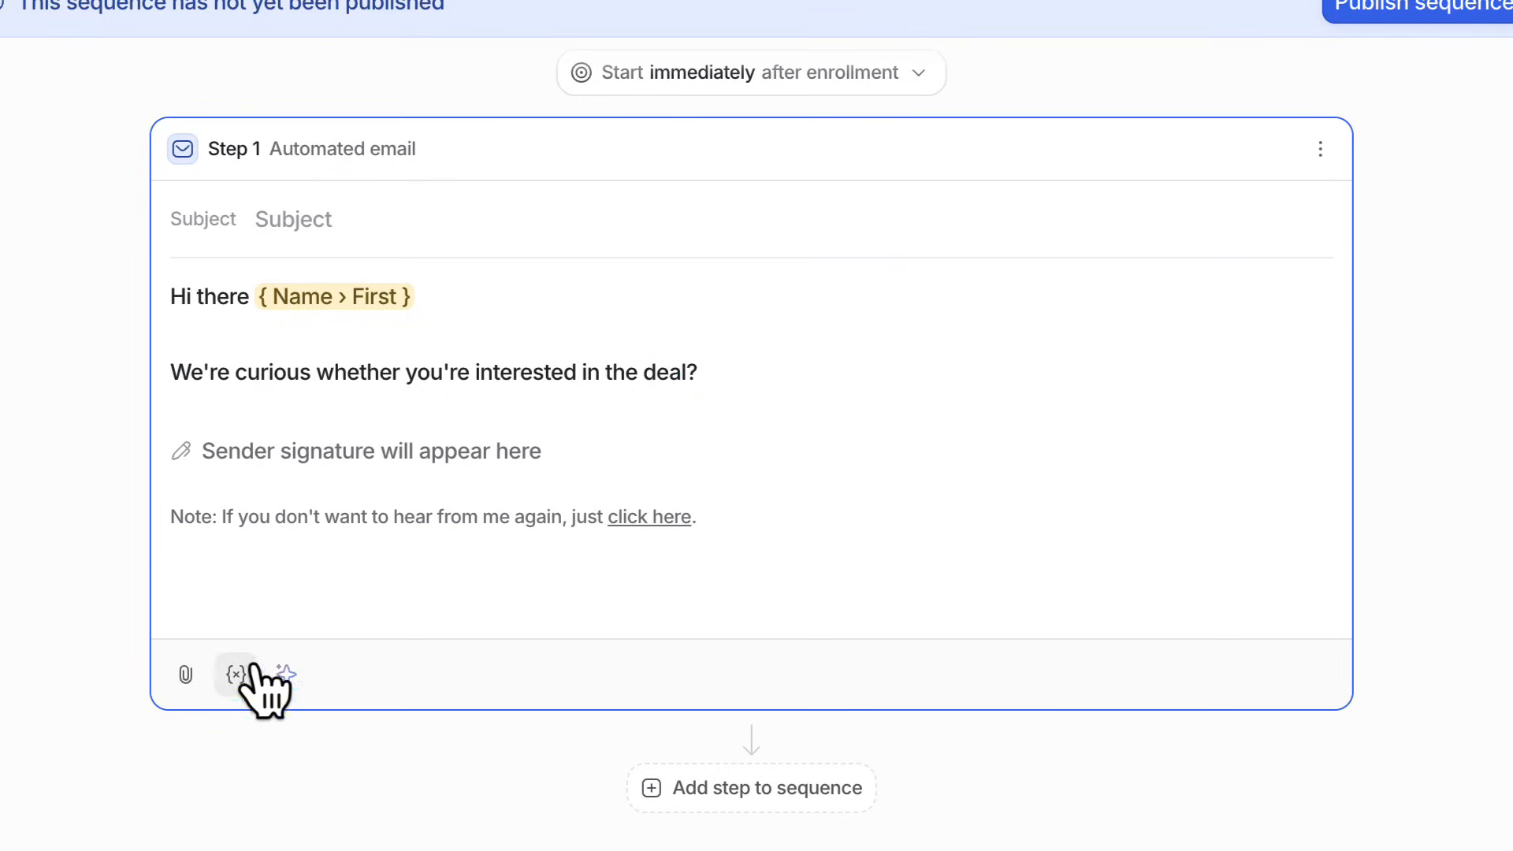
click(285, 674)
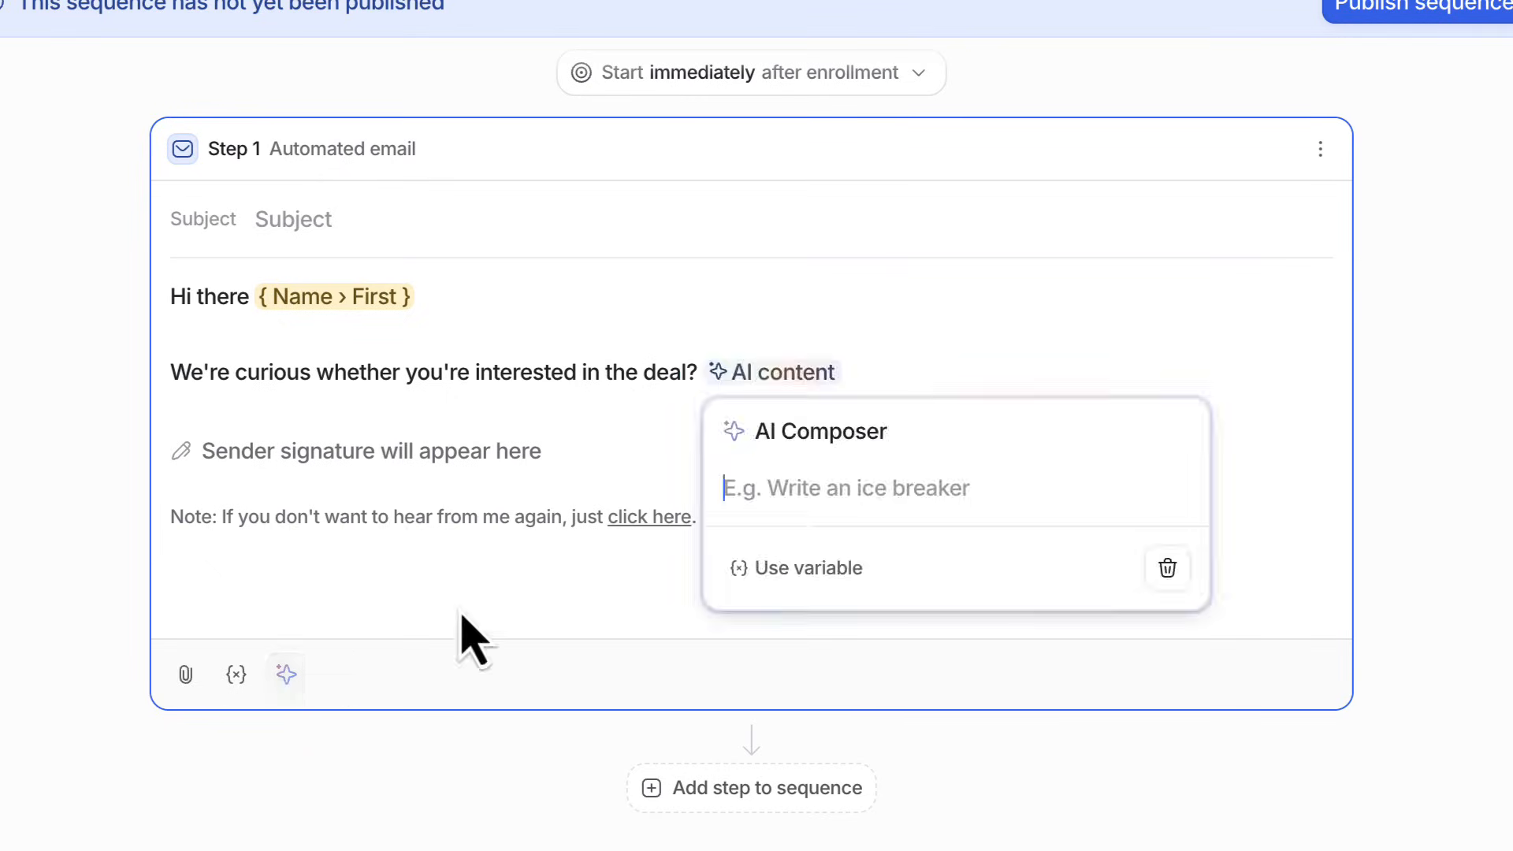
Type 'He' into the email and open the AI content block's prompt
text(He)
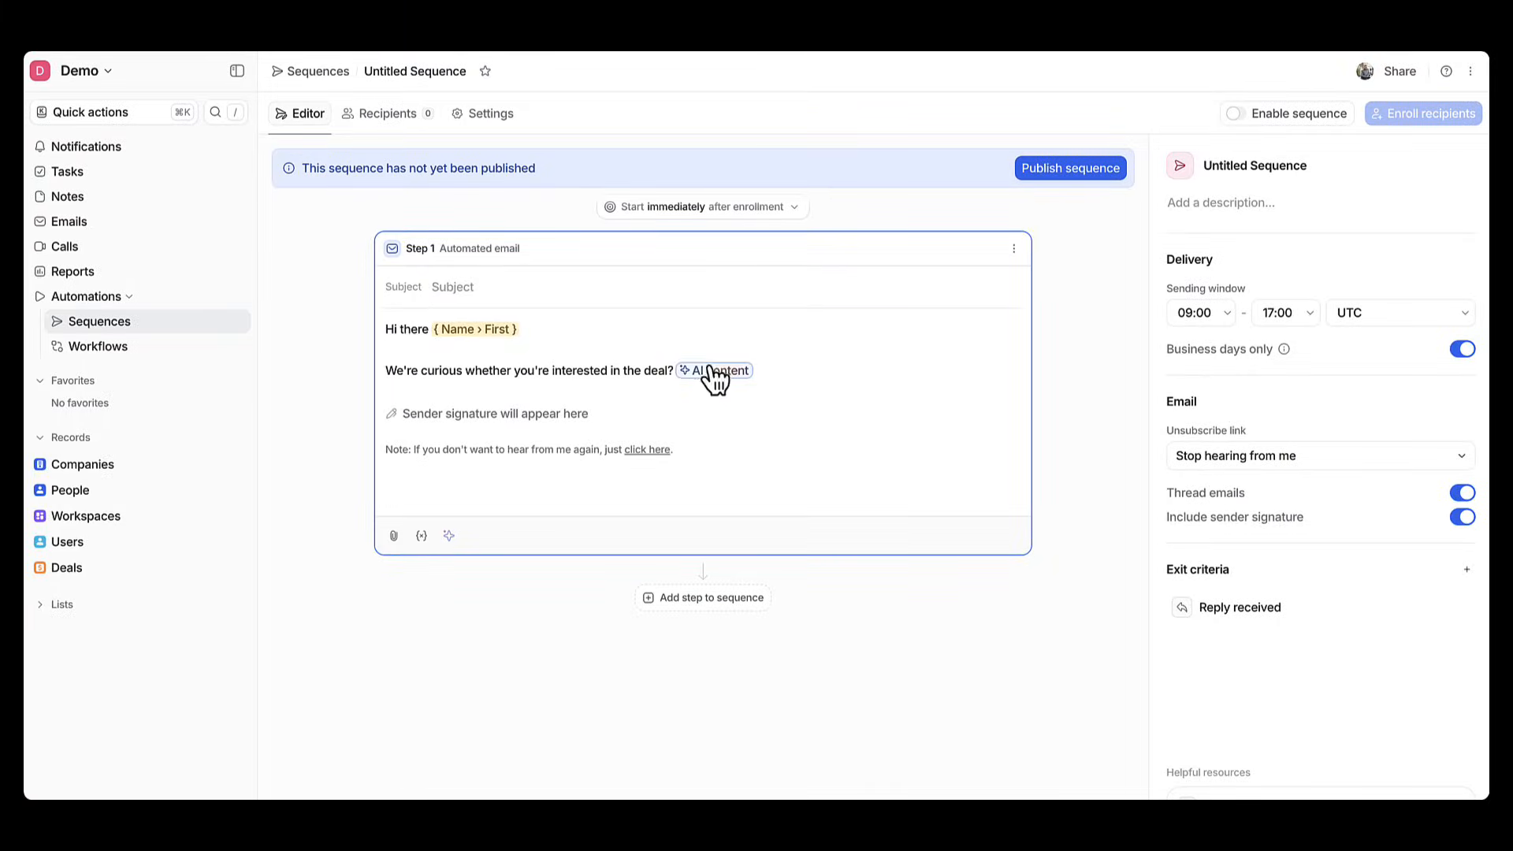
click(714, 371)
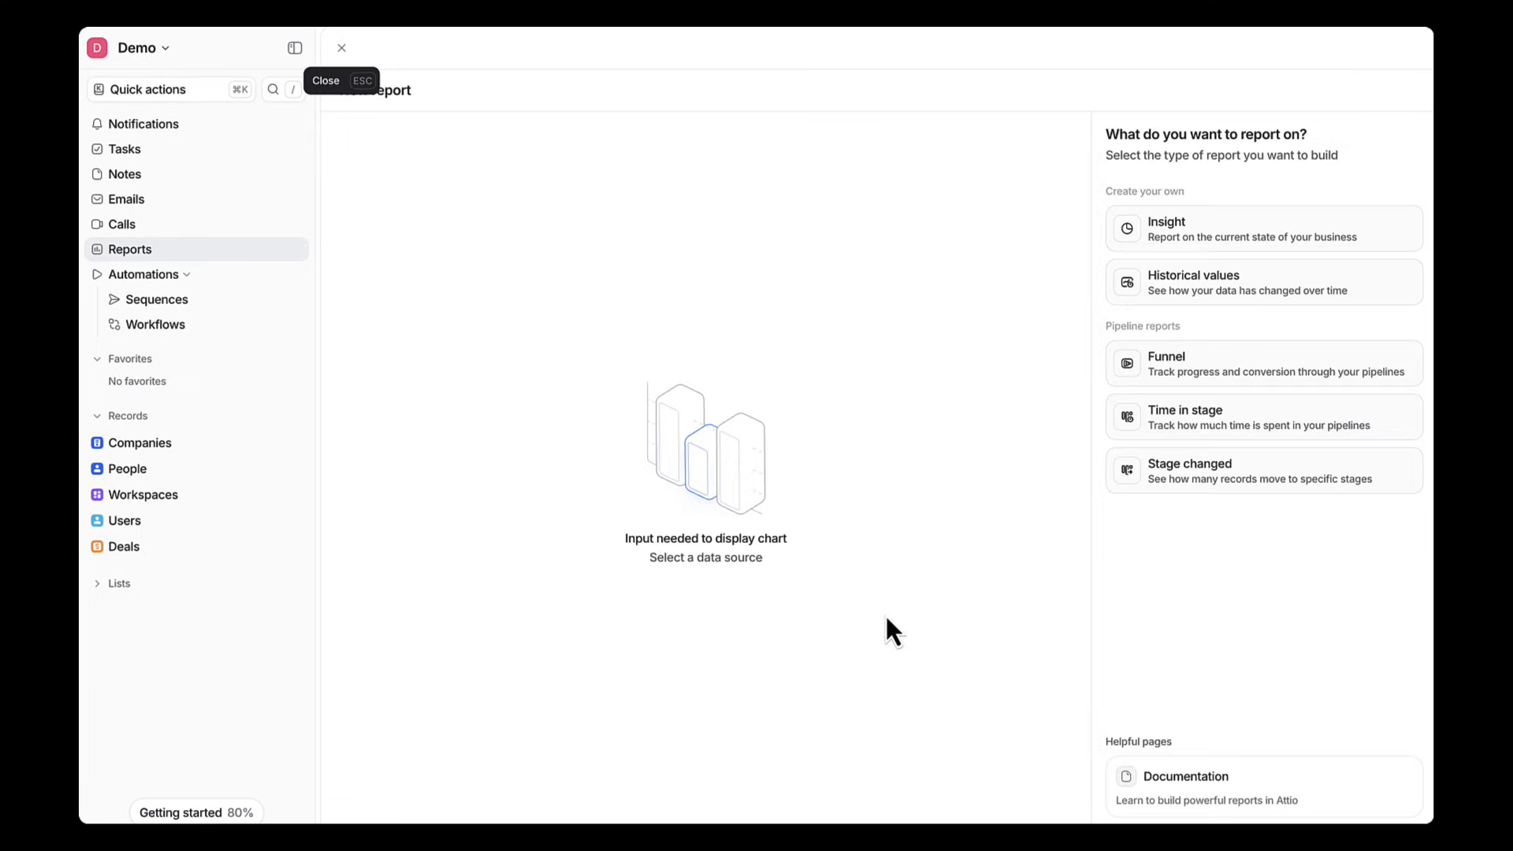
Draft a Historical values report on Companies and try the 6M and 12M time ranges
click(1190, 282)
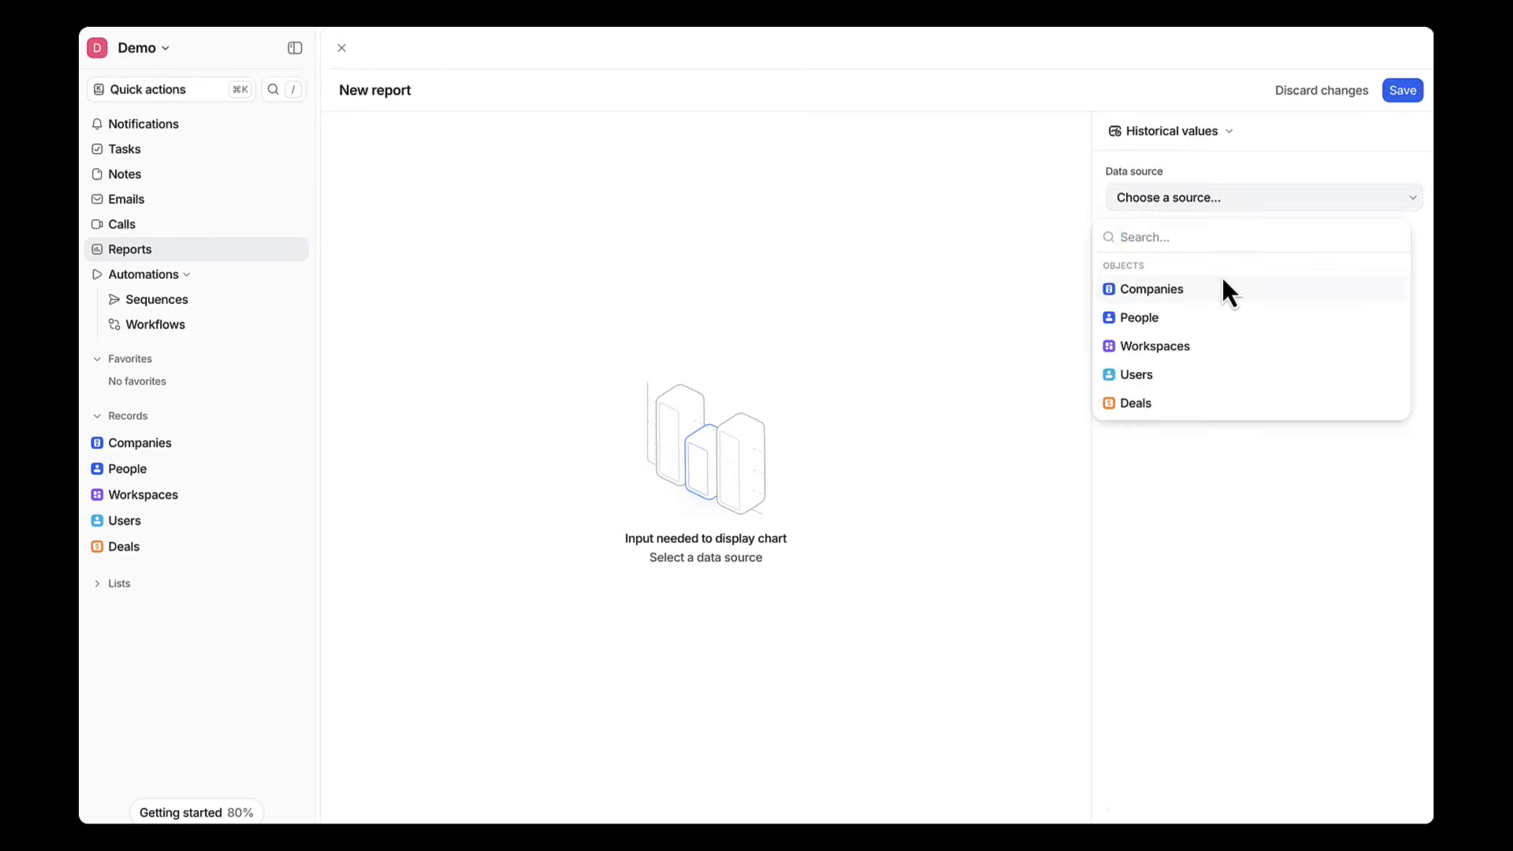
click(1151, 288)
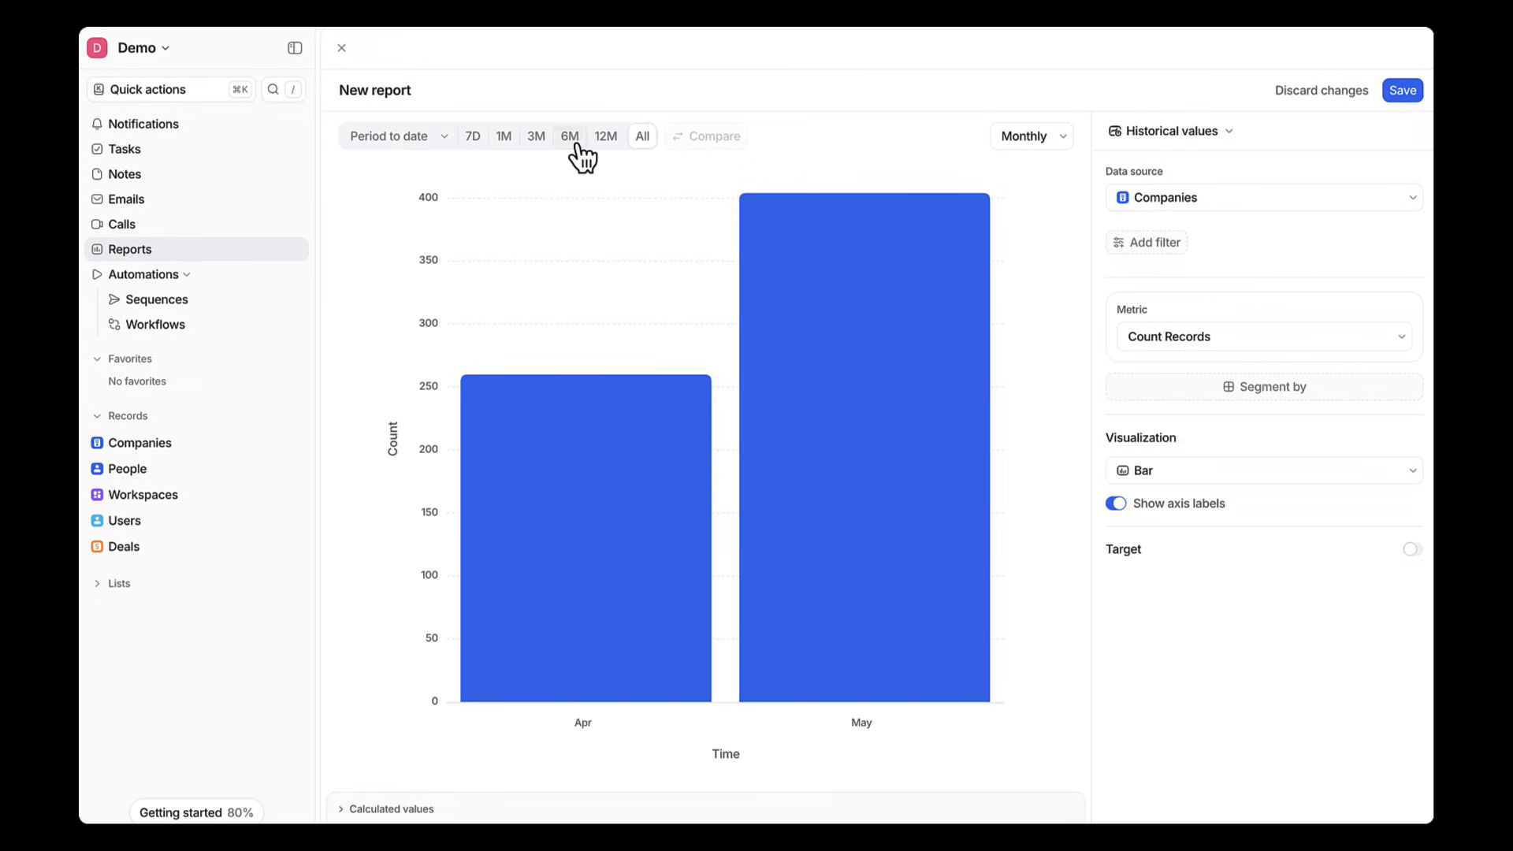
click(606, 135)
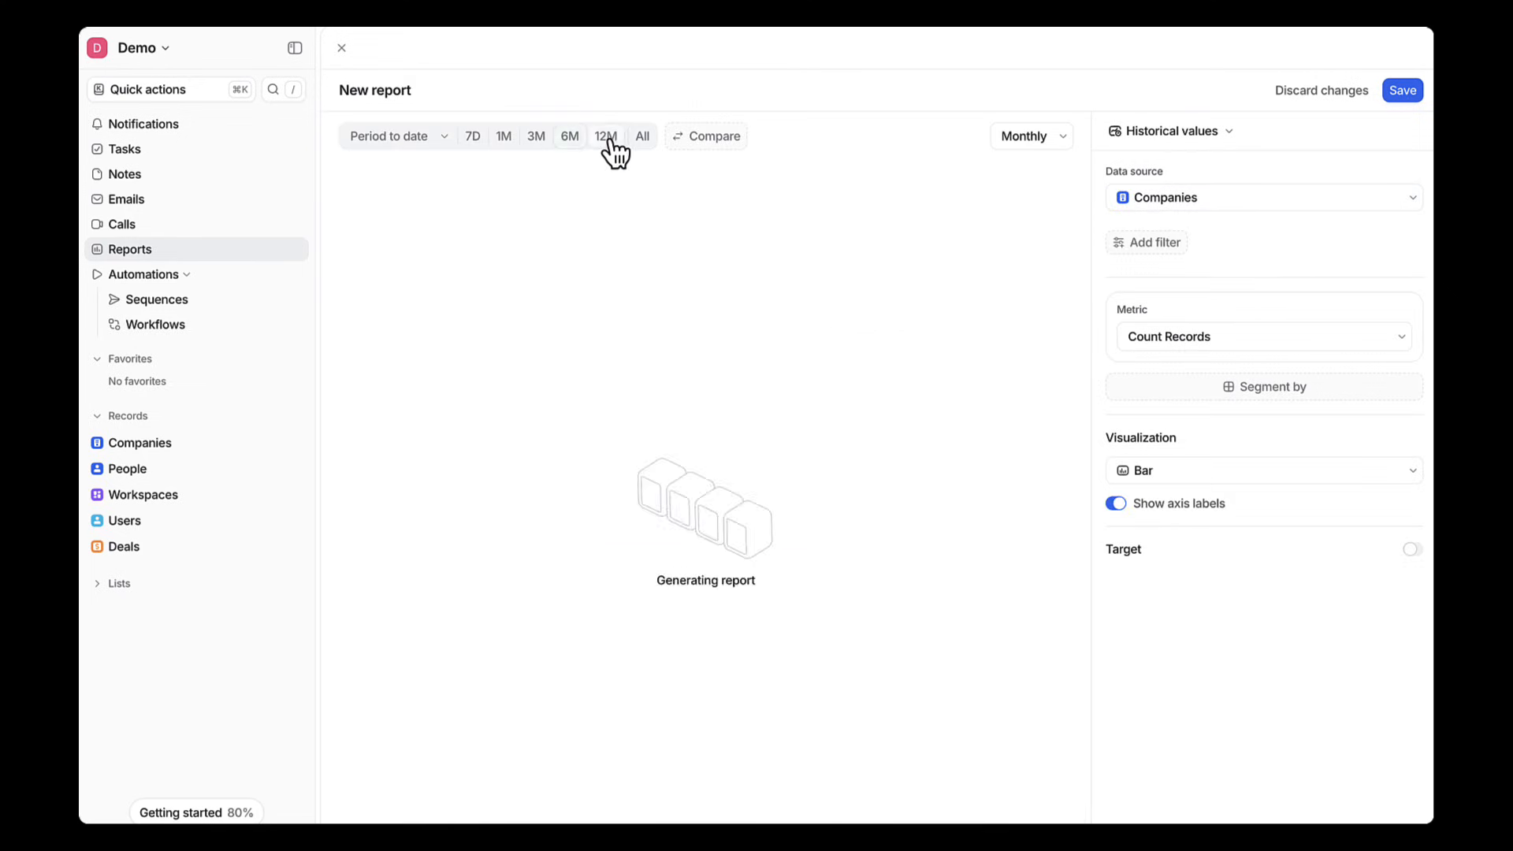
click(341, 48)
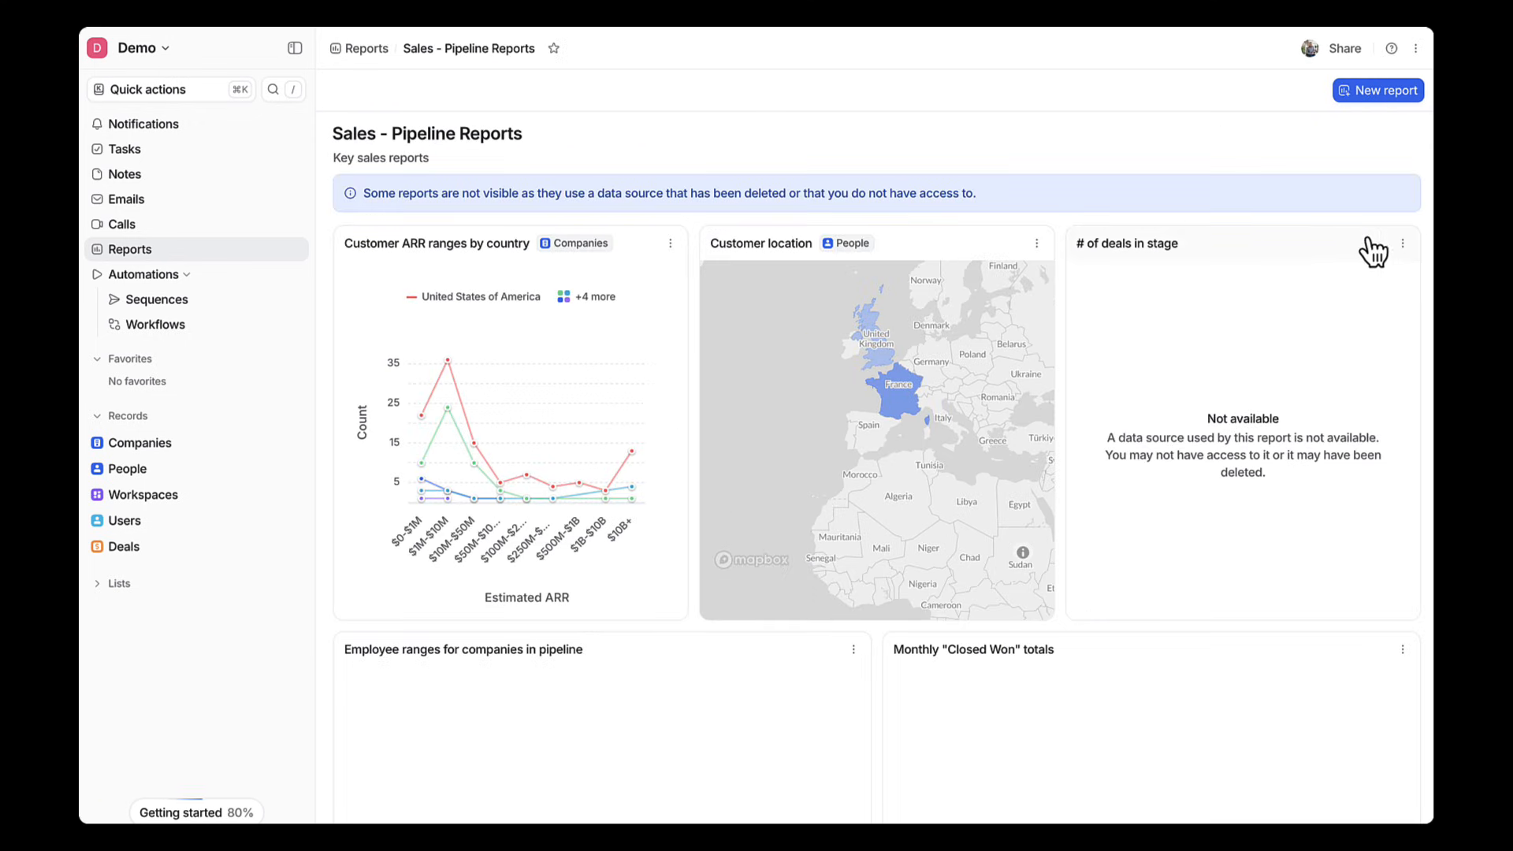
Switch the Customer location report from a map to a pie chart, then return to dashboards
click(1402, 244)
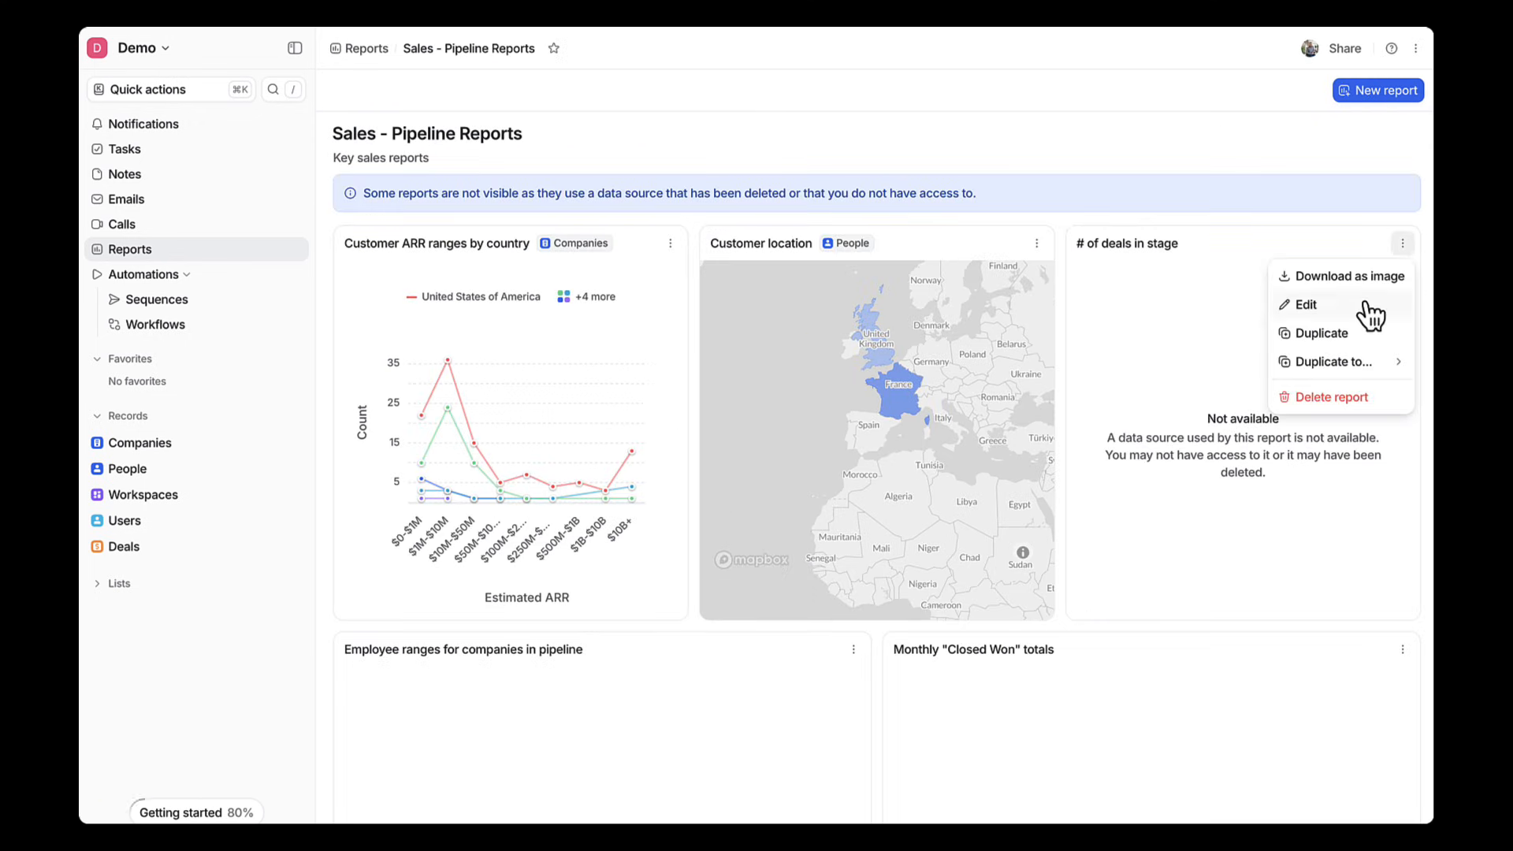
click(1036, 242)
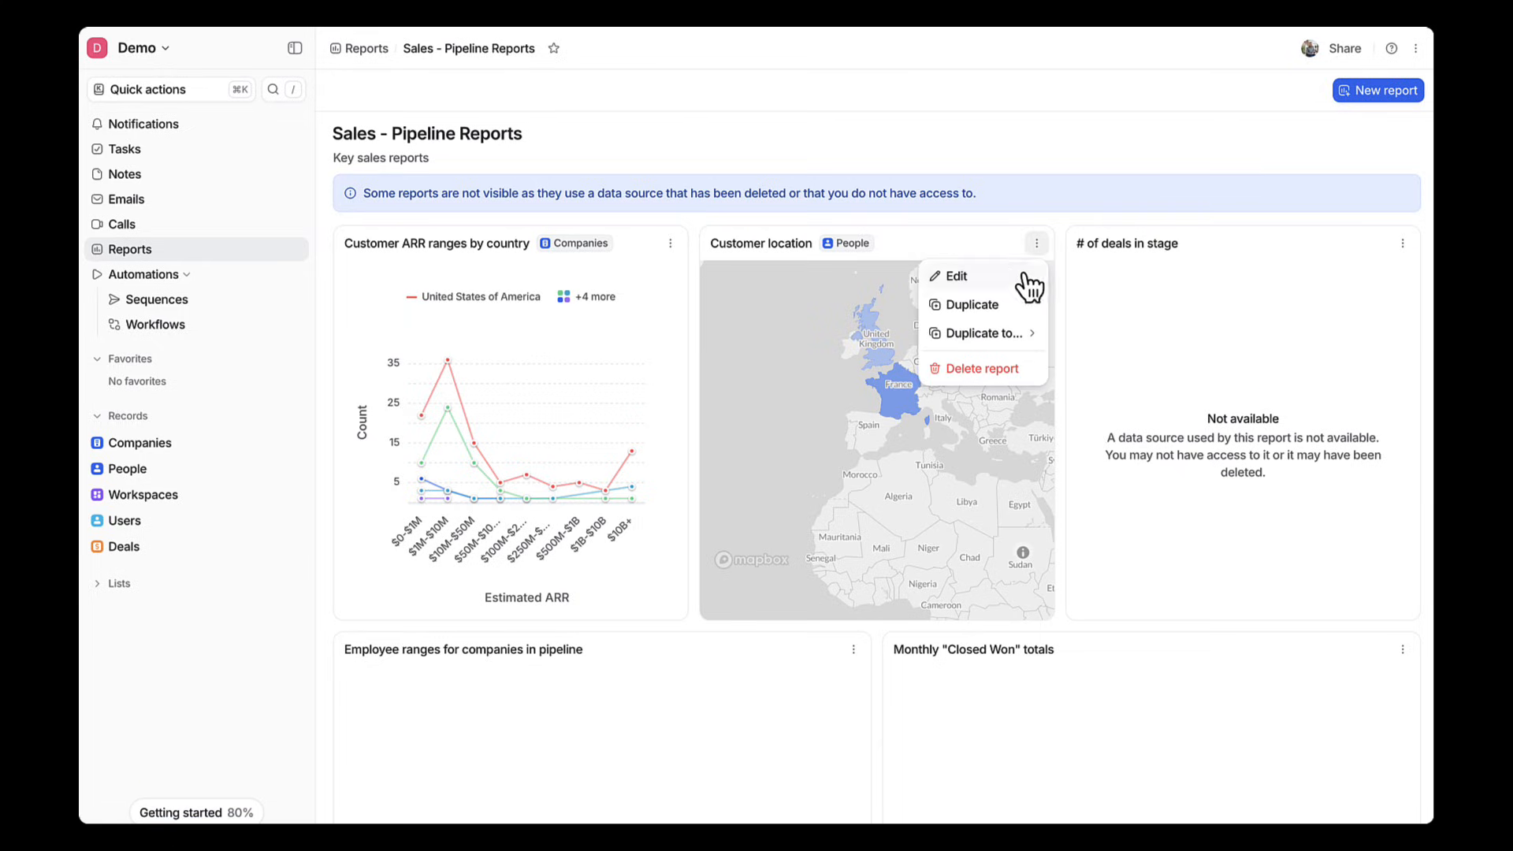
click(980, 332)
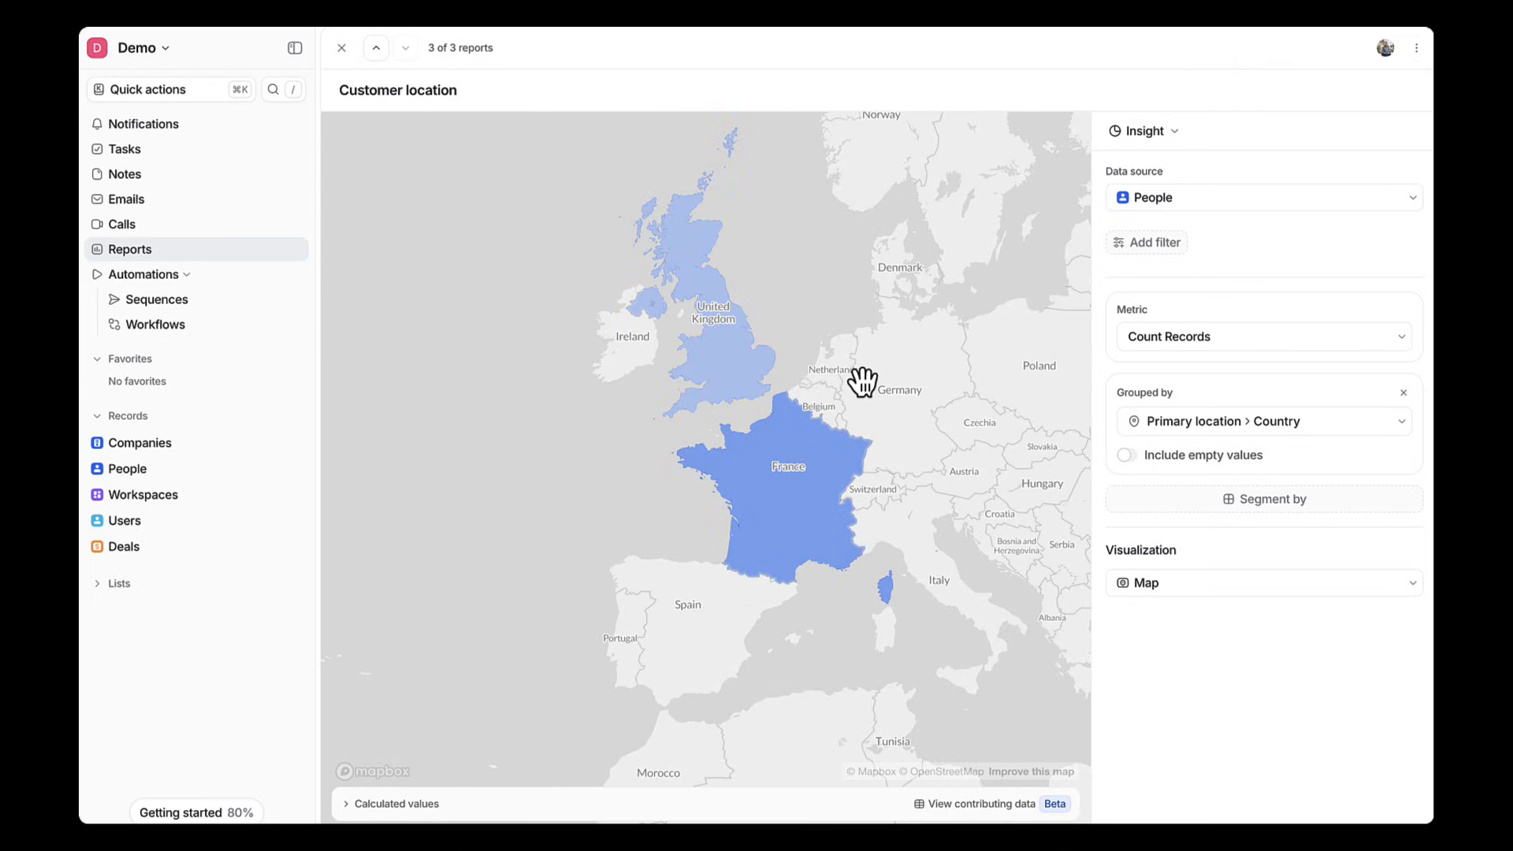
click(1262, 582)
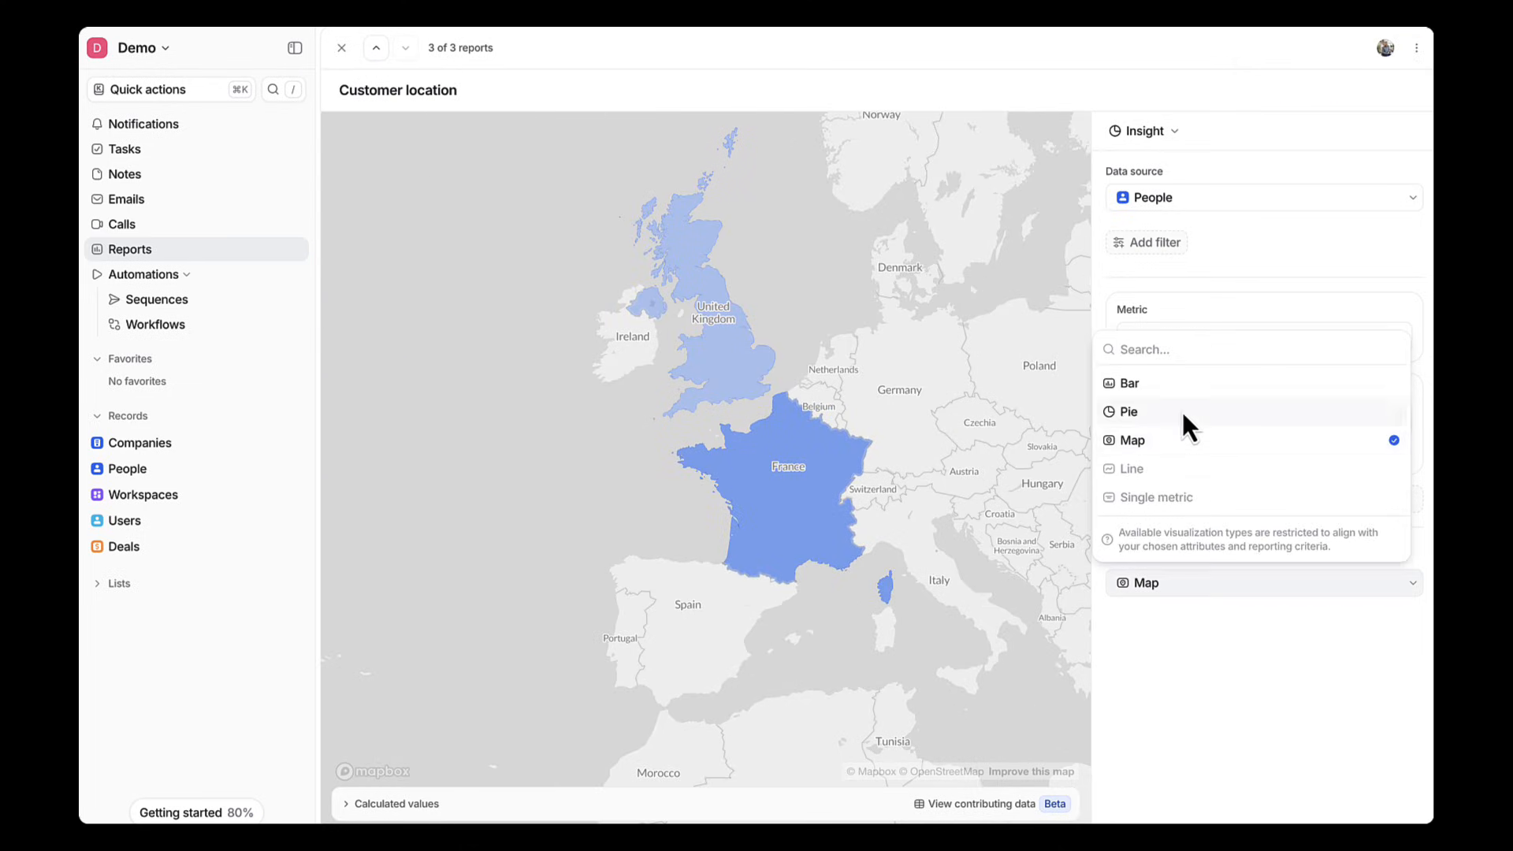
click(1126, 412)
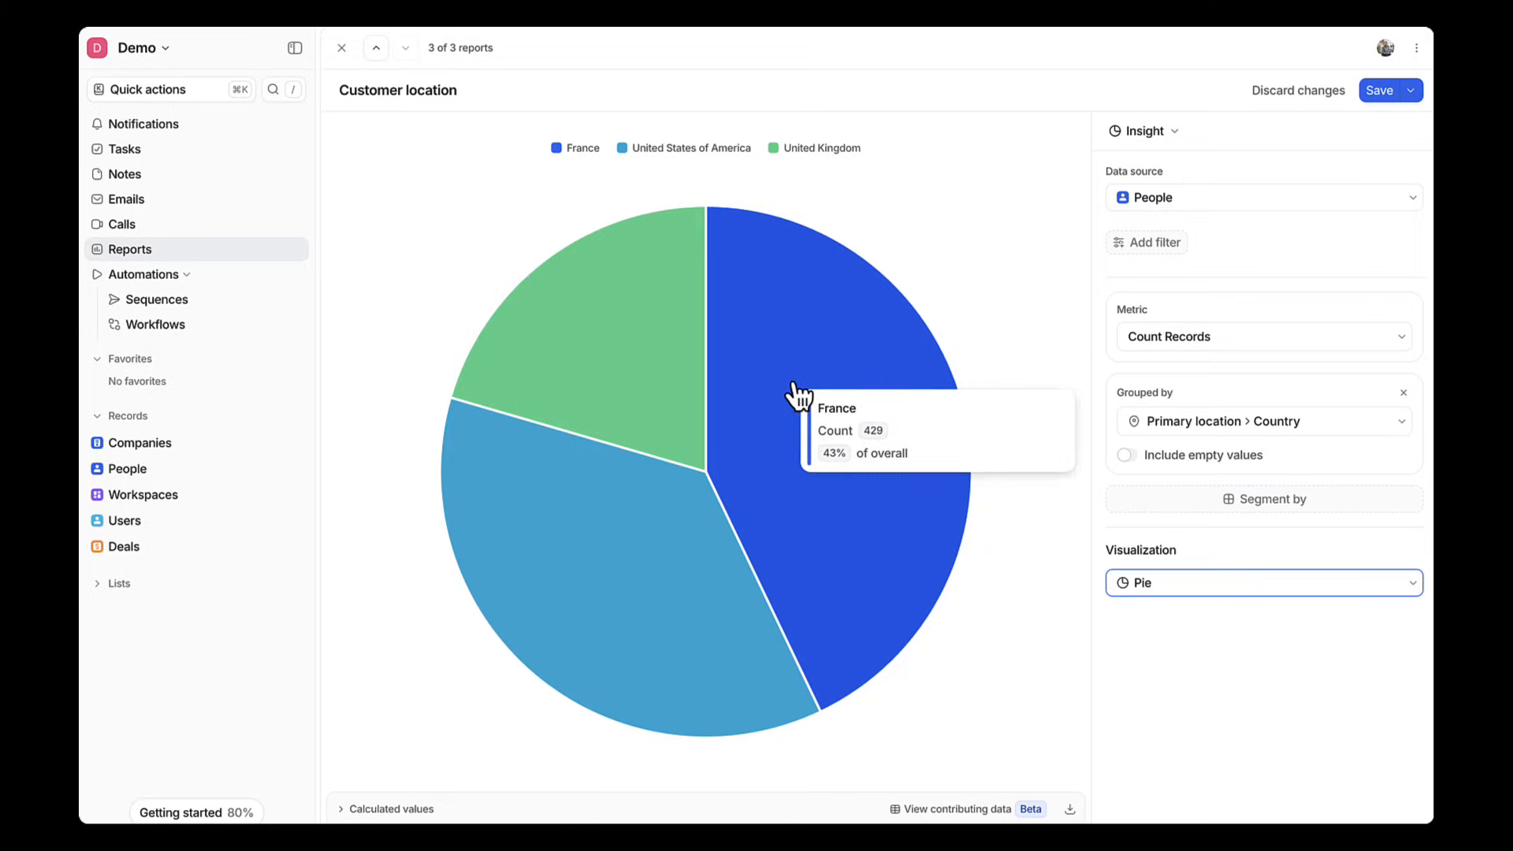
click(342, 48)
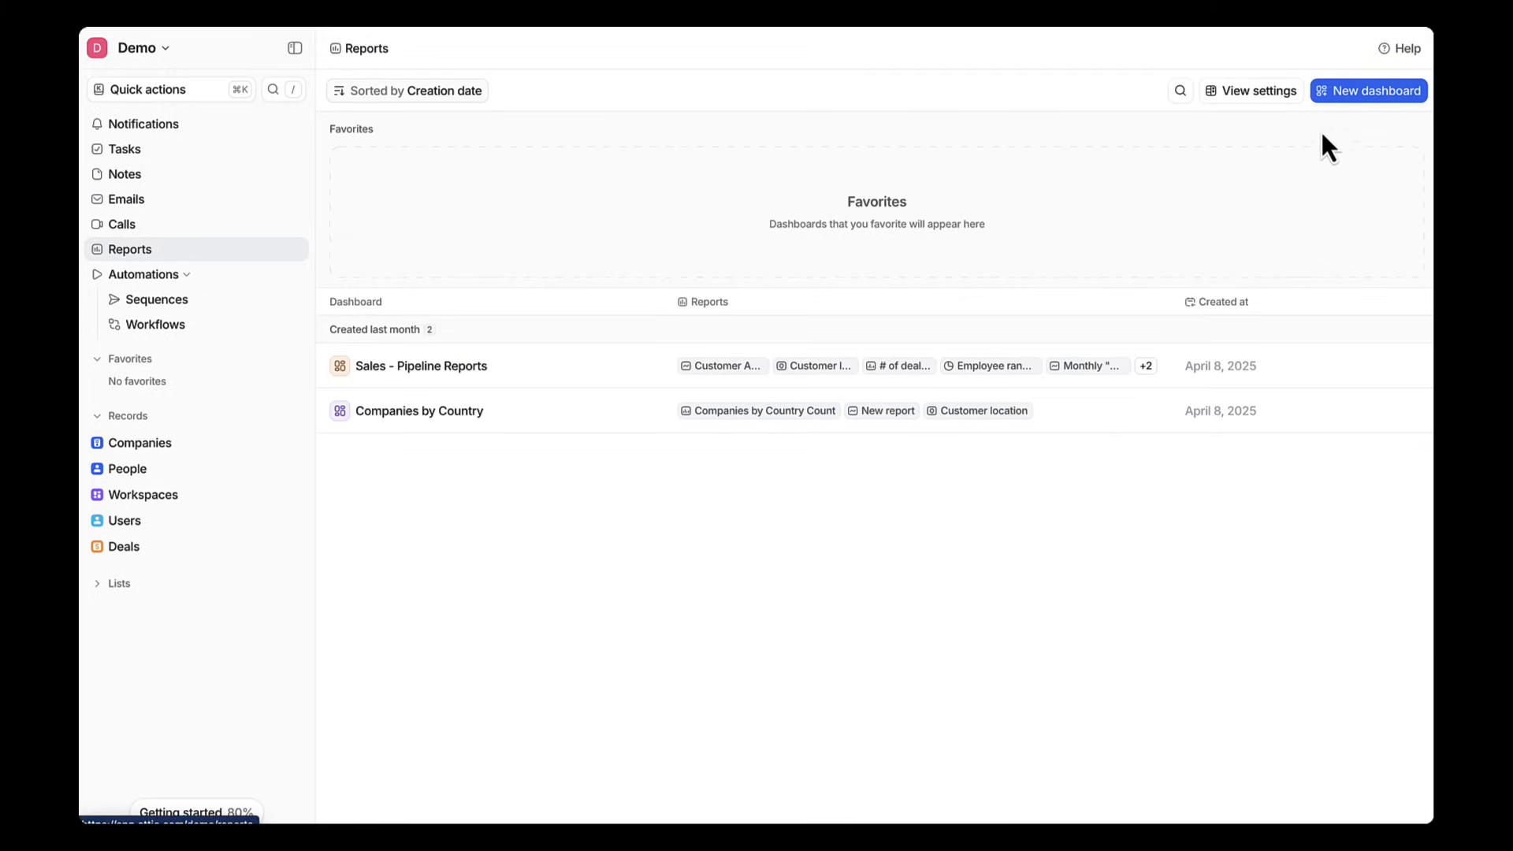
Build a Deals funnel report by Deal stage comparing Lead and In Progress
click(1367, 91)
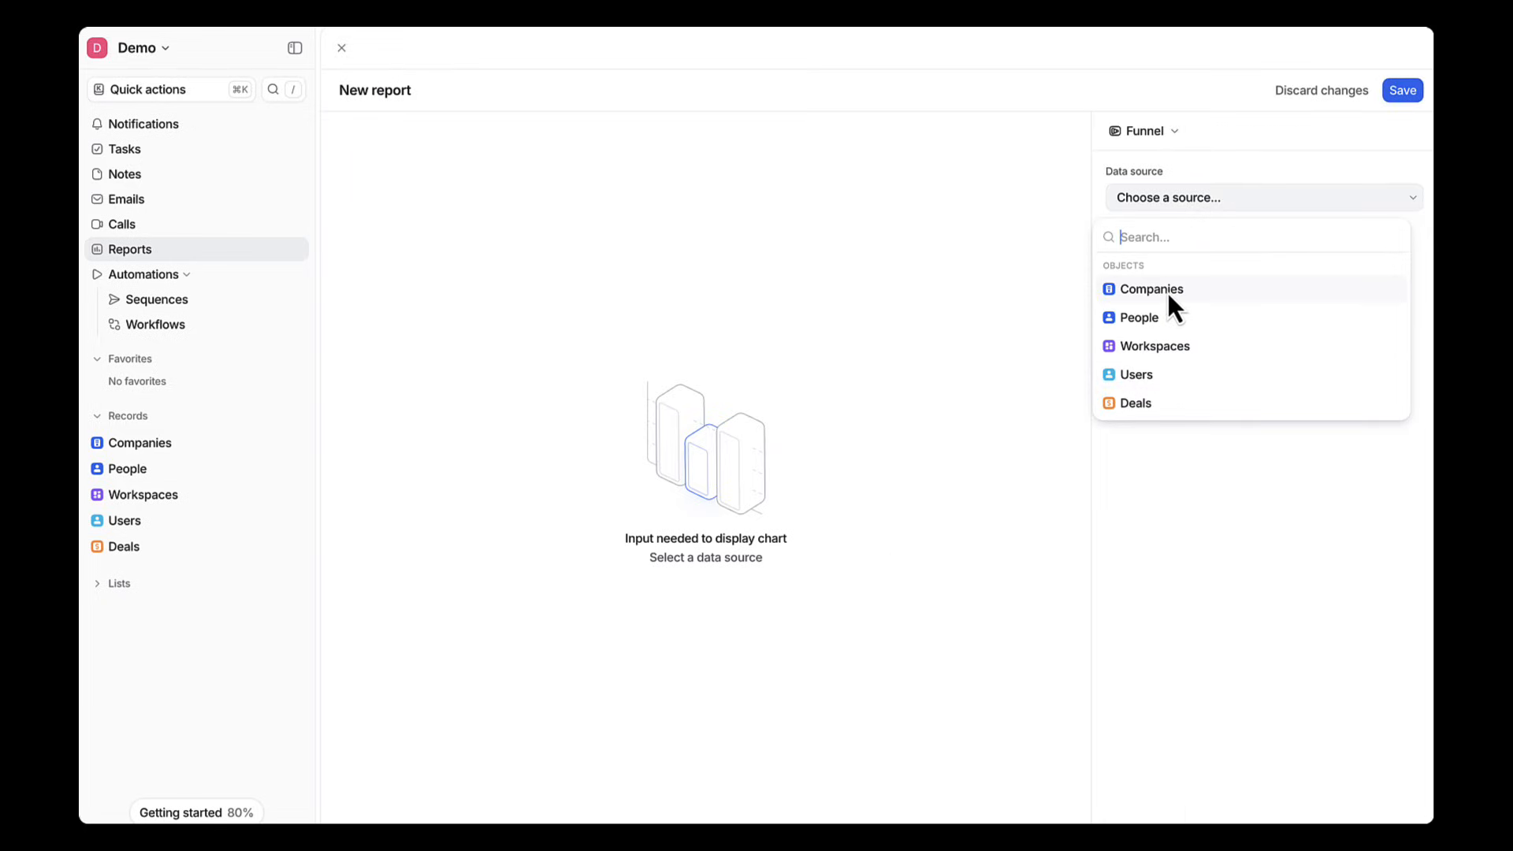
click(1135, 402)
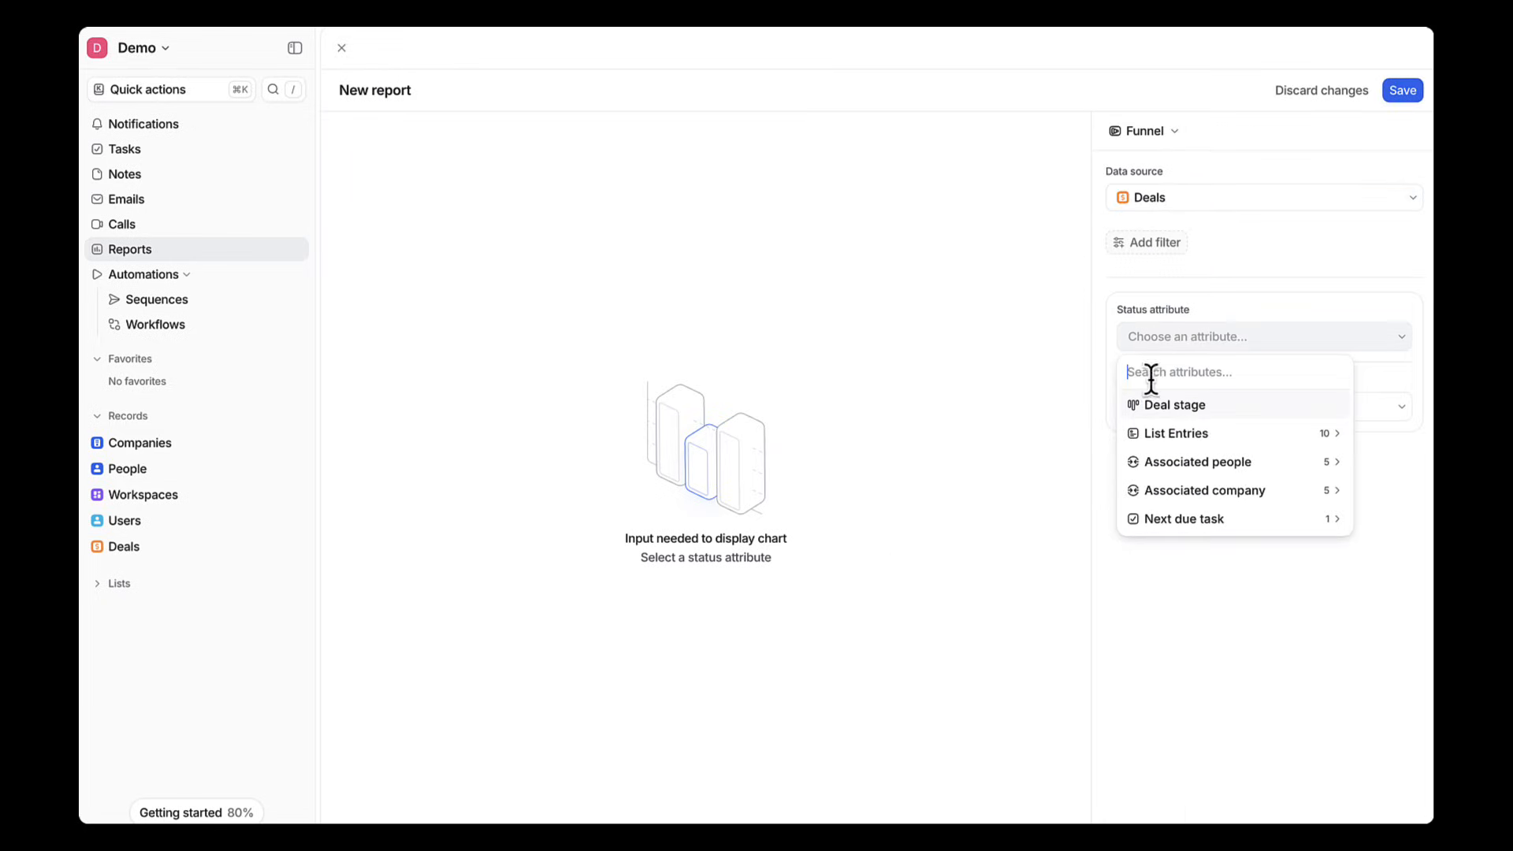
click(1172, 404)
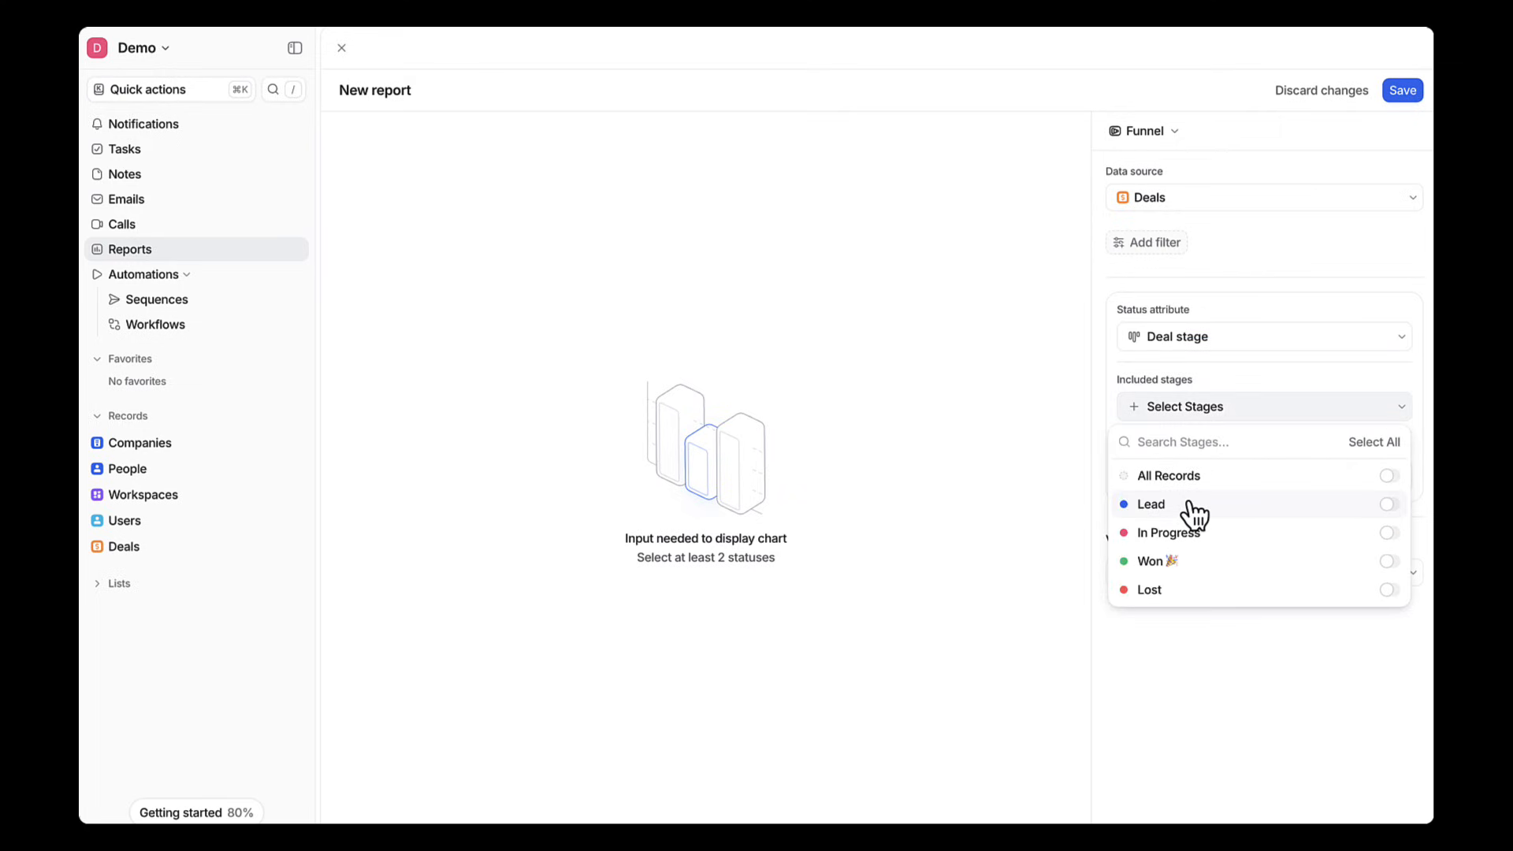
click(1387, 533)
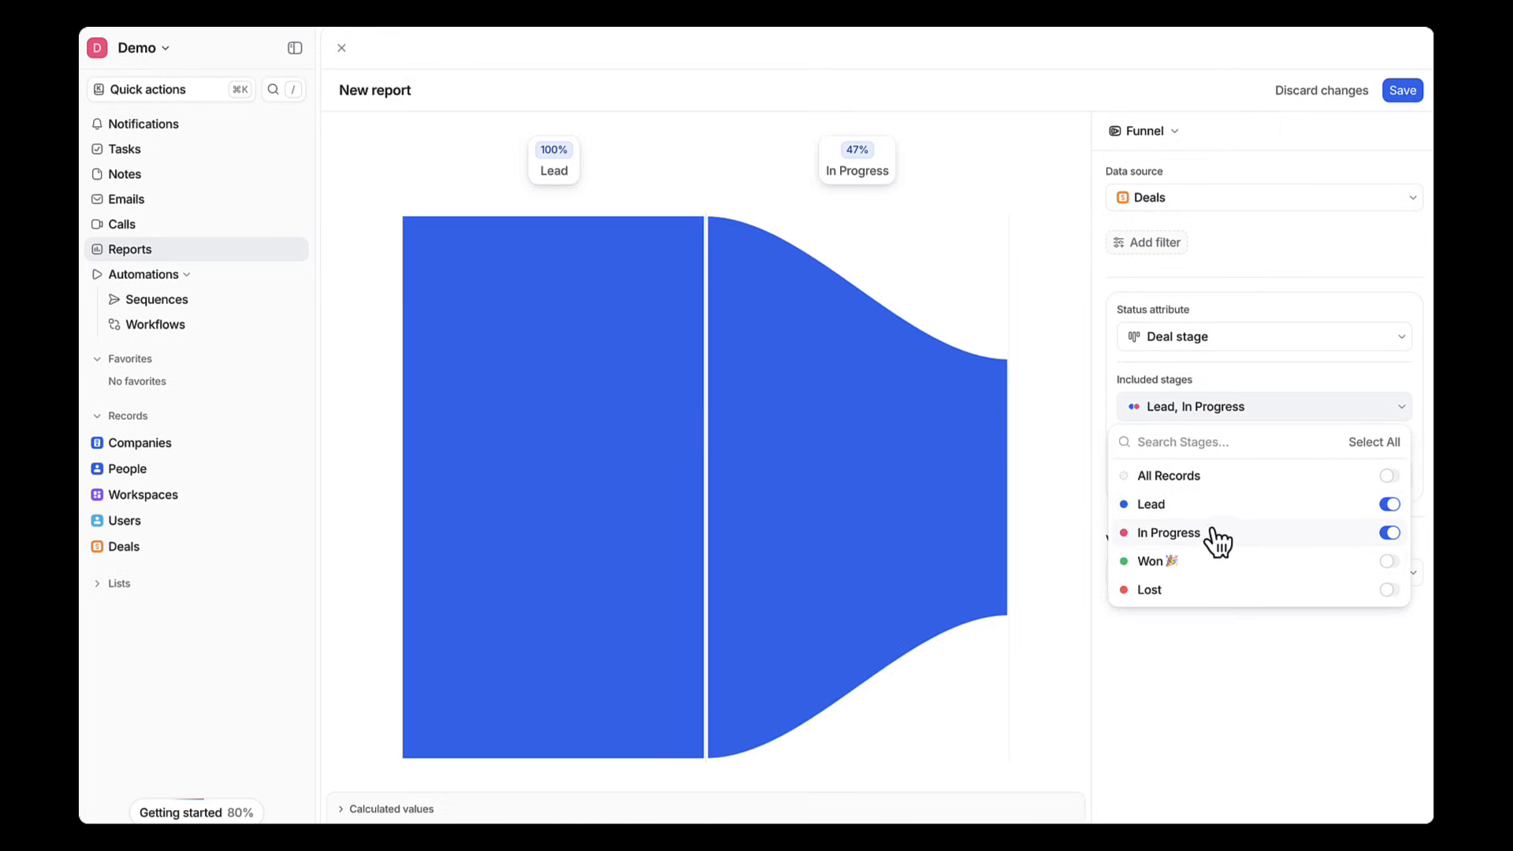
click(1388, 560)
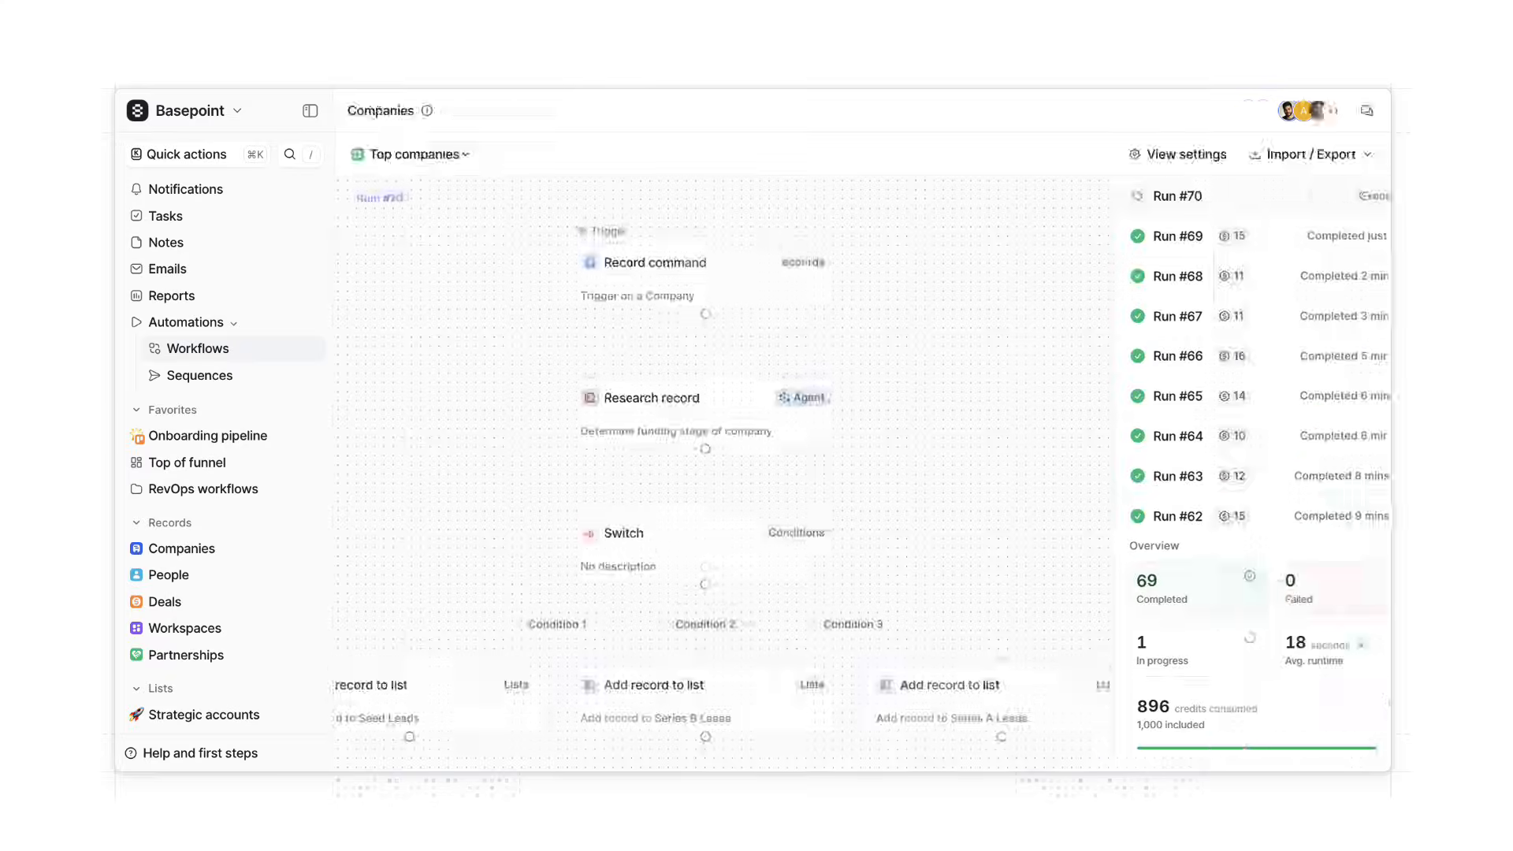
Browse the Companies table and workflow runs, then open the Deals pipeline board
click(181, 548)
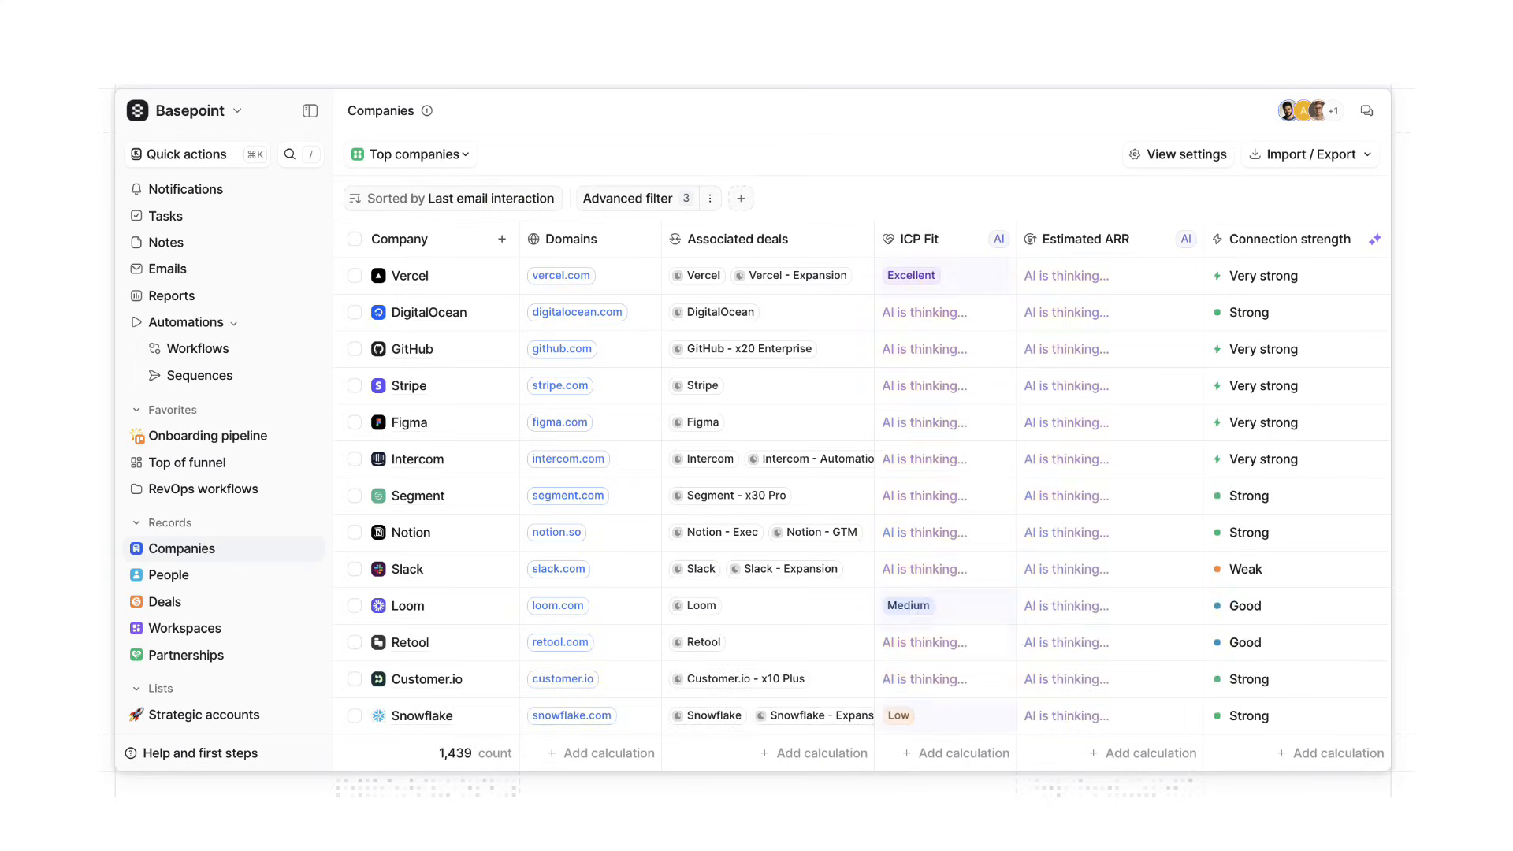
click(170, 288)
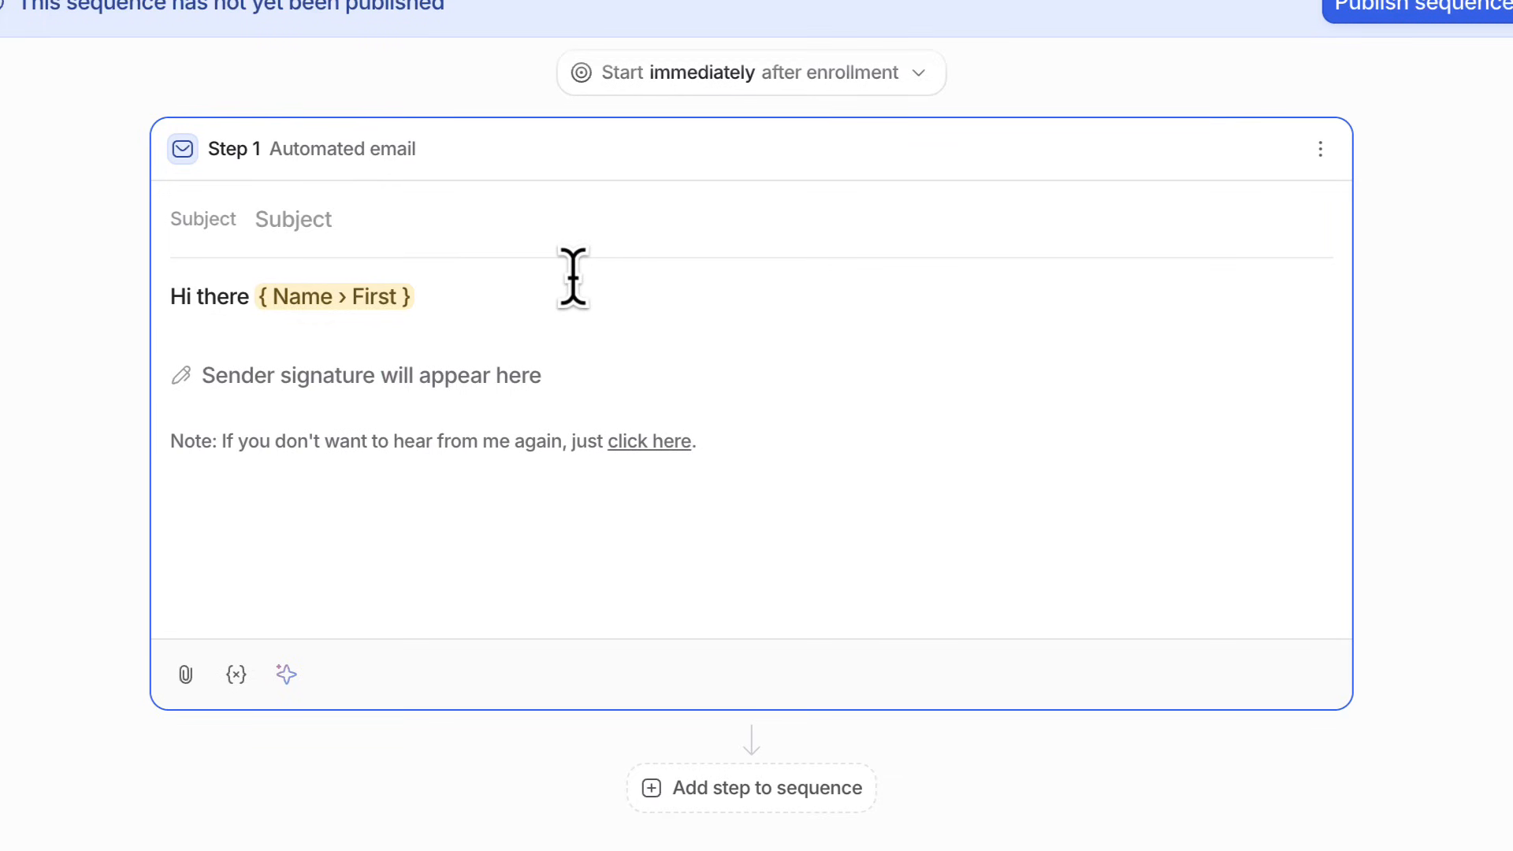
text(We')
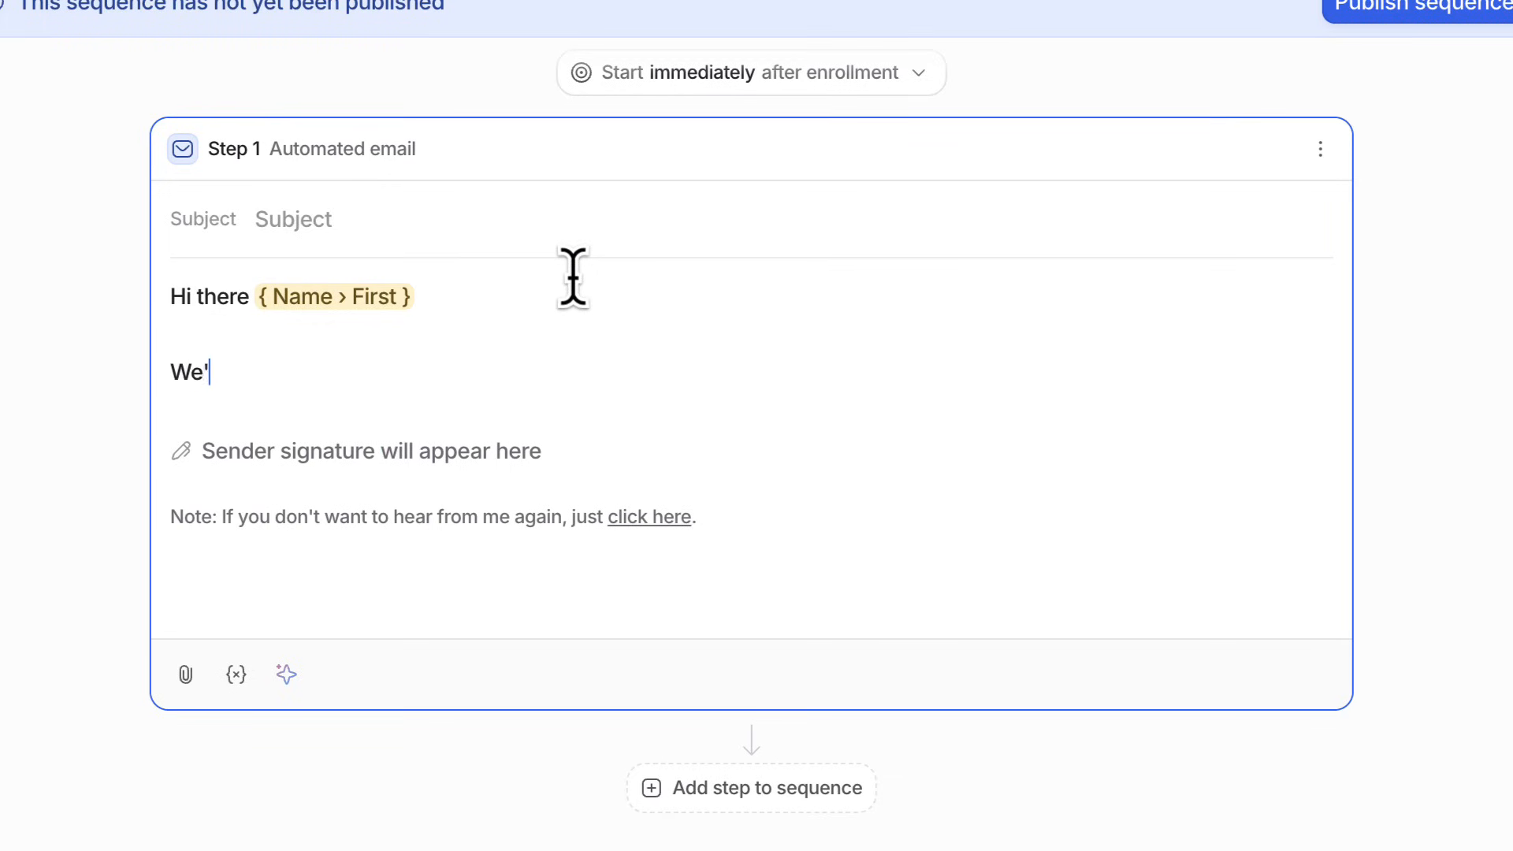
text(re going to have to)
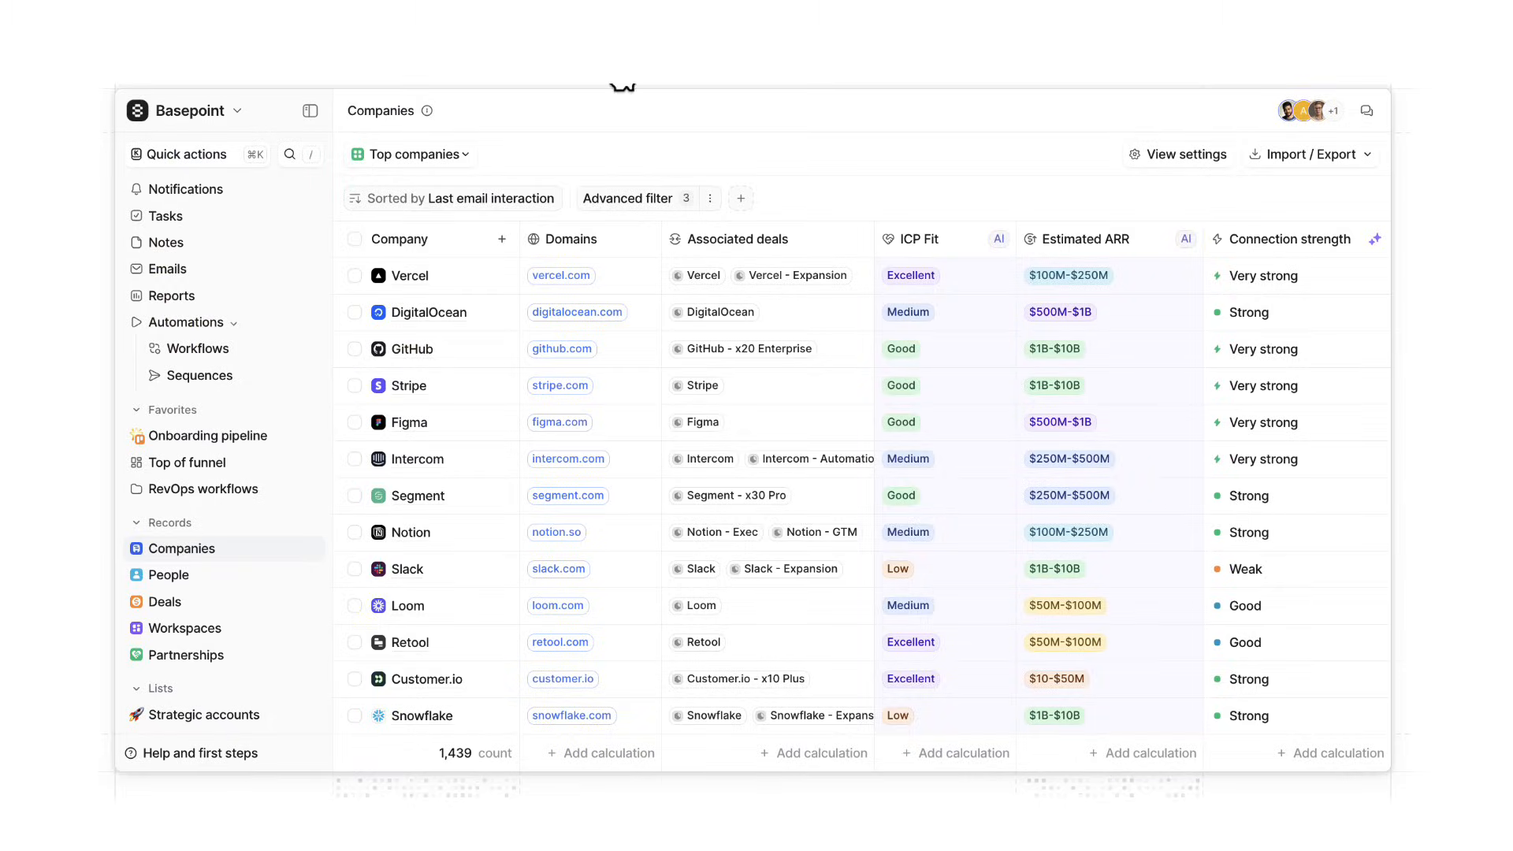
click(198, 347)
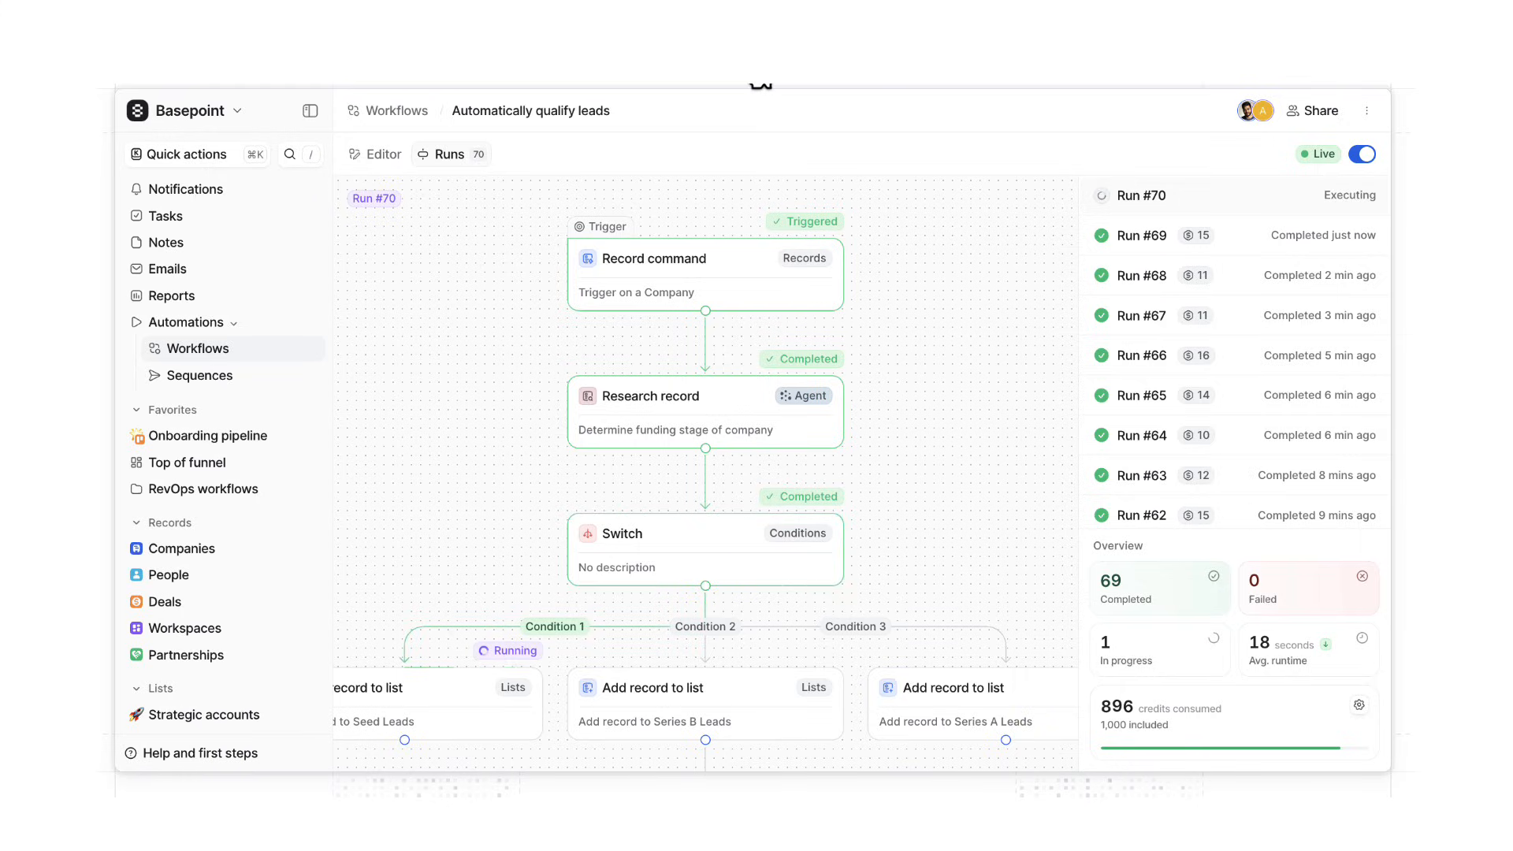
click(165, 601)
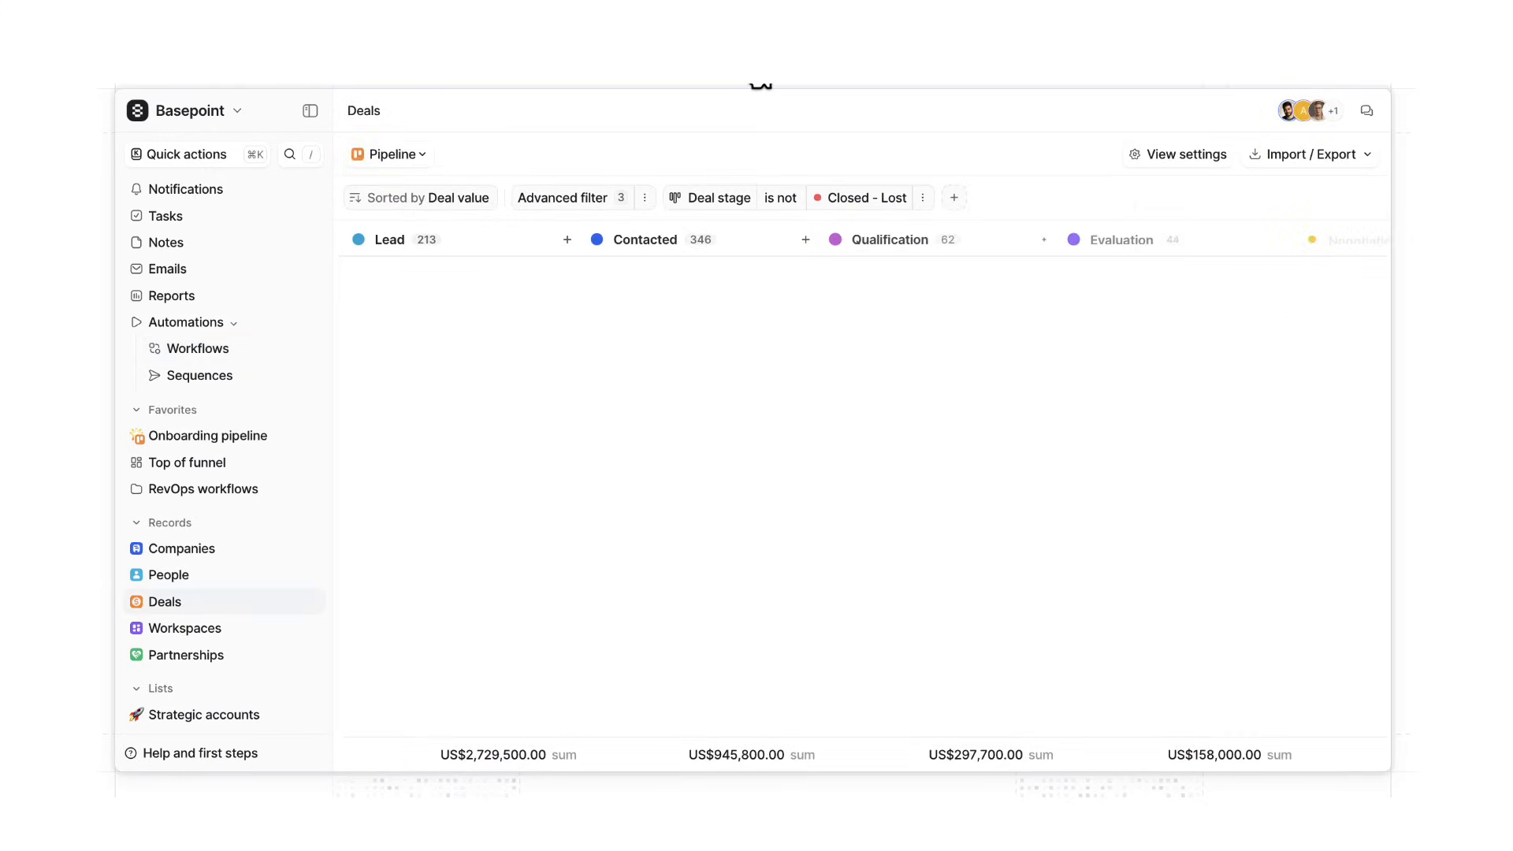